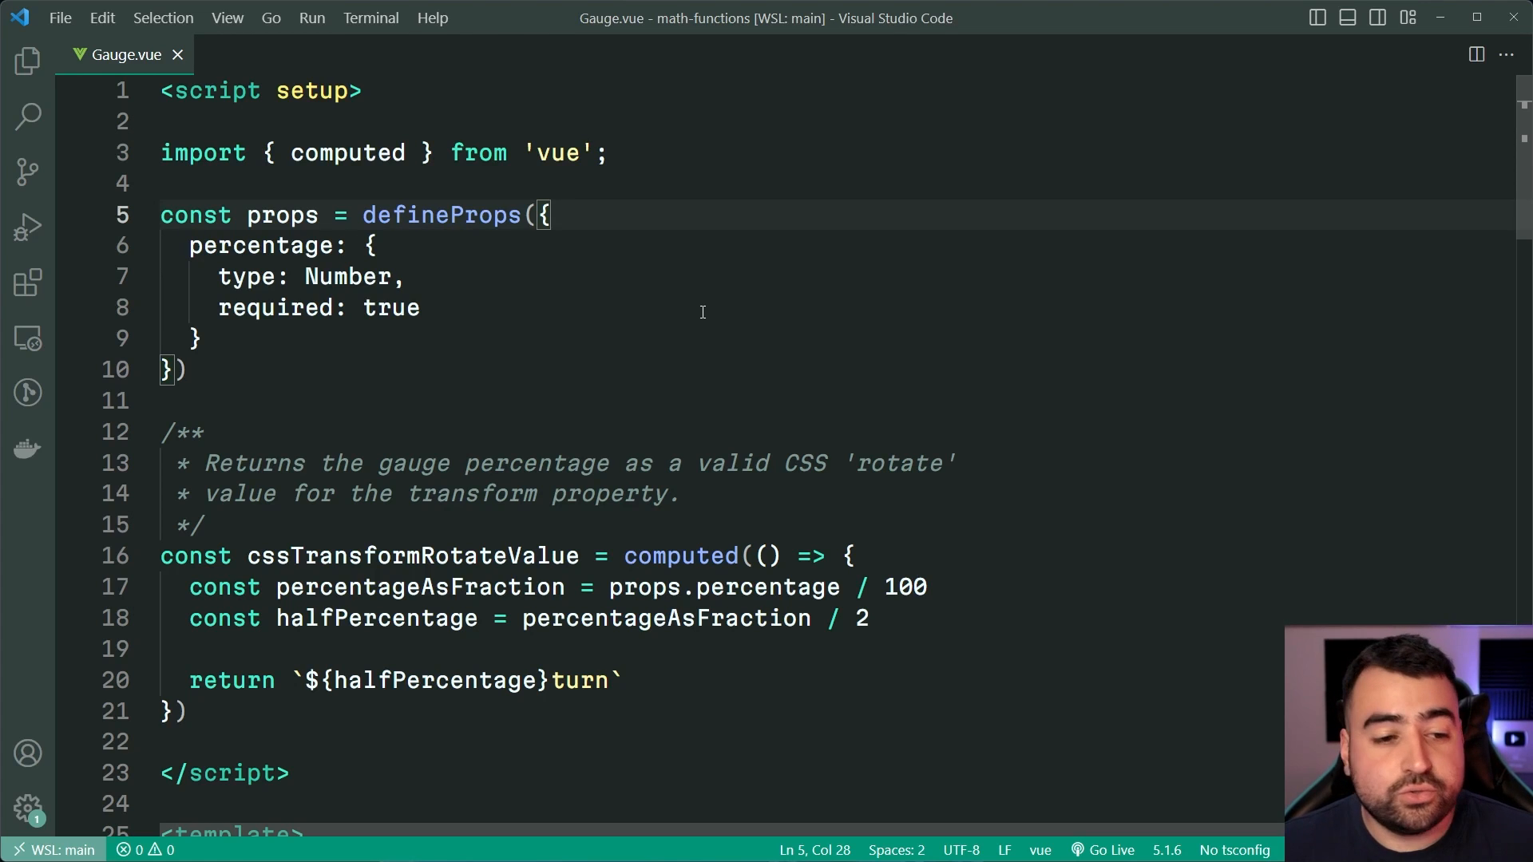
- Scroll down the Martian Mono specimen page through its Styles list of weights
{"action": "scroll", "scroll_direction": "down", "scroll_amount": 3}
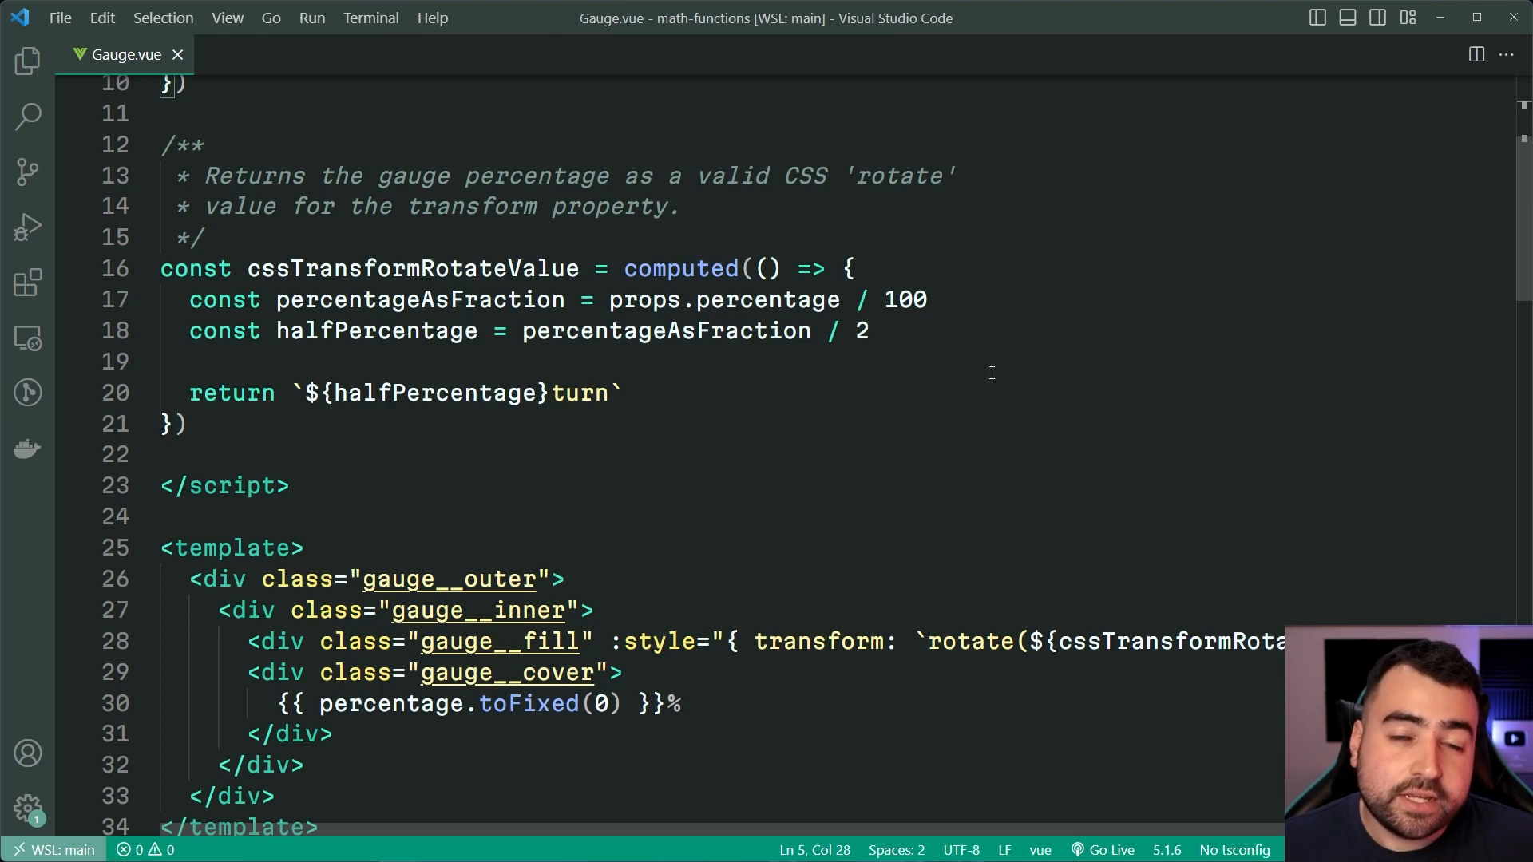
{"action": "mouse_move", "coordinate": [1046, 358]}
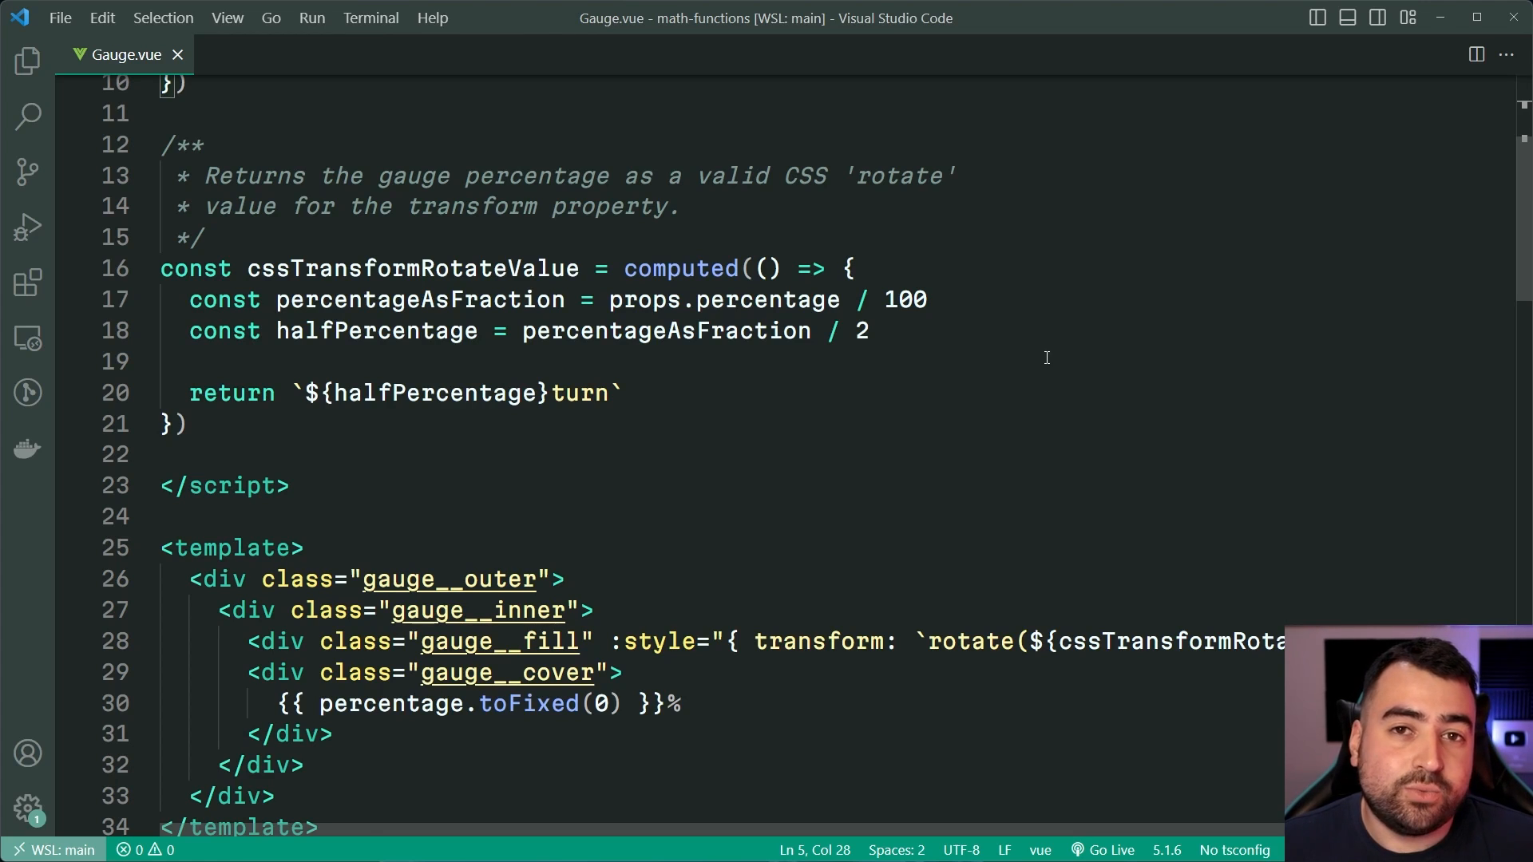
{"action": "scroll", "scroll_direction": "down", "scroll_amount": 3}
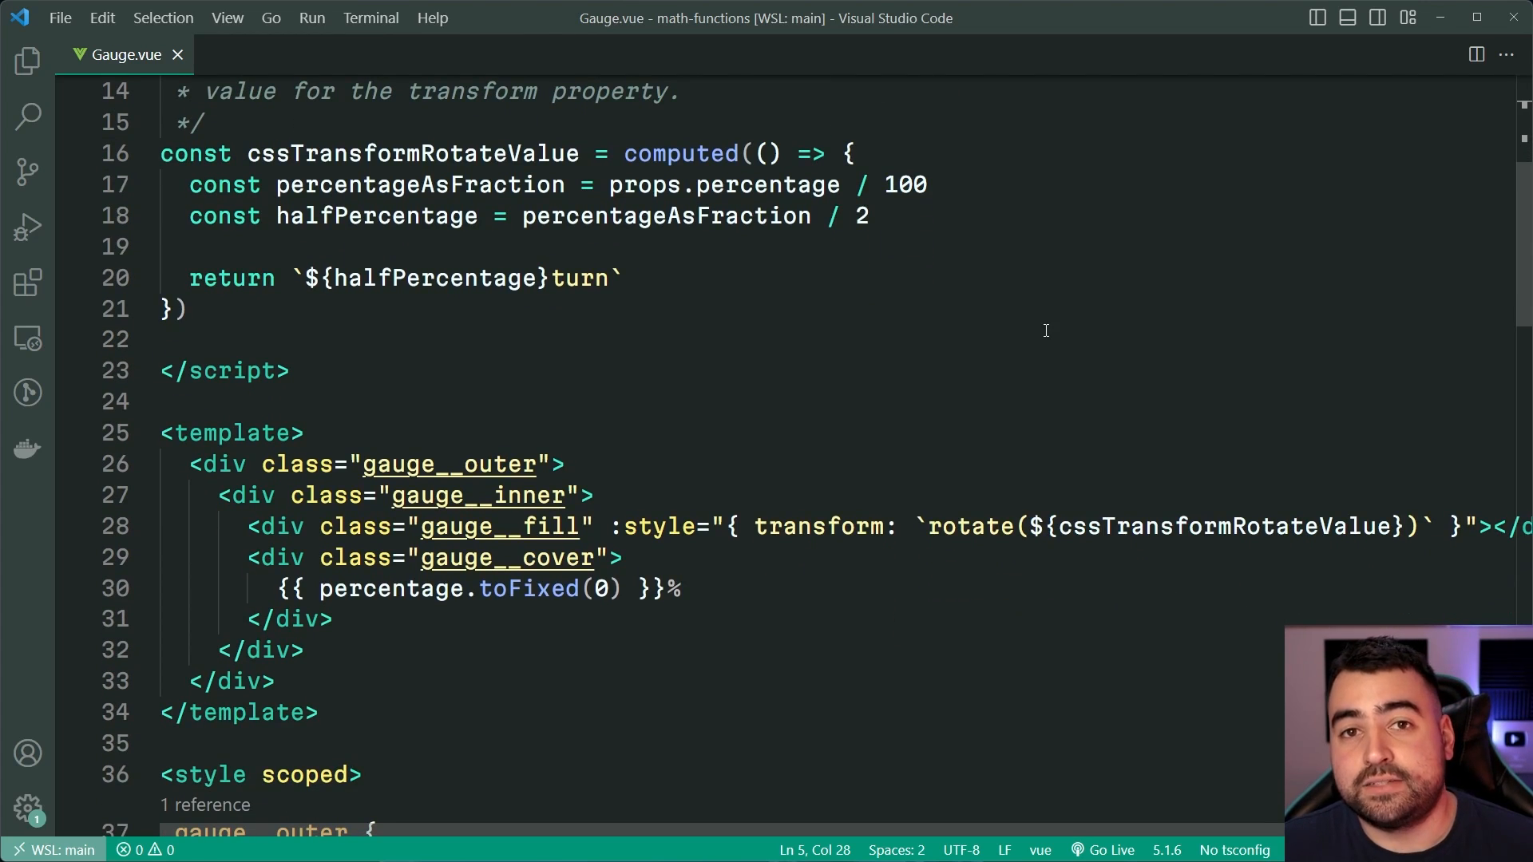
{"action": "mouse_move", "coordinate": [1080, 296]}
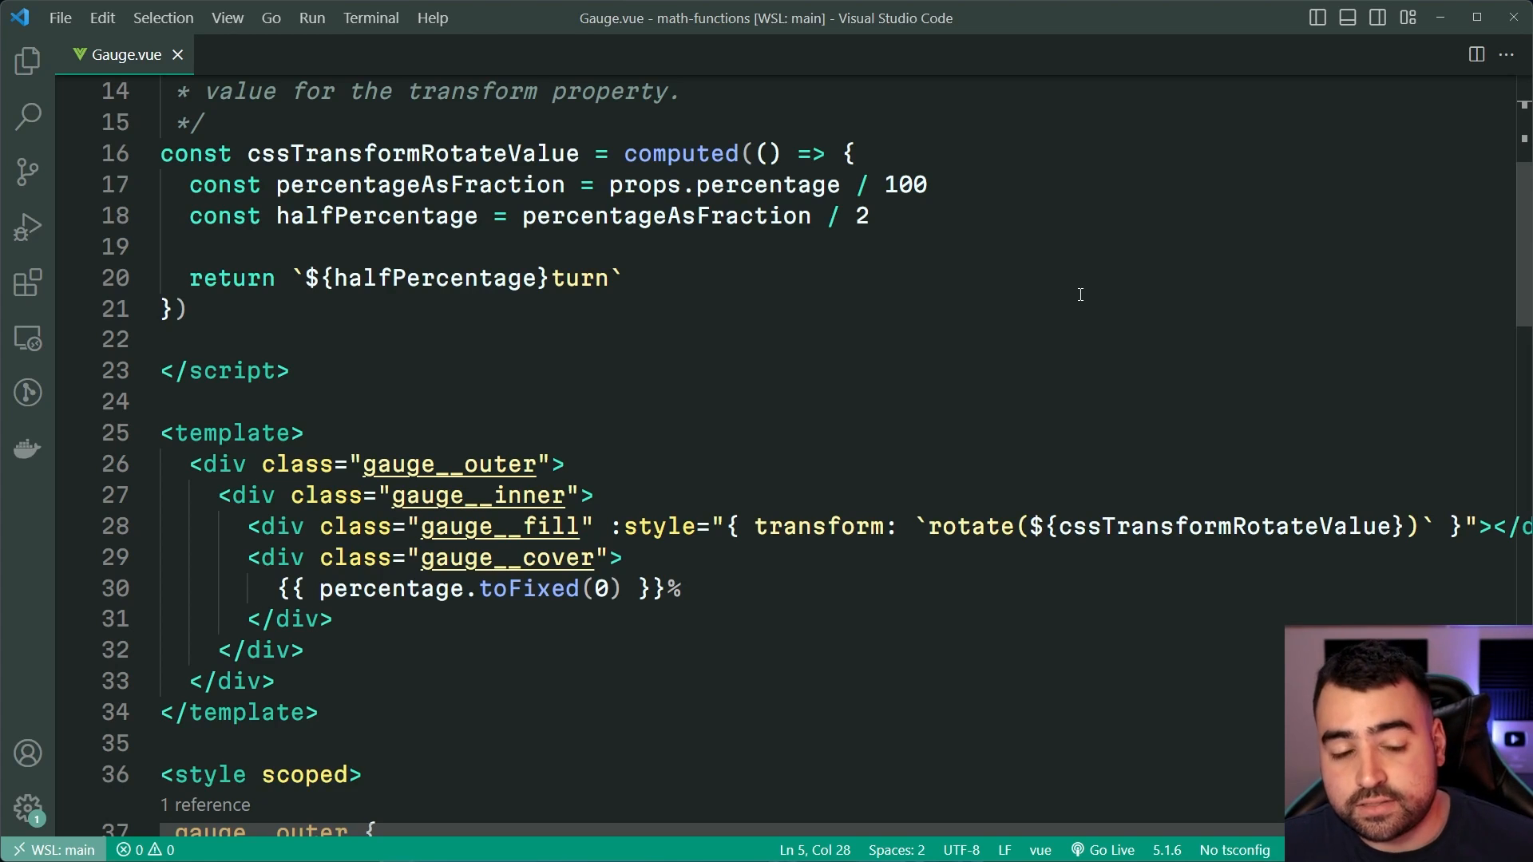
{"action": "scroll", "scroll_direction": "down", "scroll_amount": 3}
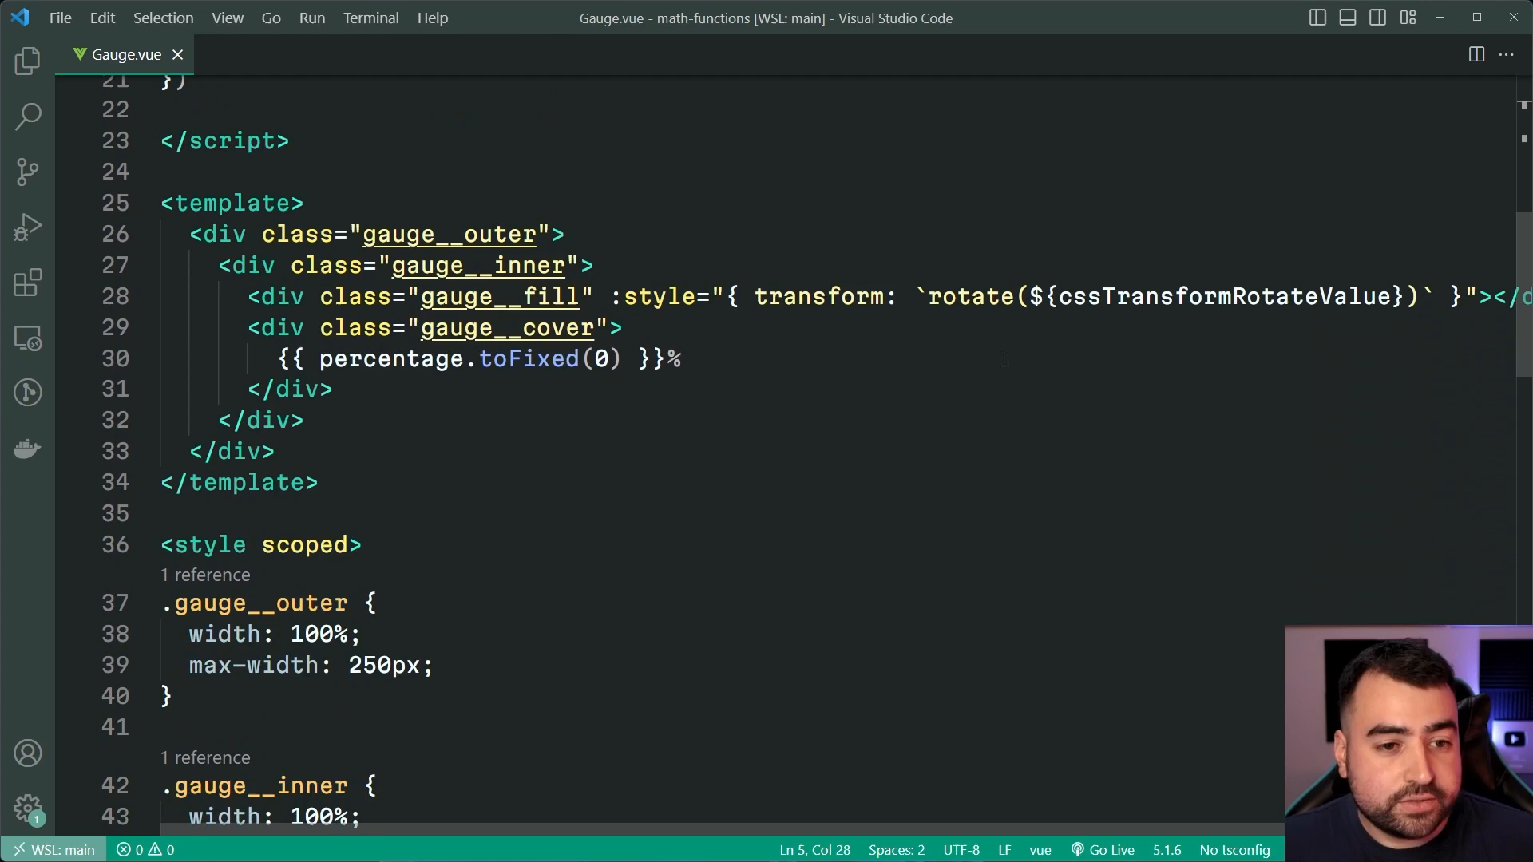
{"action": "scroll", "scroll_direction": "down", "scroll_amount": 3}
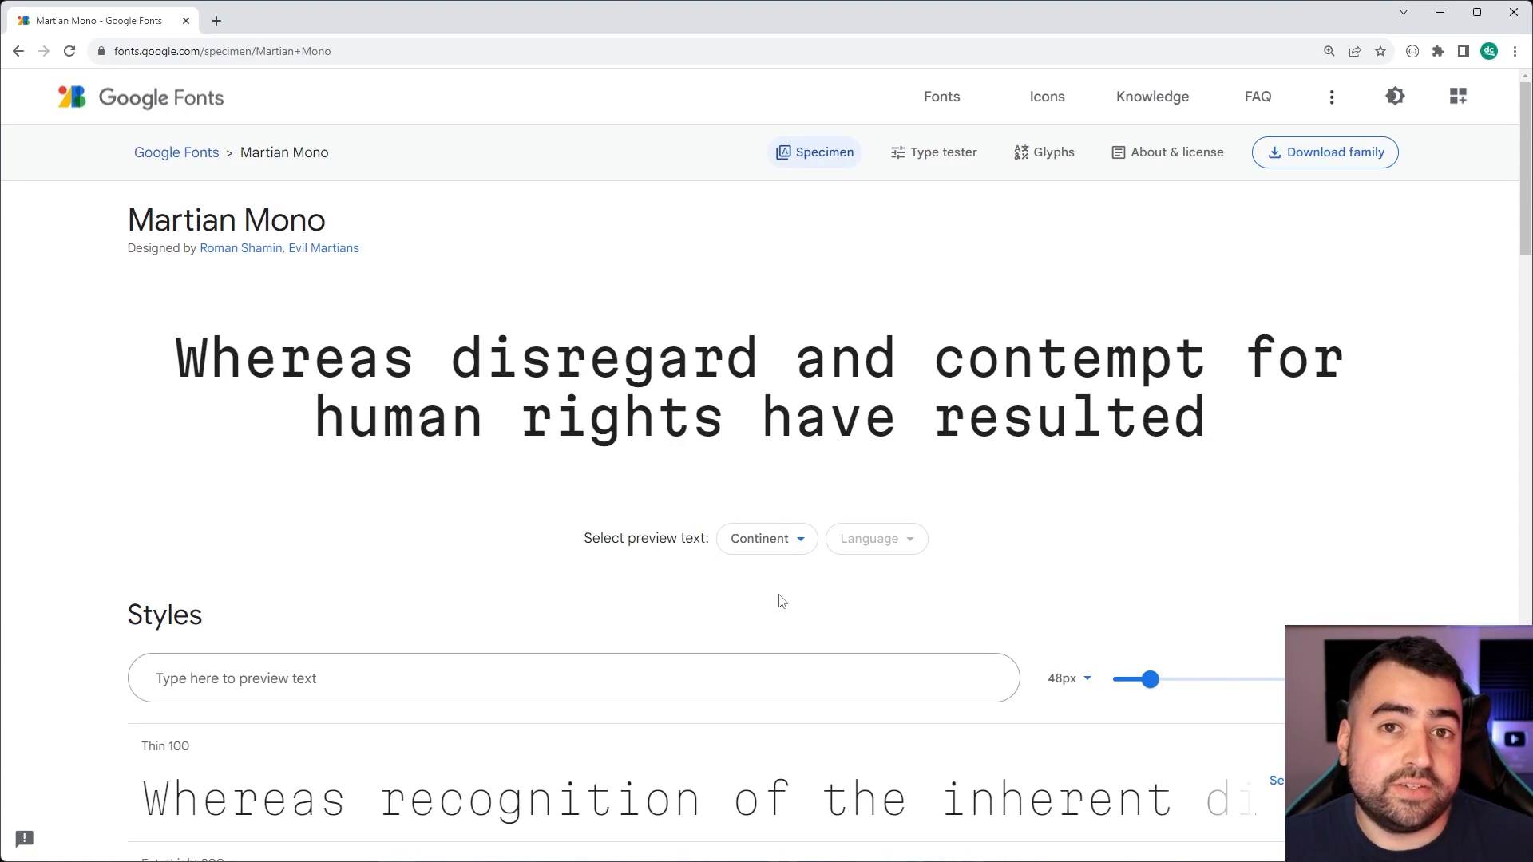
{"action": "mouse_move", "coordinate": [1364, 558]}
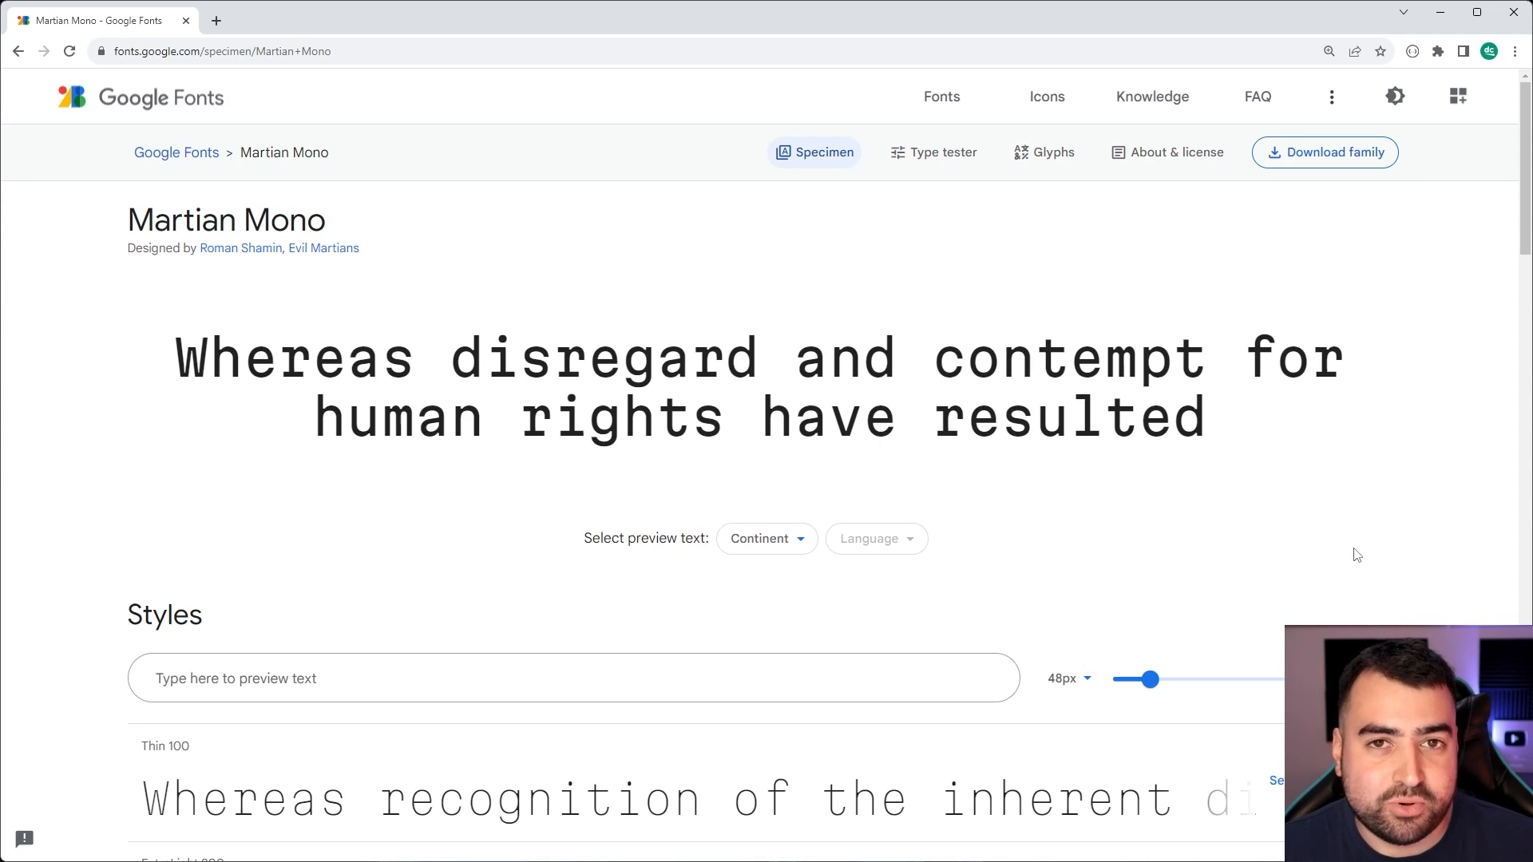
{"action": "scroll", "scroll_direction": "down", "scroll_amount": 3}
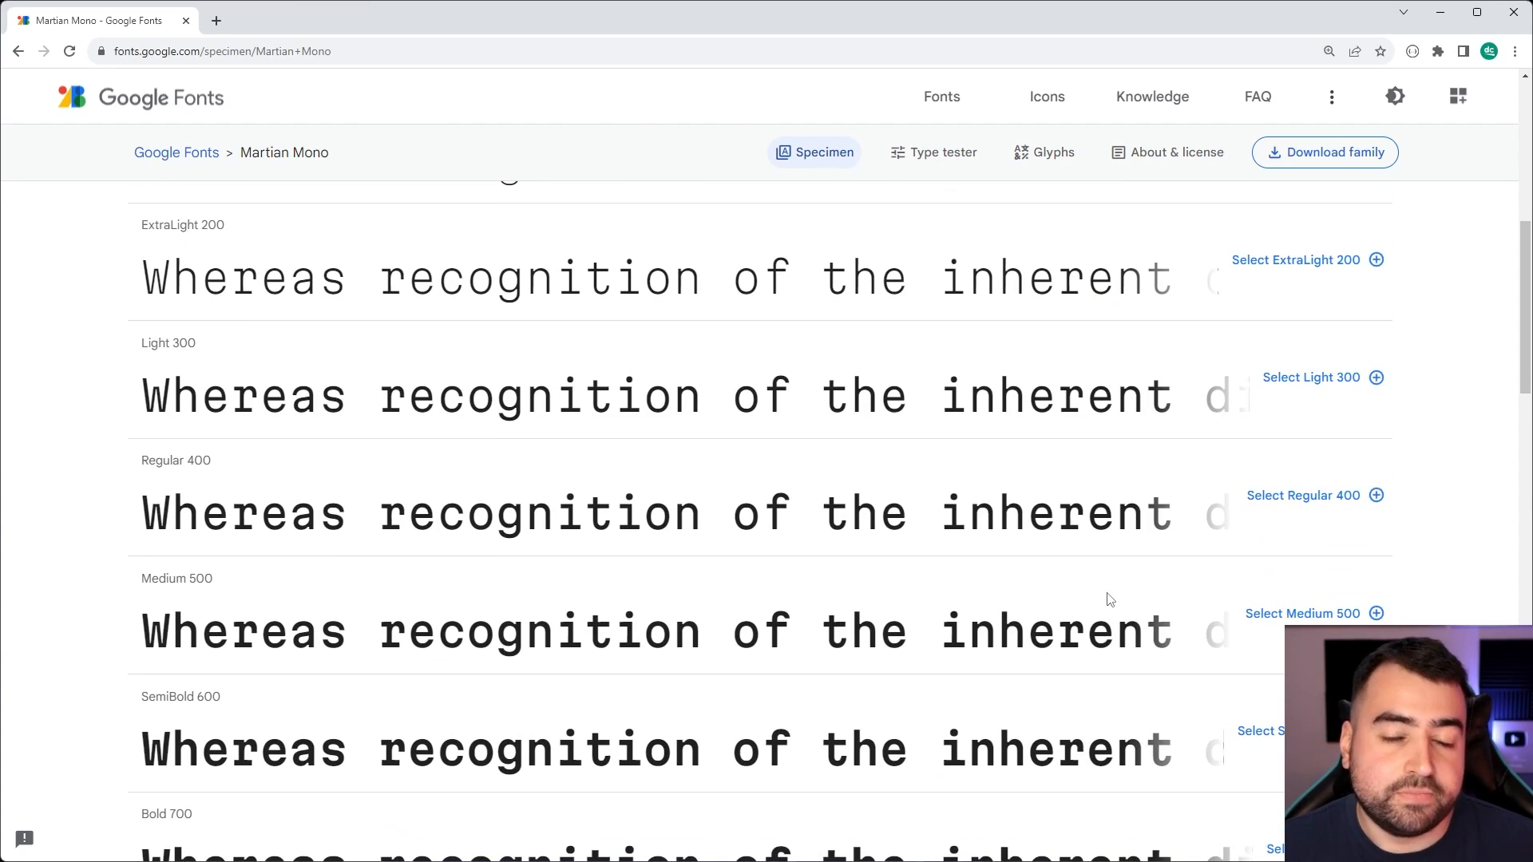
{"action": "mouse_move", "coordinate": [1019, 579]}
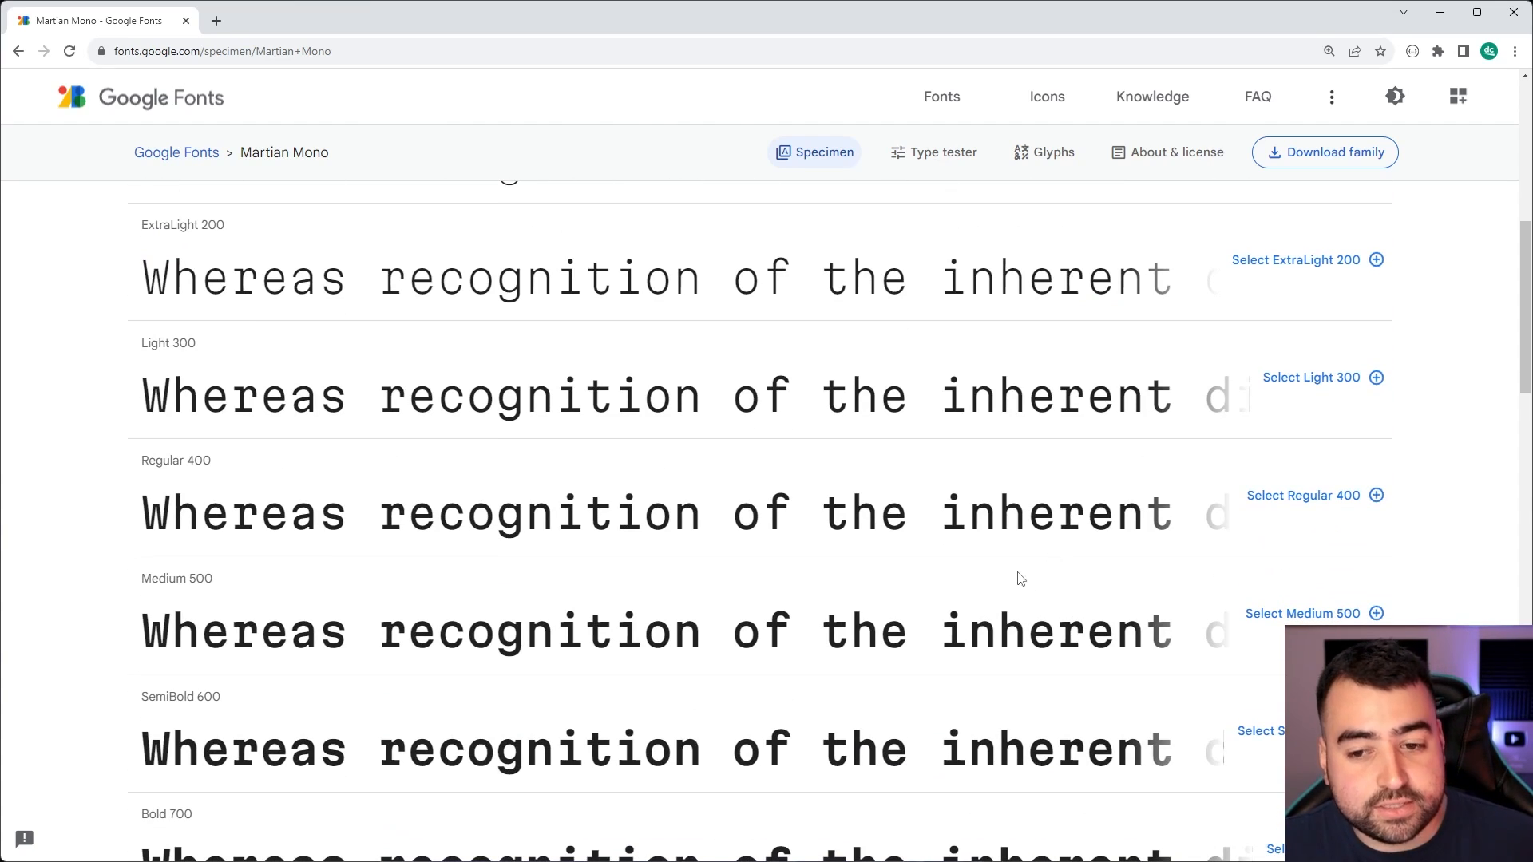
{"action": "scroll", "scroll_direction": "down", "scroll_amount": 3}
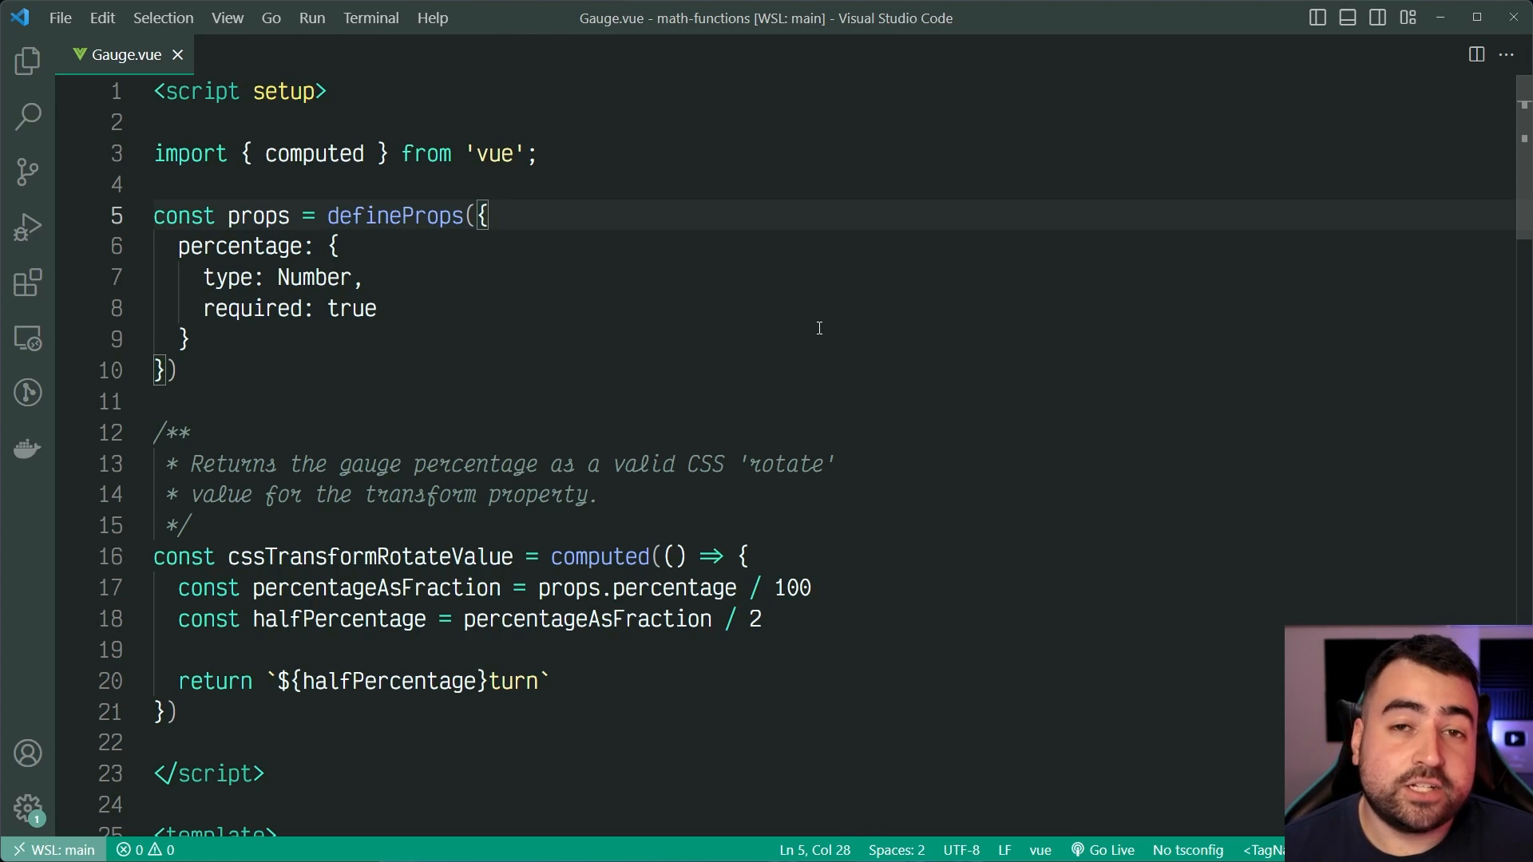
- Scroll through Gauge.vue rendered in Victor Mono with cursive italic comments
{"action": "scroll", "scroll_direction": "down", "scroll_amount": 3}
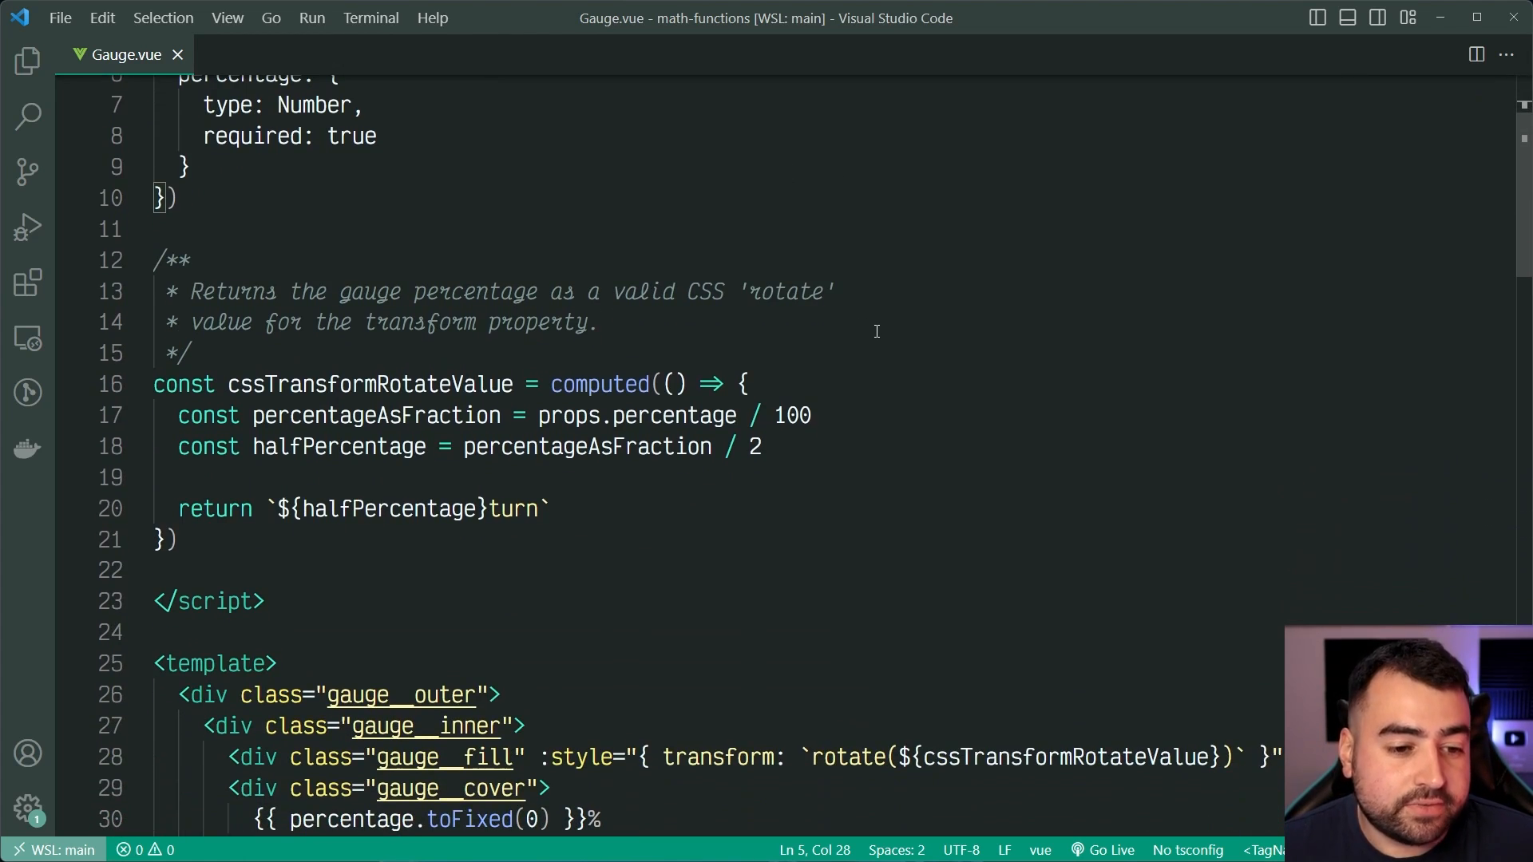
{"action": "scroll", "scroll_direction": "down", "scroll_amount": 3}
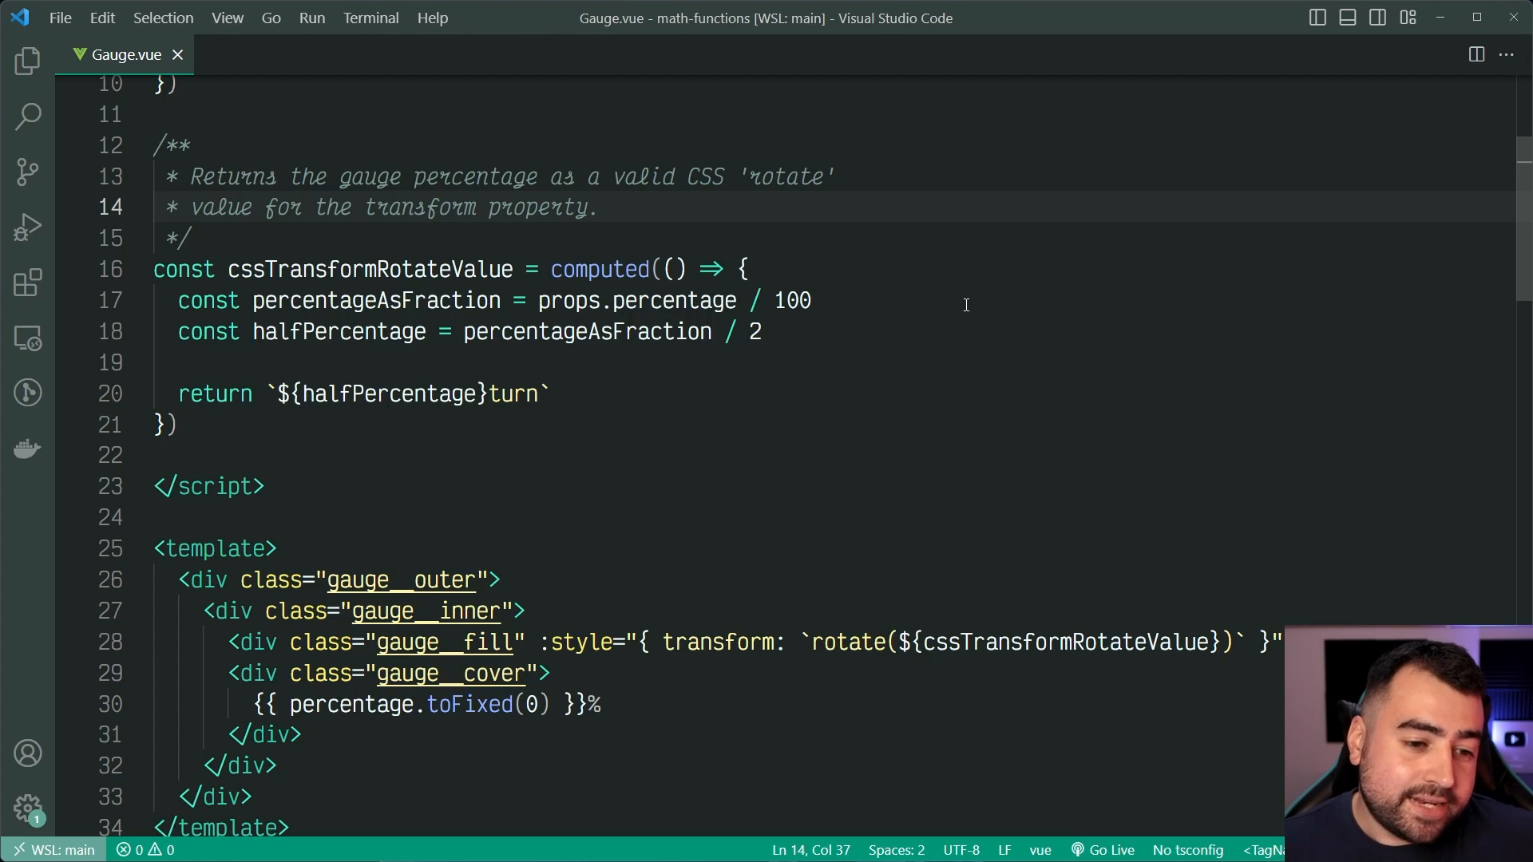
{"action": "scroll", "scroll_direction": "down", "scroll_amount": 3}
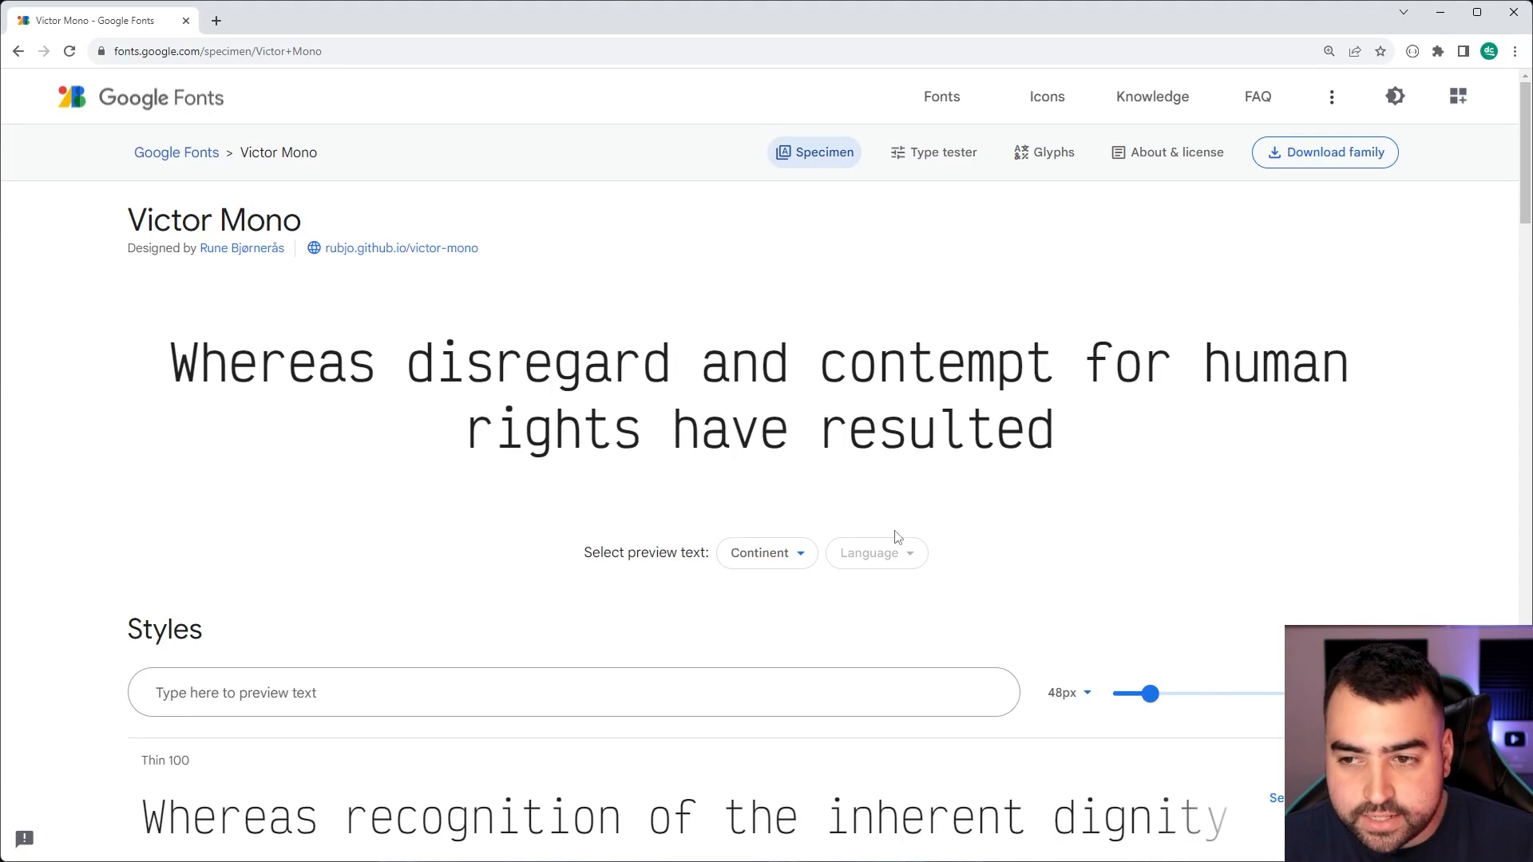
- Scroll down the Victor Mono specimen page to its upright and italic styles
{"action": "scroll", "scroll_direction": "down", "scroll_amount": 3}
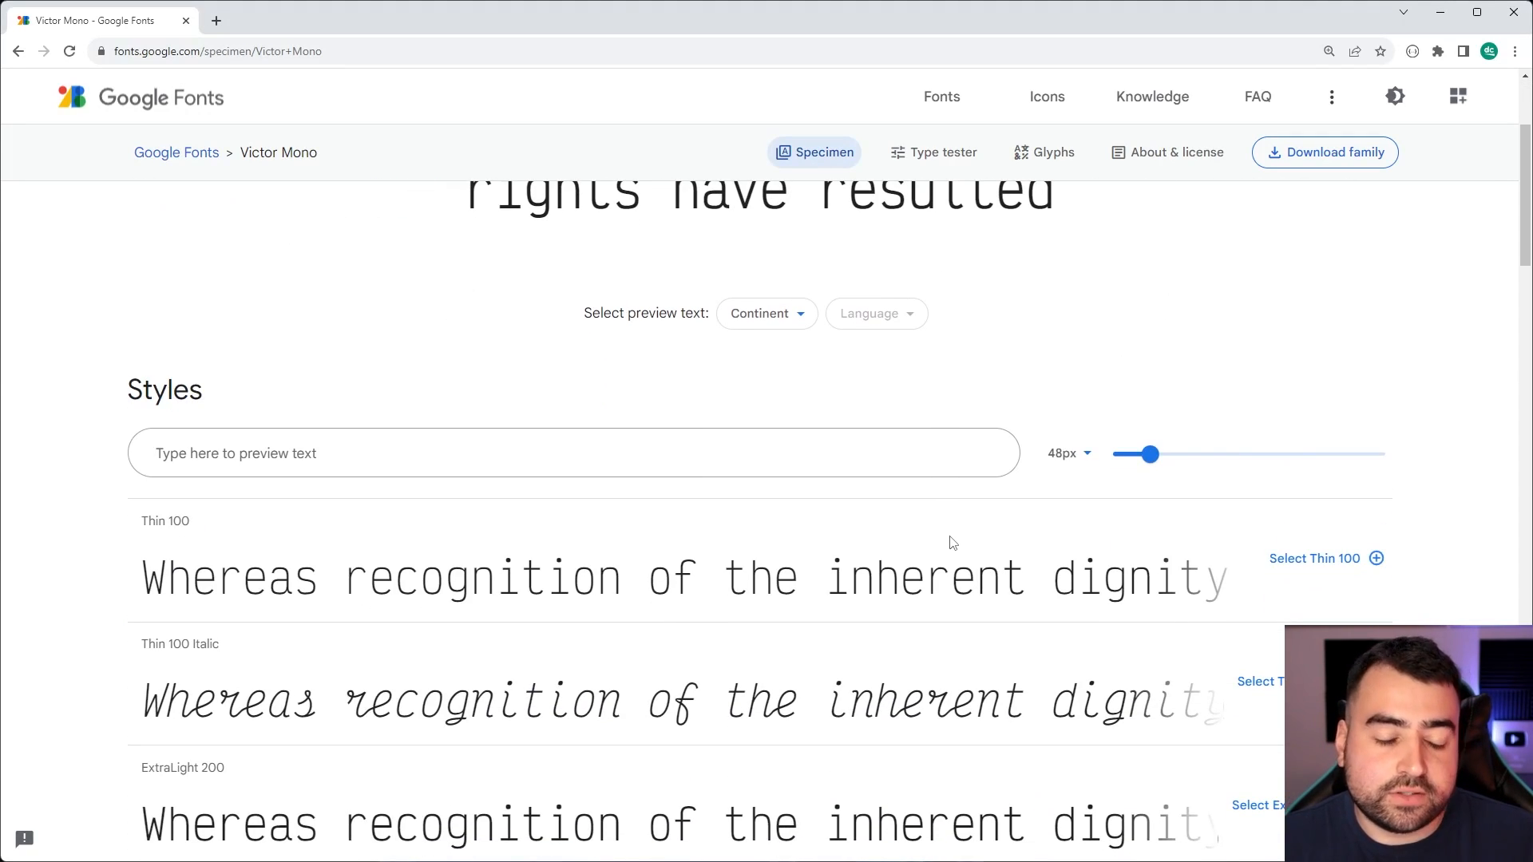
{"action": "mouse_move", "coordinate": [772, 644]}
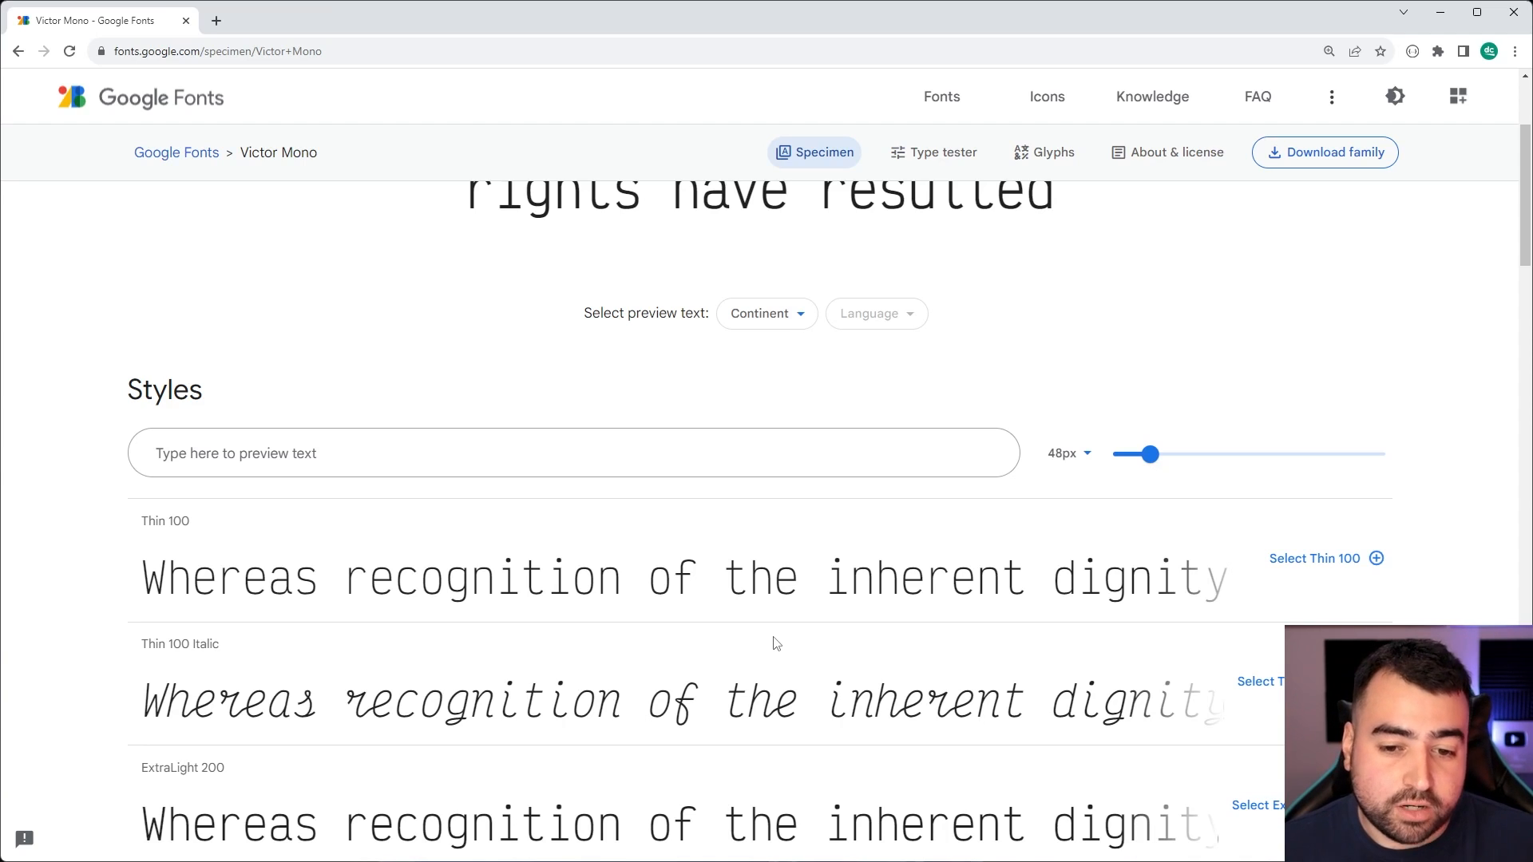
{"action": "scroll", "scroll_direction": "down", "scroll_amount": 3}
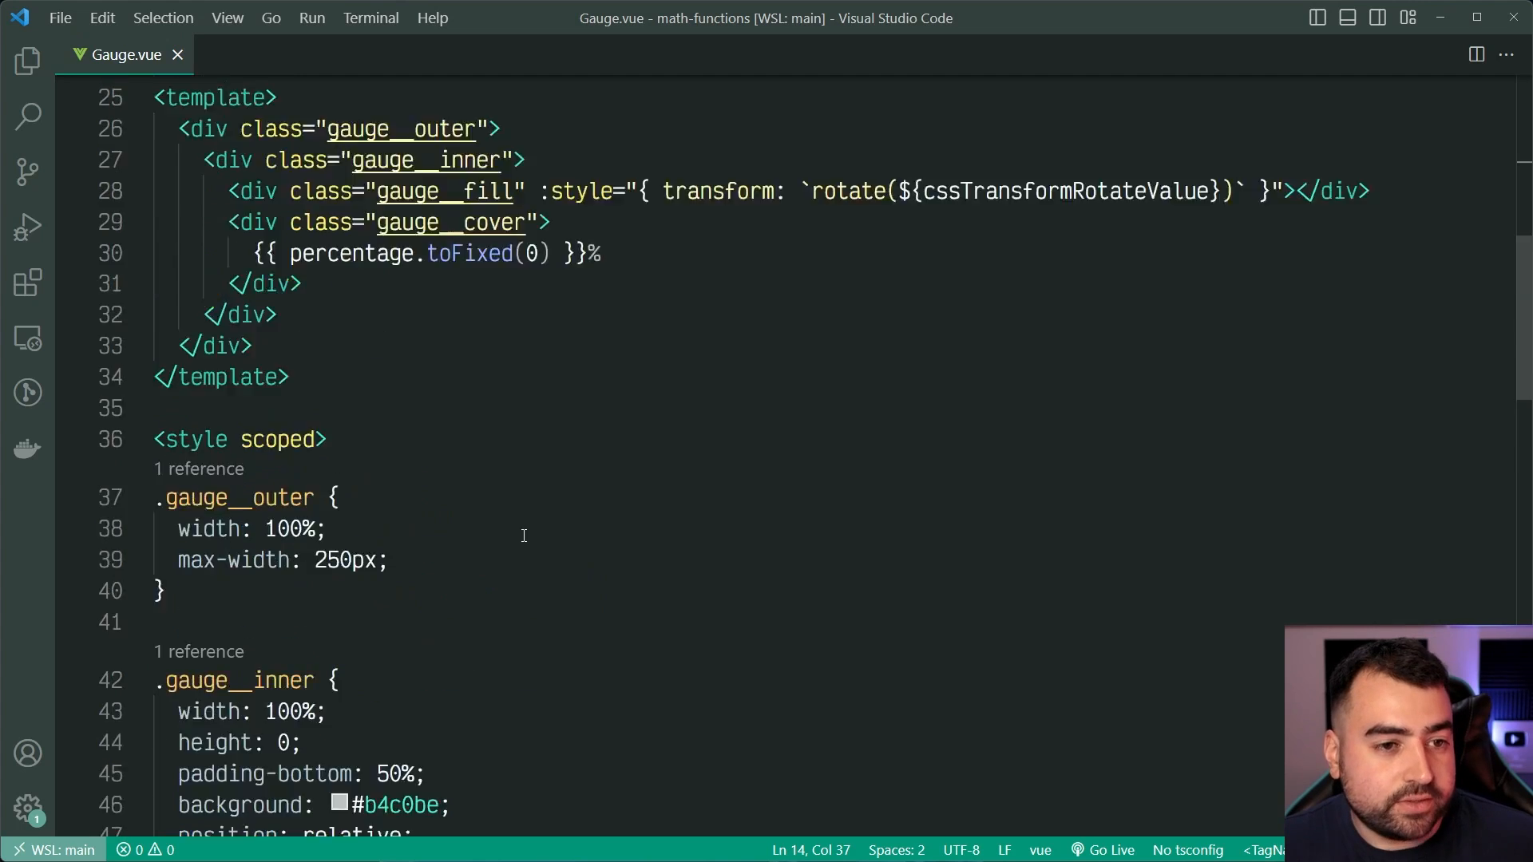
{"action": "scroll", "scroll_direction": "up", "scroll_amount": 3}
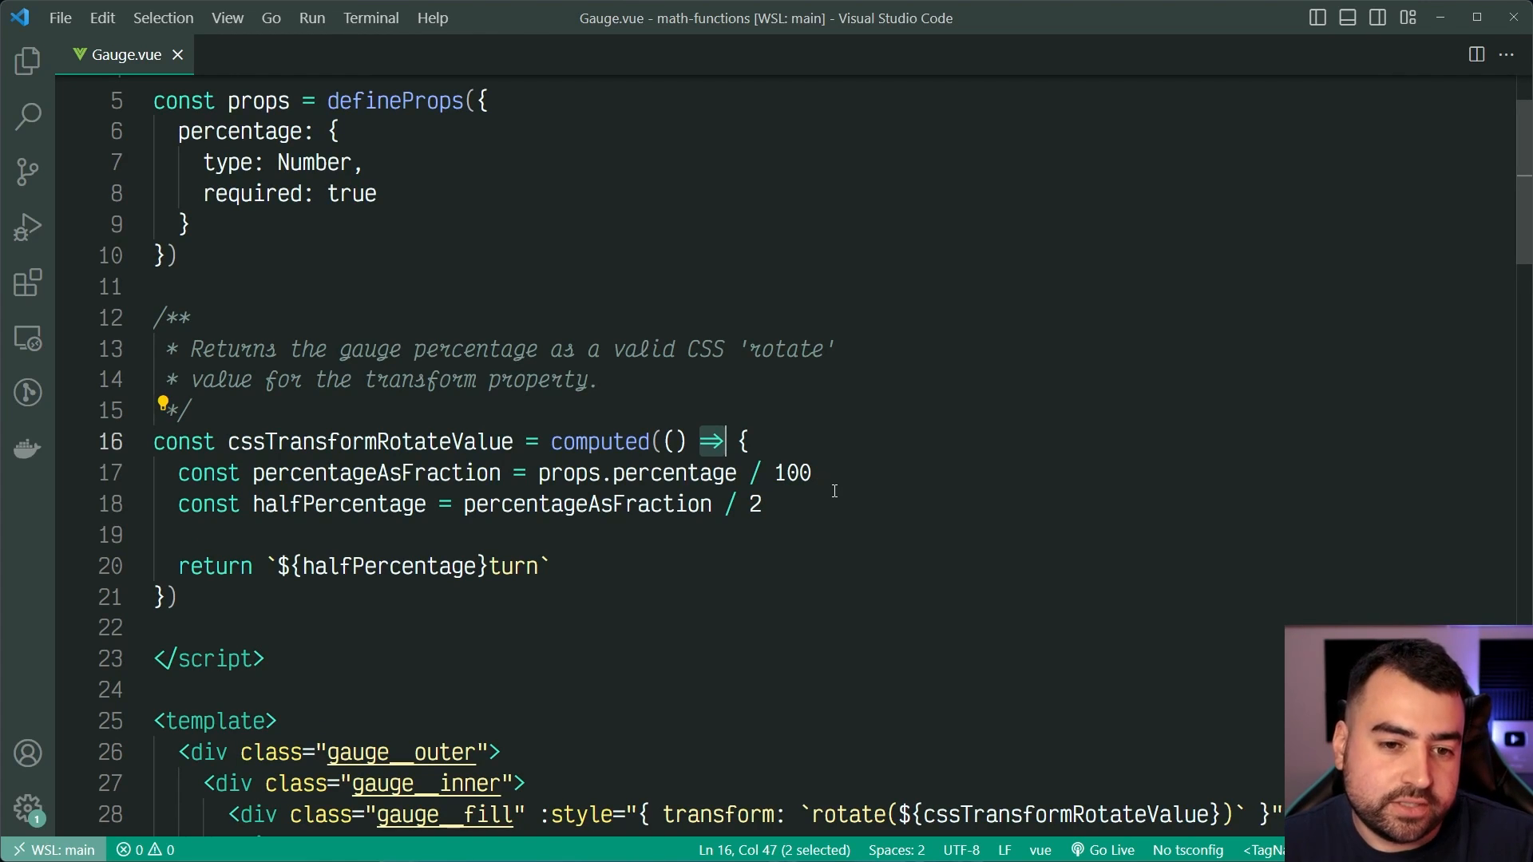
{"action": "mouse_move", "coordinate": [974, 606]}
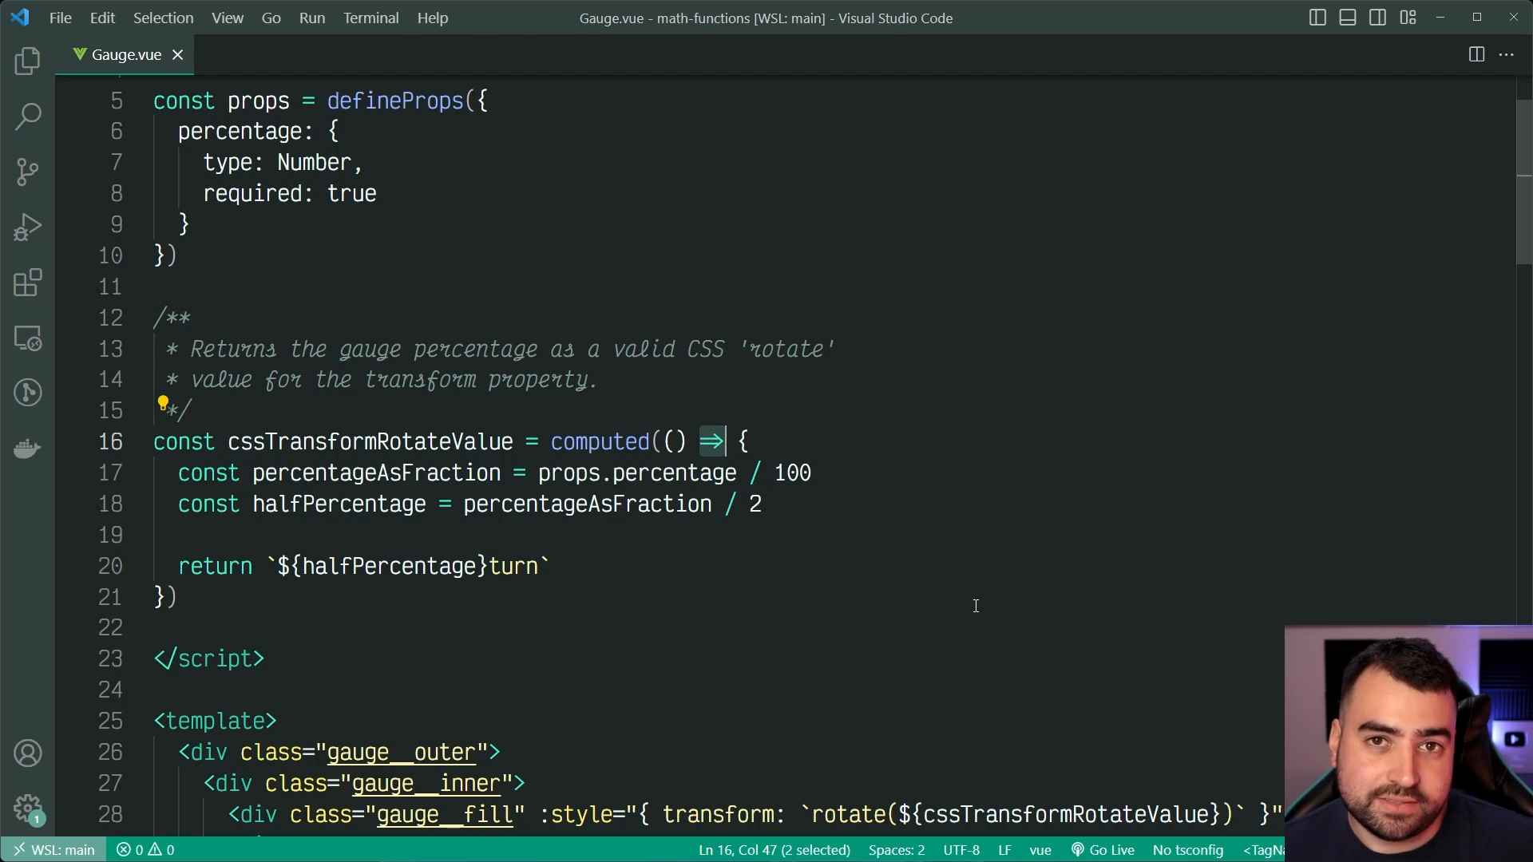
- Scroll through Gauge.vue rendered in JetBrains Mono with upright comments and arrow ligatures
{"action": "scroll", "scroll_direction": "up", "scroll_amount": 3}
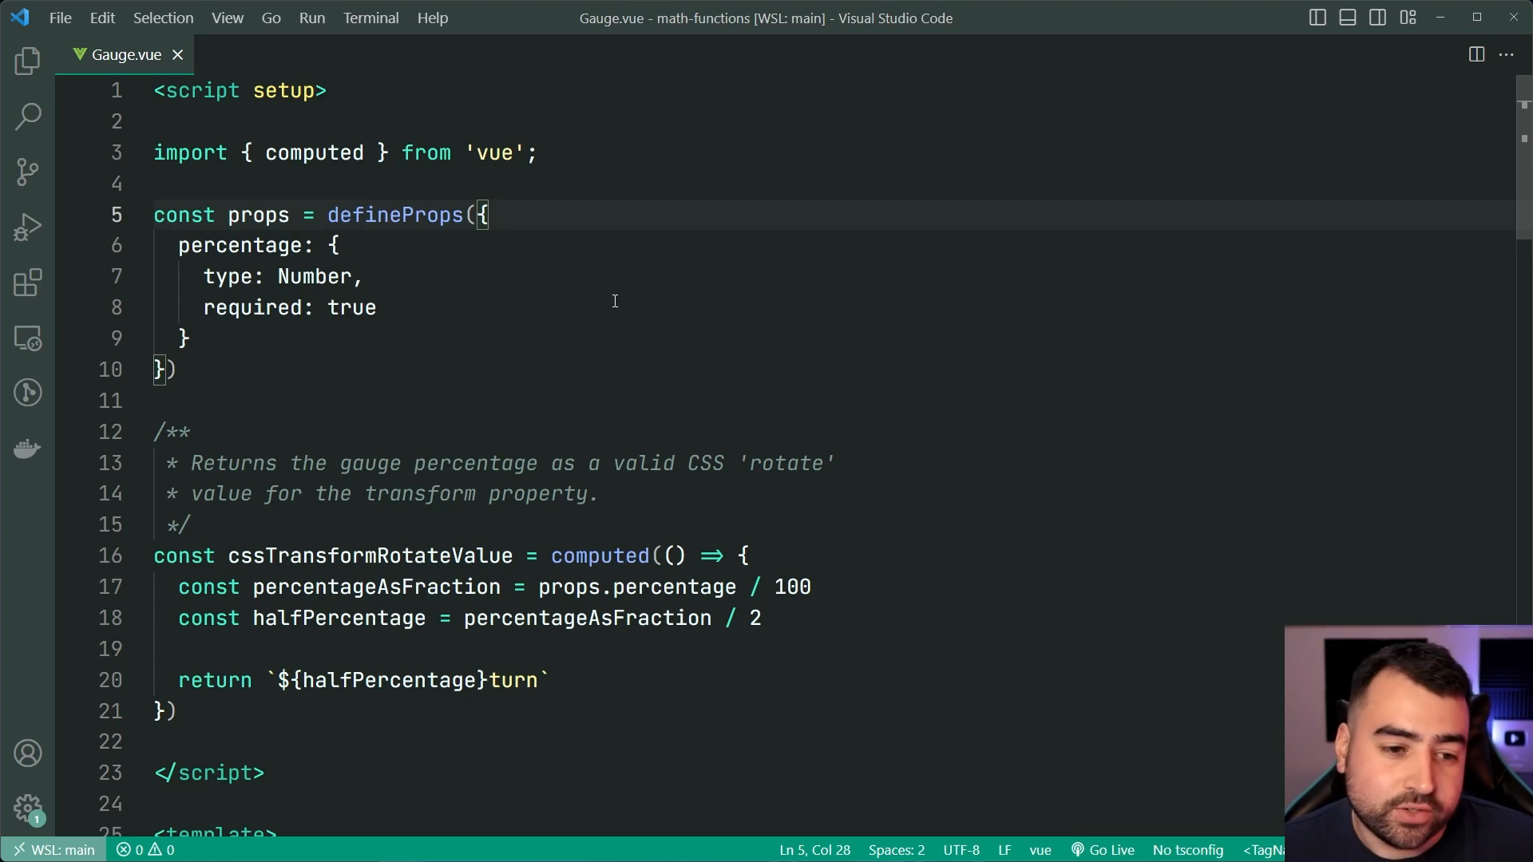
{"action": "scroll", "scroll_direction": "down", "scroll_amount": 3}
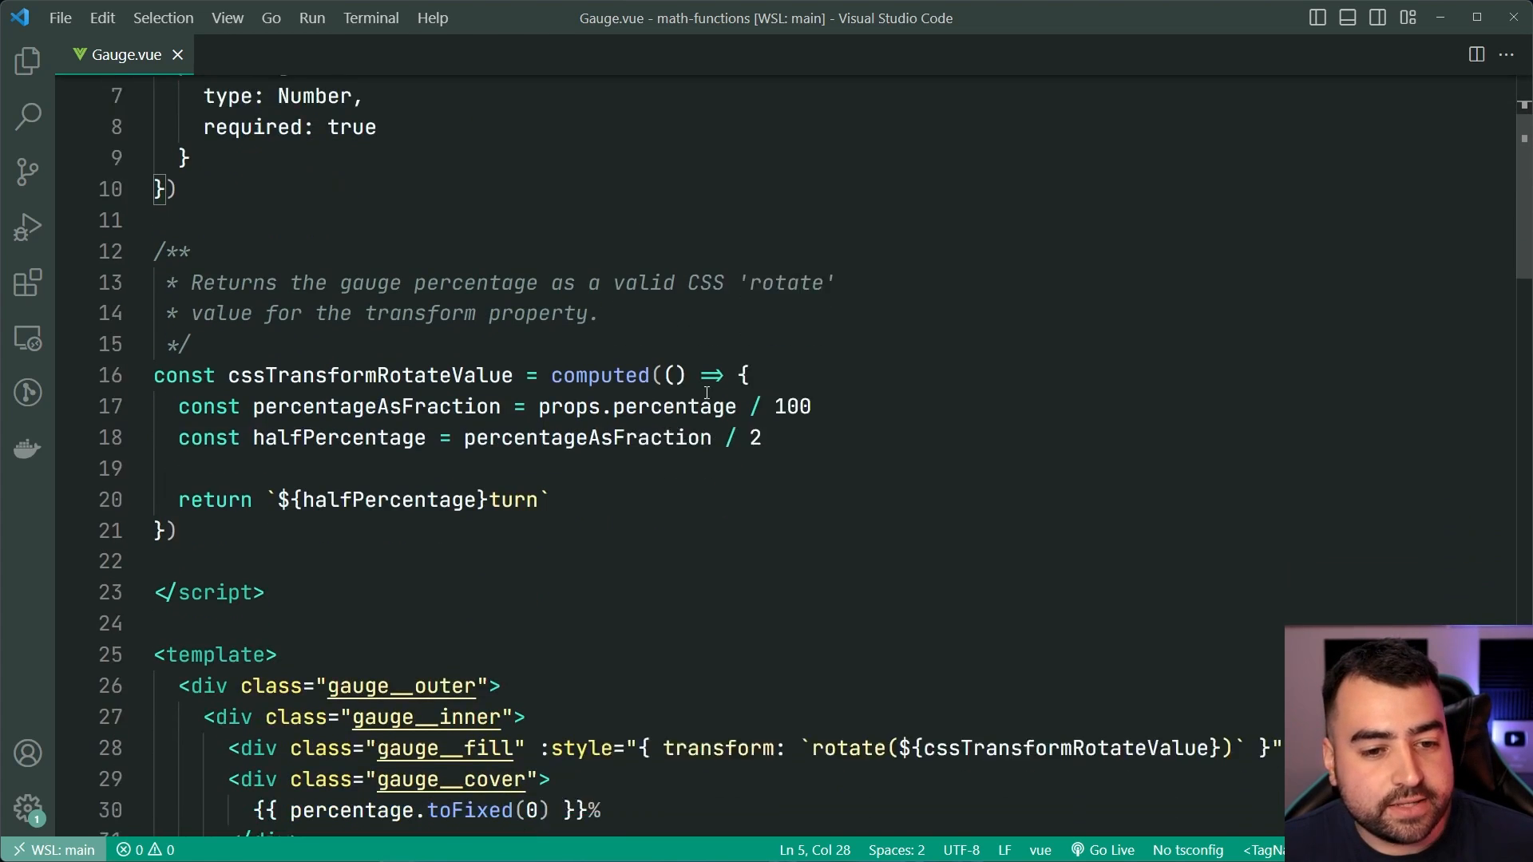
{"action": "scroll", "scroll_direction": "down", "scroll_amount": 3}
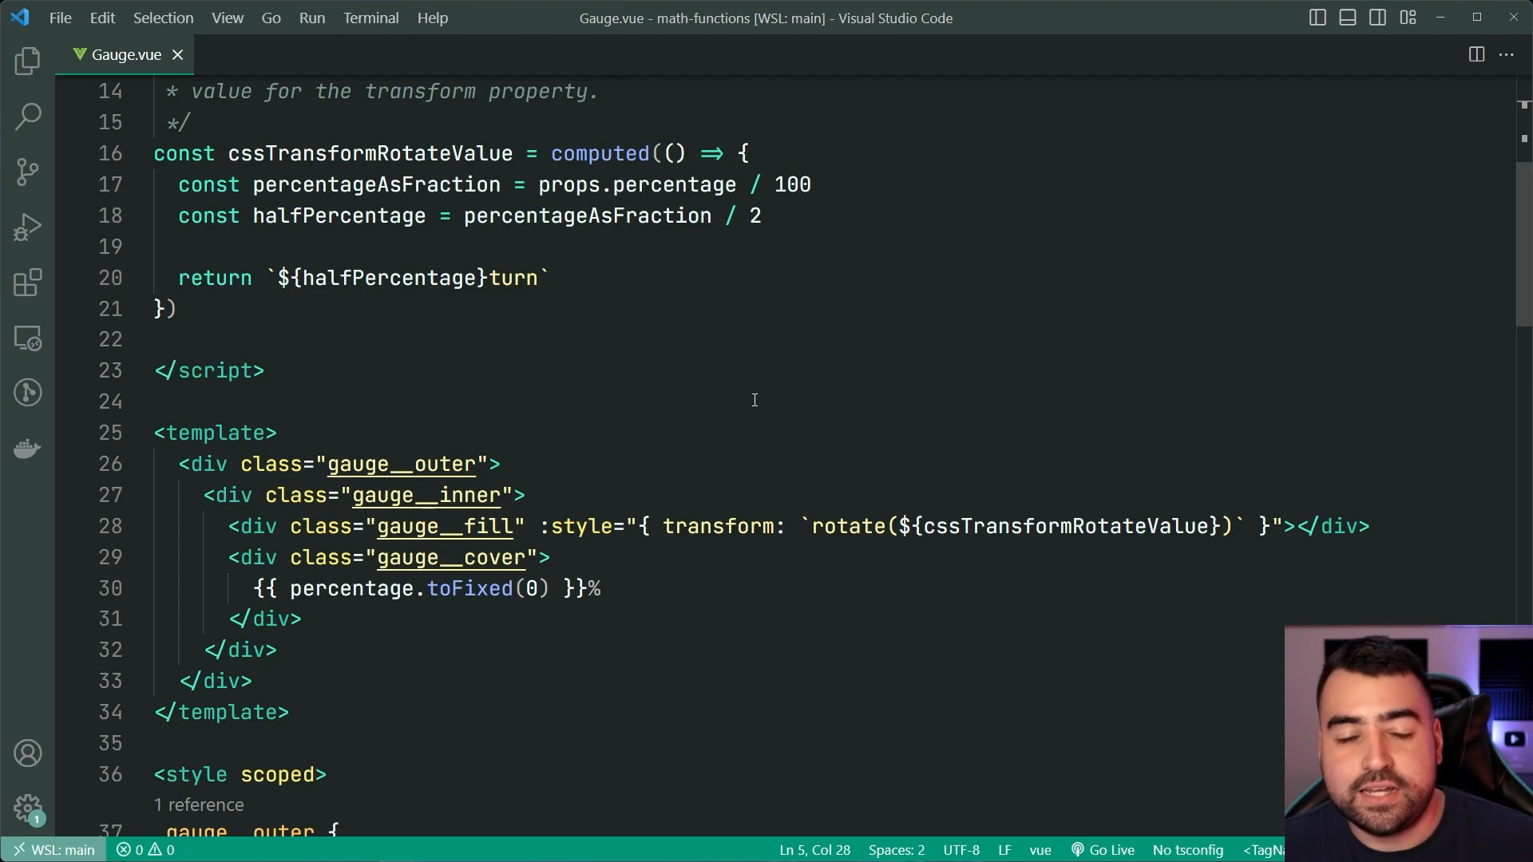
{"action": "scroll", "scroll_direction": "down", "scroll_amount": 3}
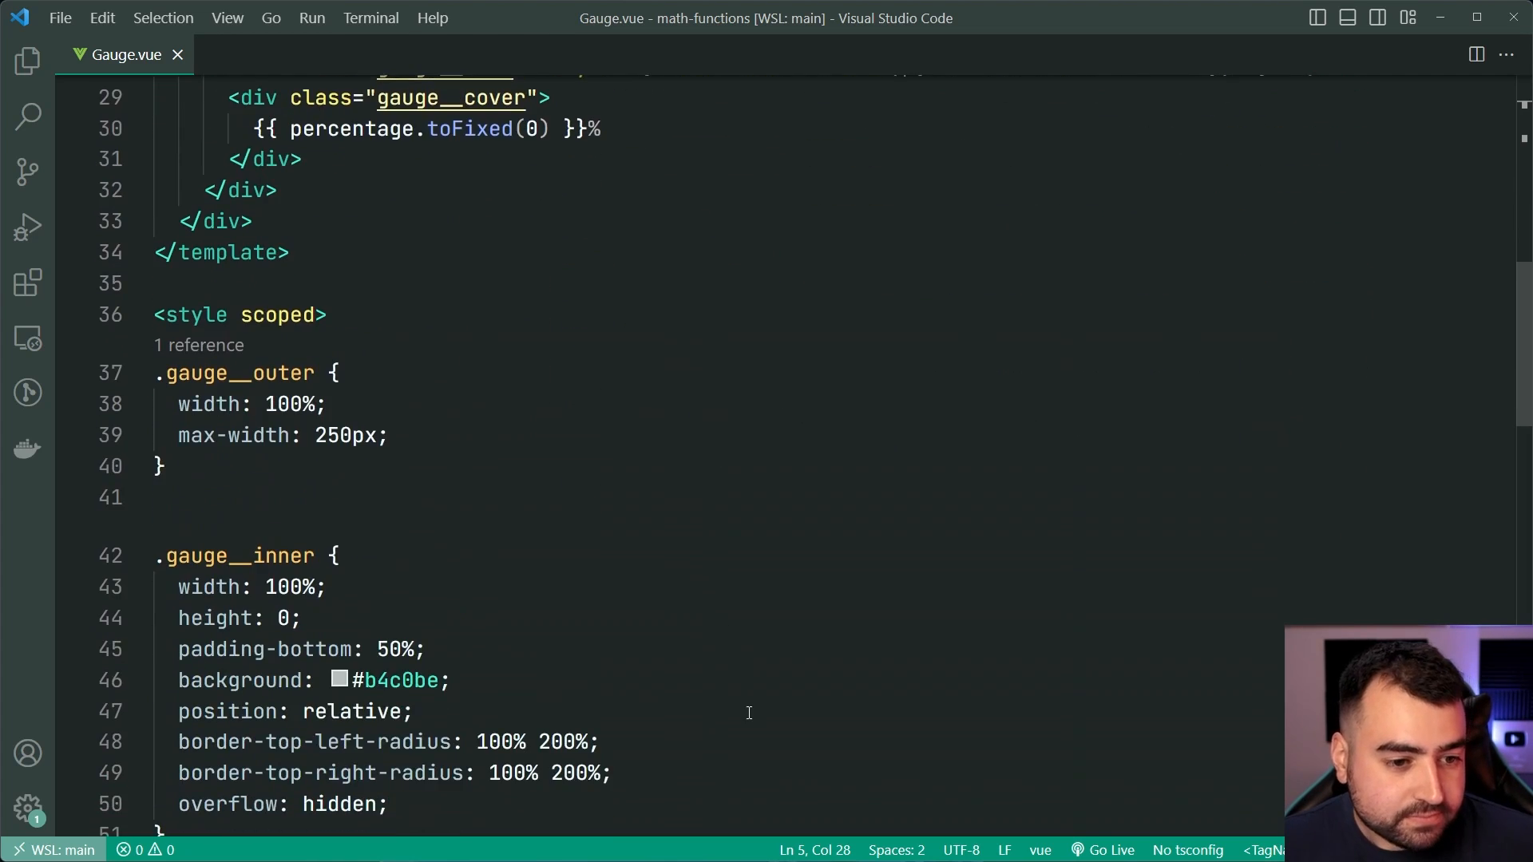
{"action": "scroll", "scroll_direction": "down", "scroll_amount": 3}
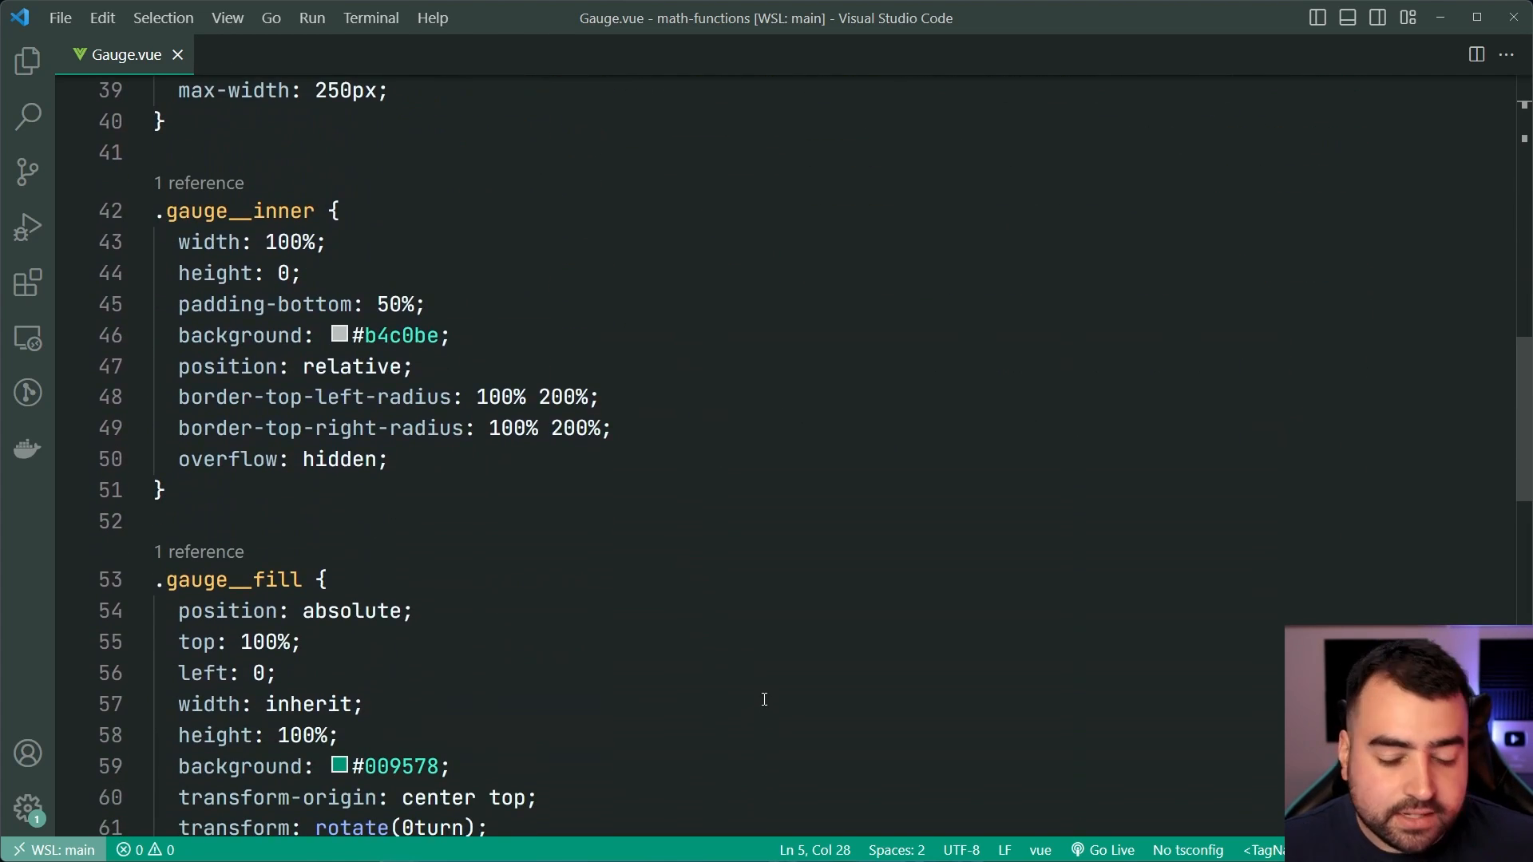
{"action": "scroll", "scroll_direction": "down", "scroll_amount": 3}
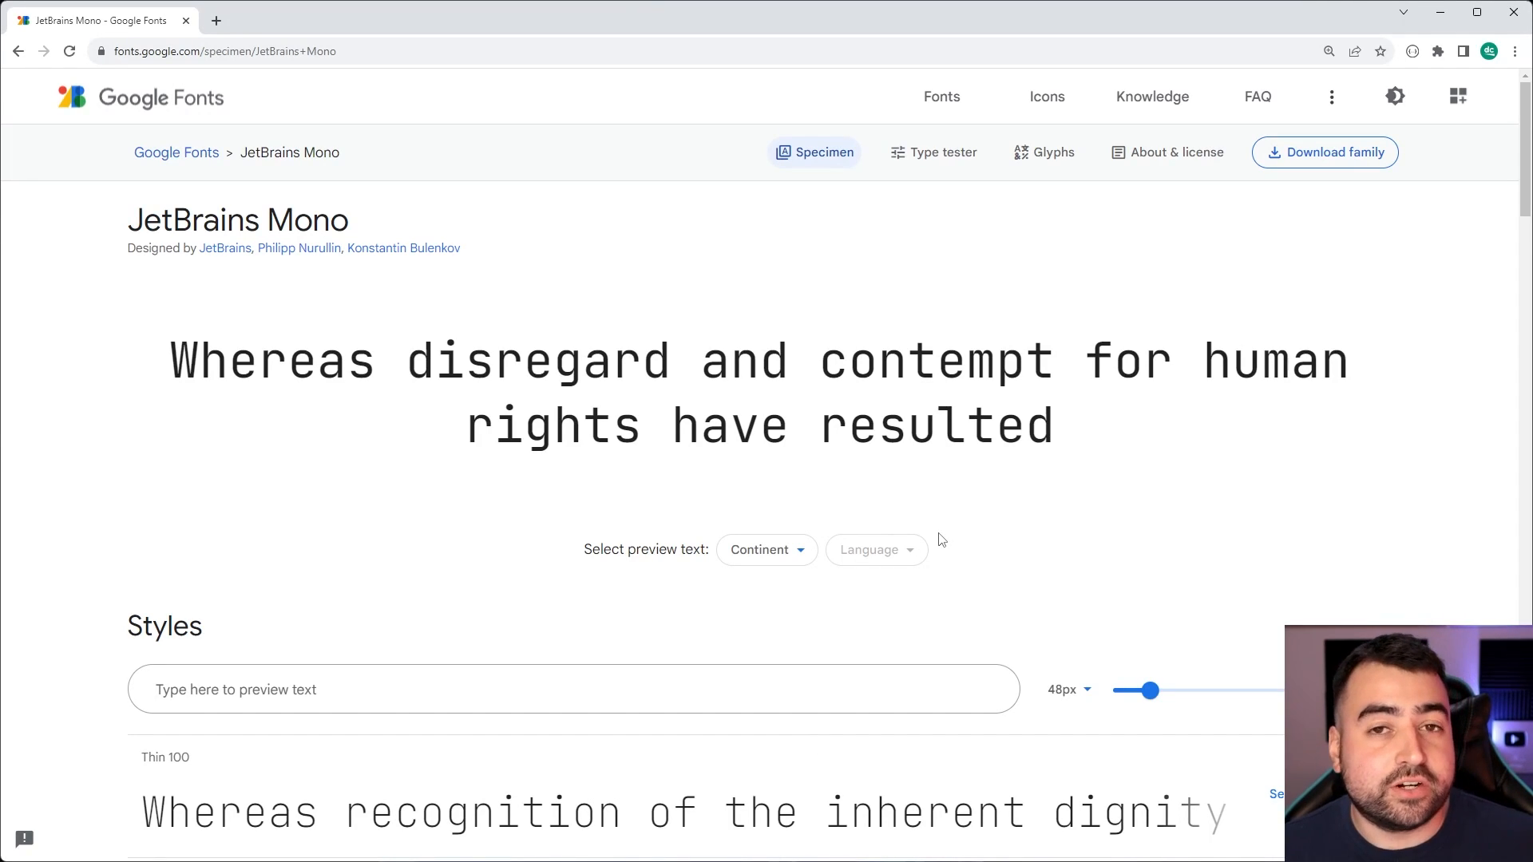
- Scroll the JetBrains Mono specimen page down to its Styles list
{"action": "scroll", "scroll_direction": "down", "scroll_amount": 3}
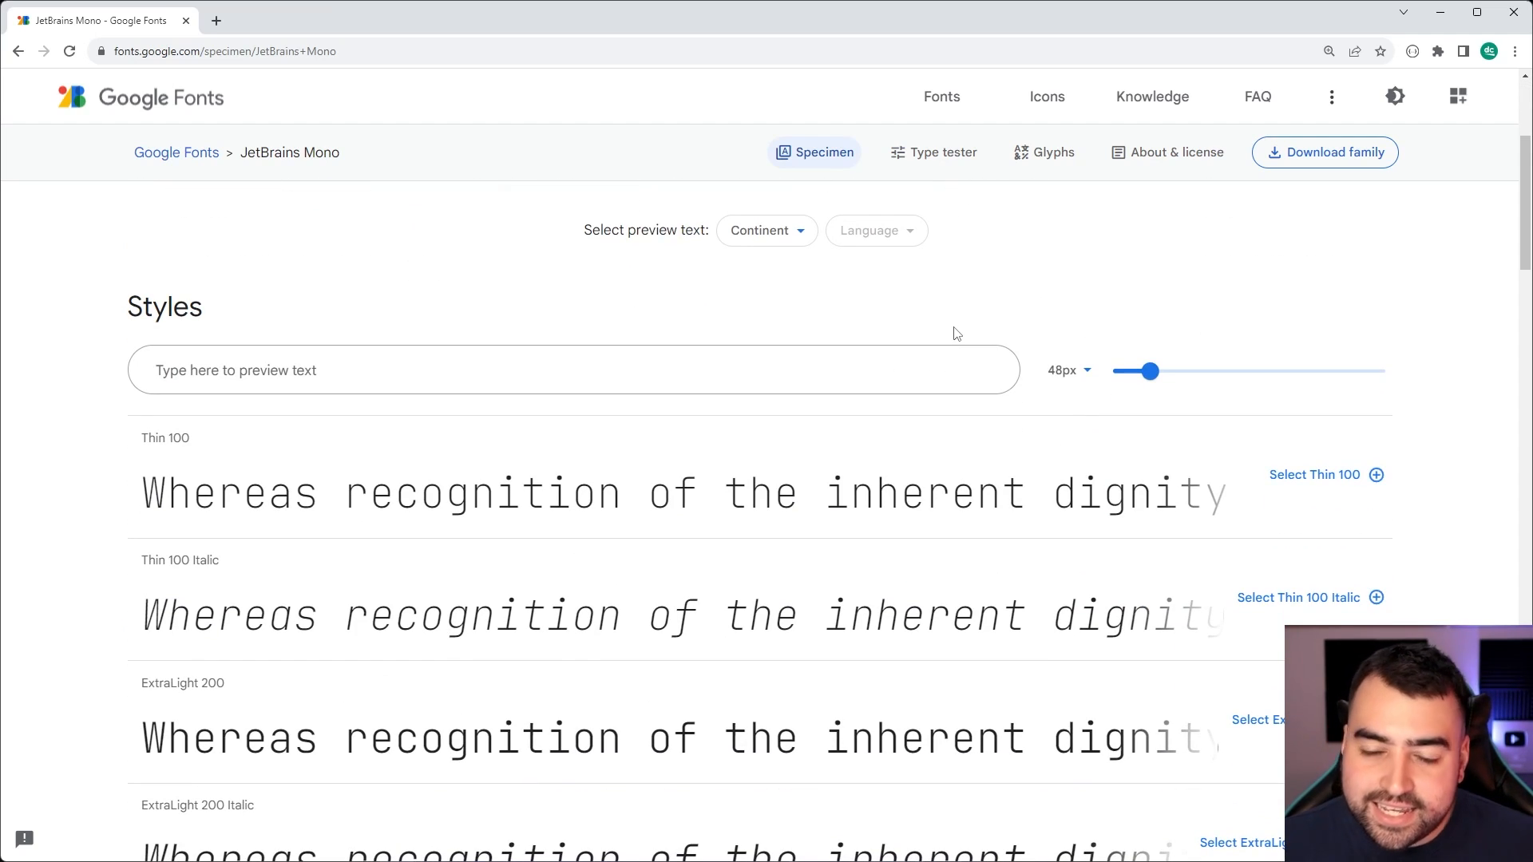
{"action": "mouse_move", "coordinate": [968, 515]}
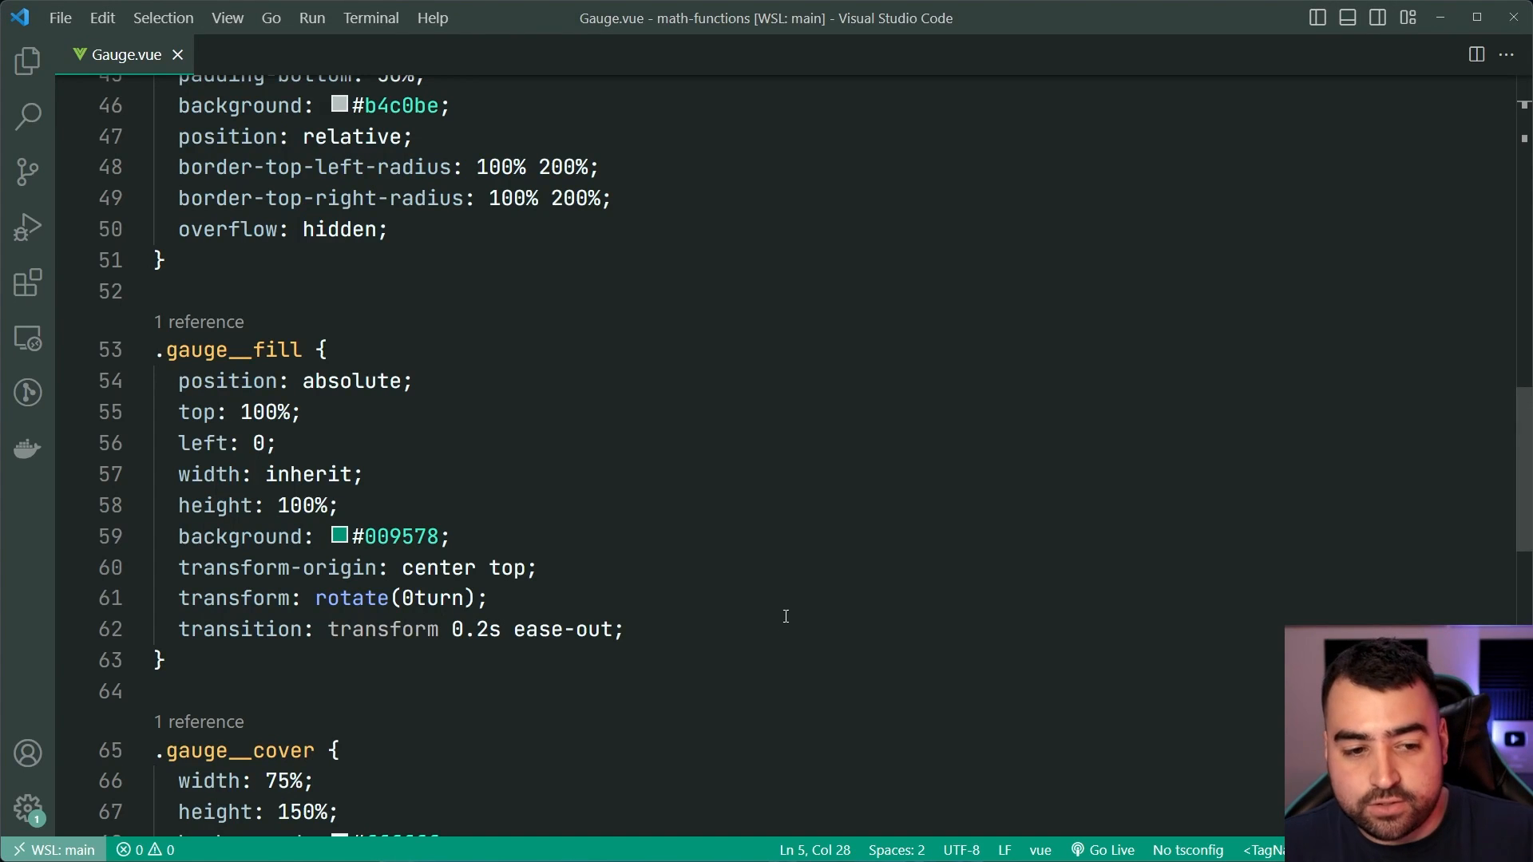
{"action": "scroll", "scroll_direction": "up", "scroll_amount": 3}
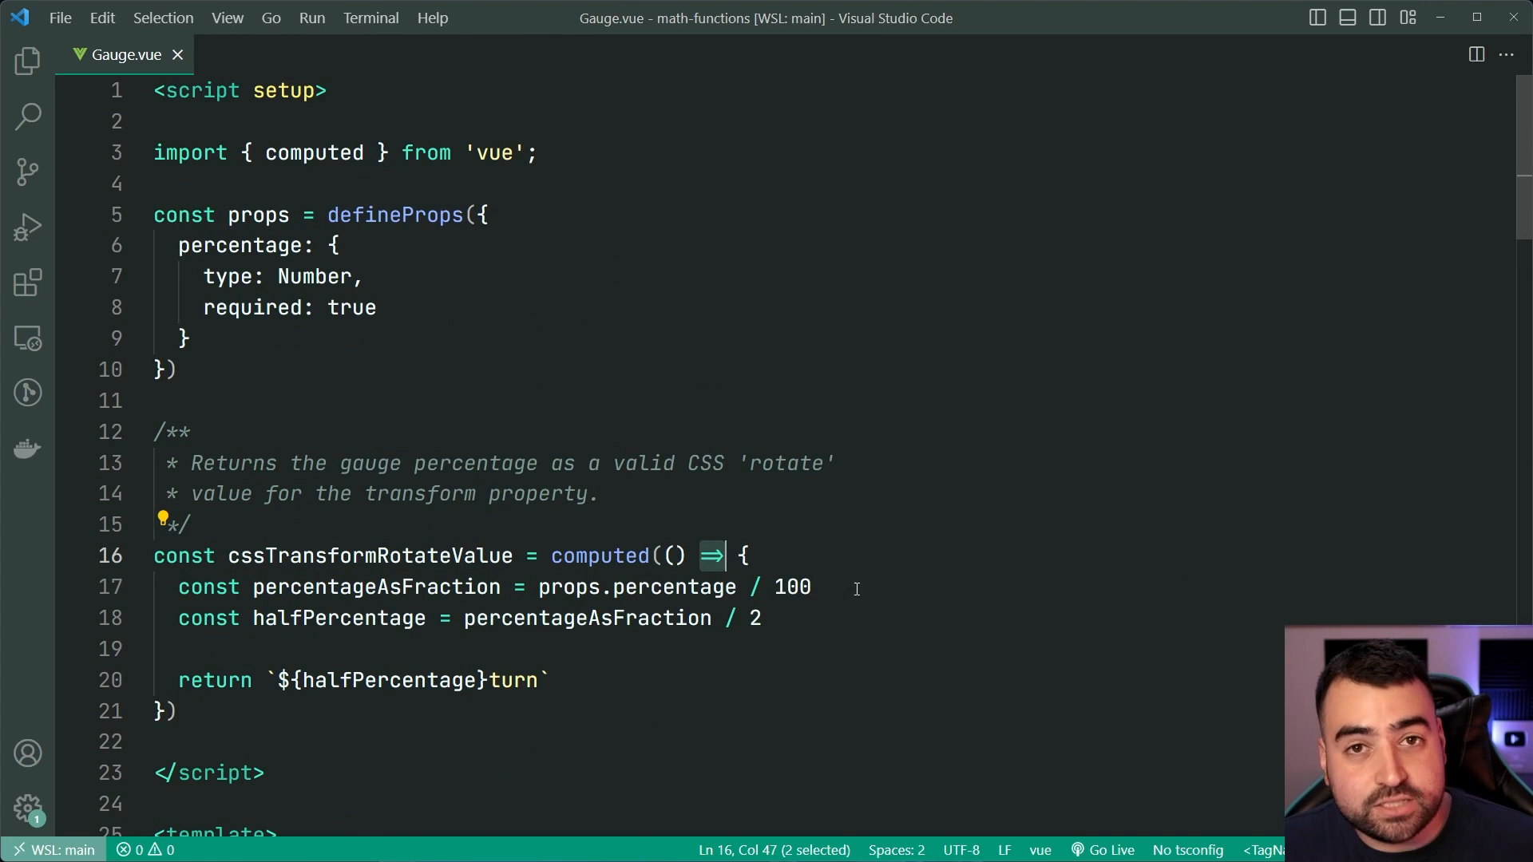
{"action": "mouse_move", "coordinate": [972, 613]}
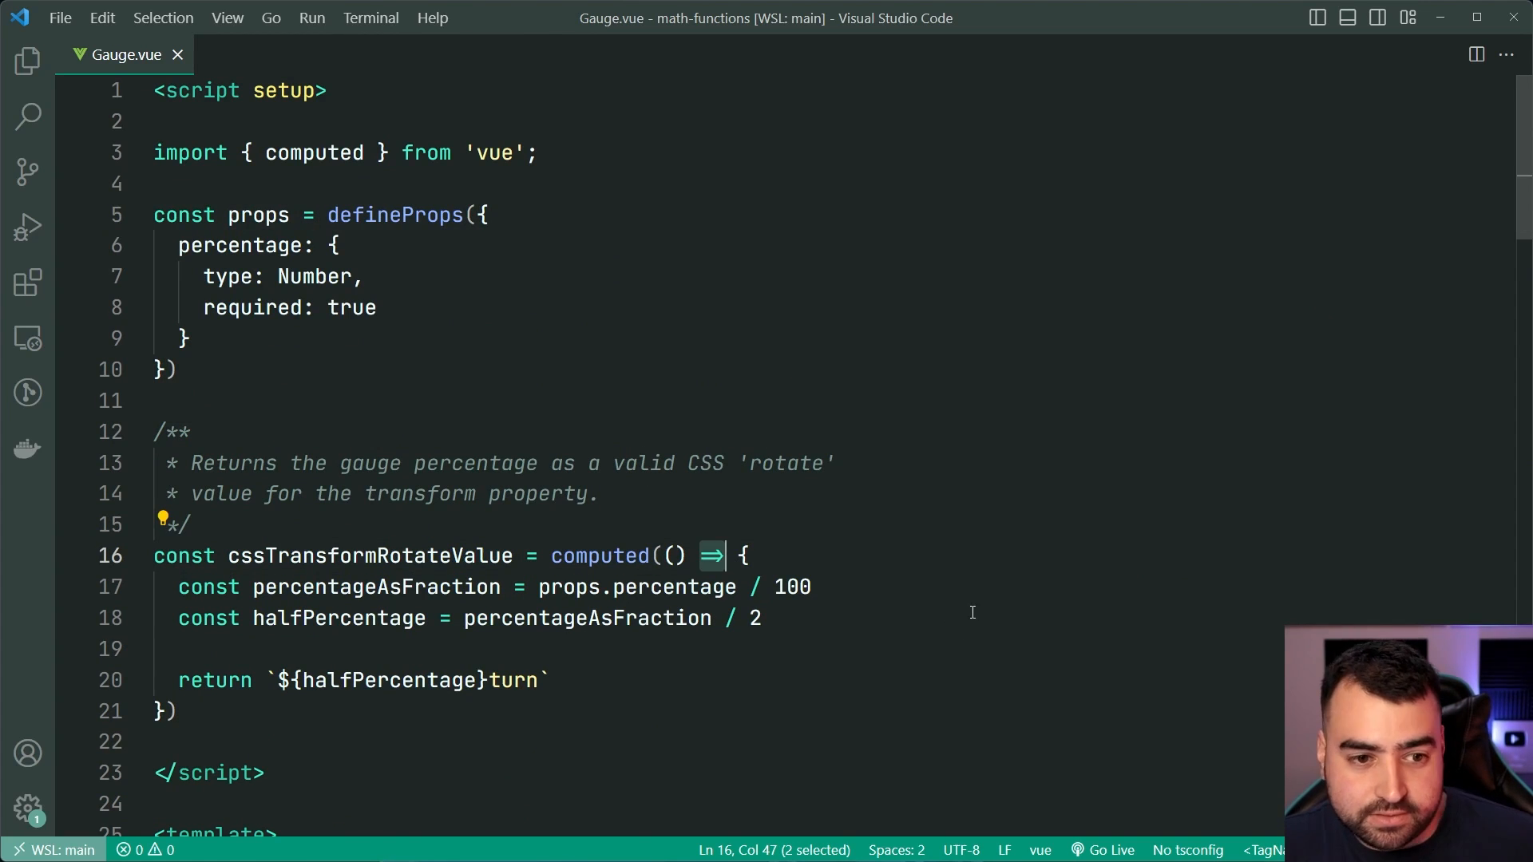
{"action": "left_click", "coordinate": [486, 215]}
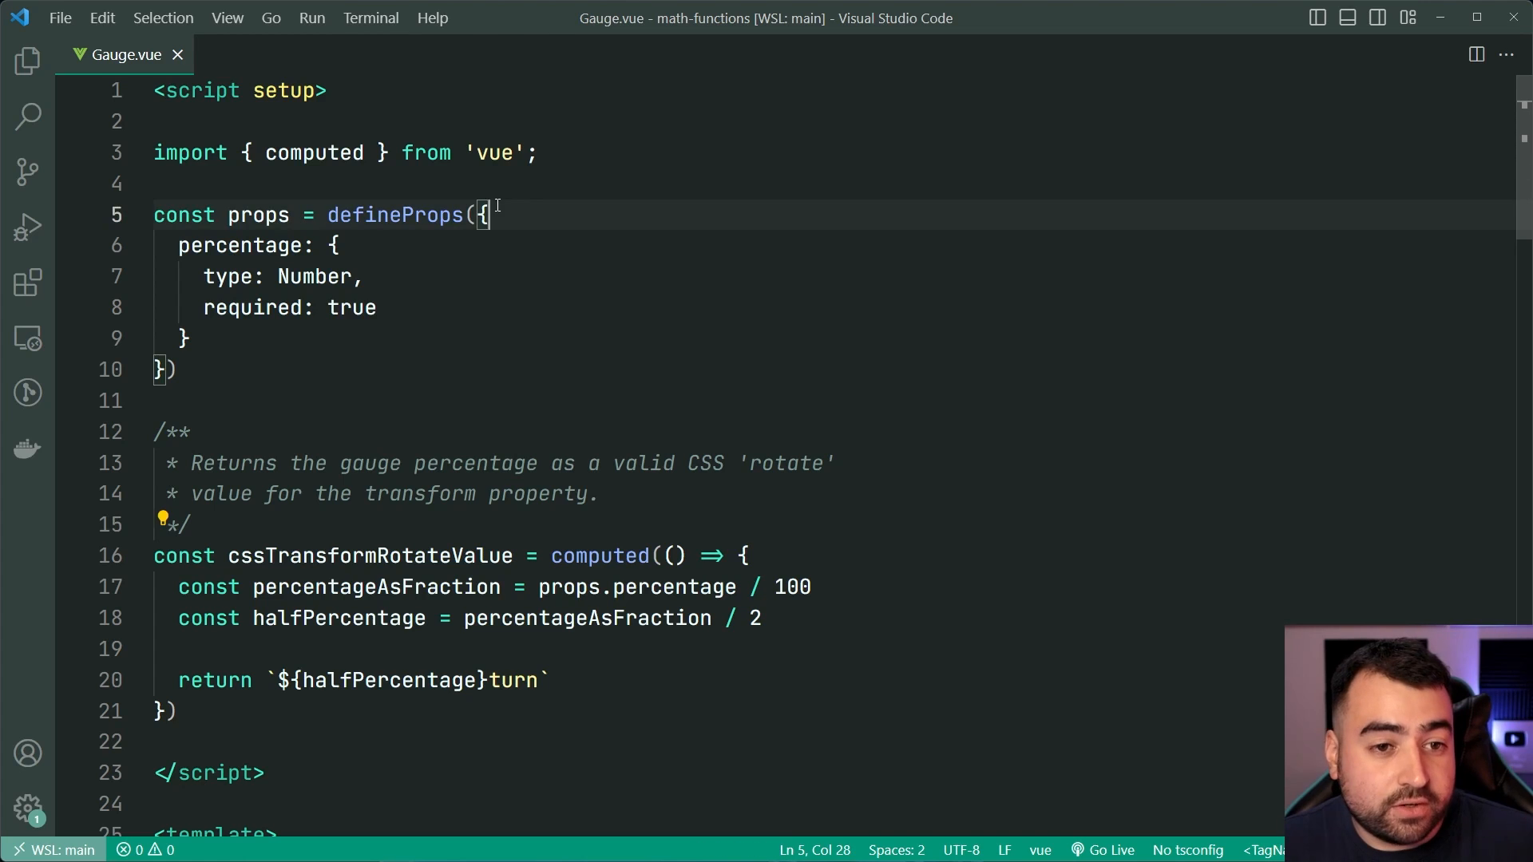
{"action": "mouse_move", "coordinate": [677, 282]}
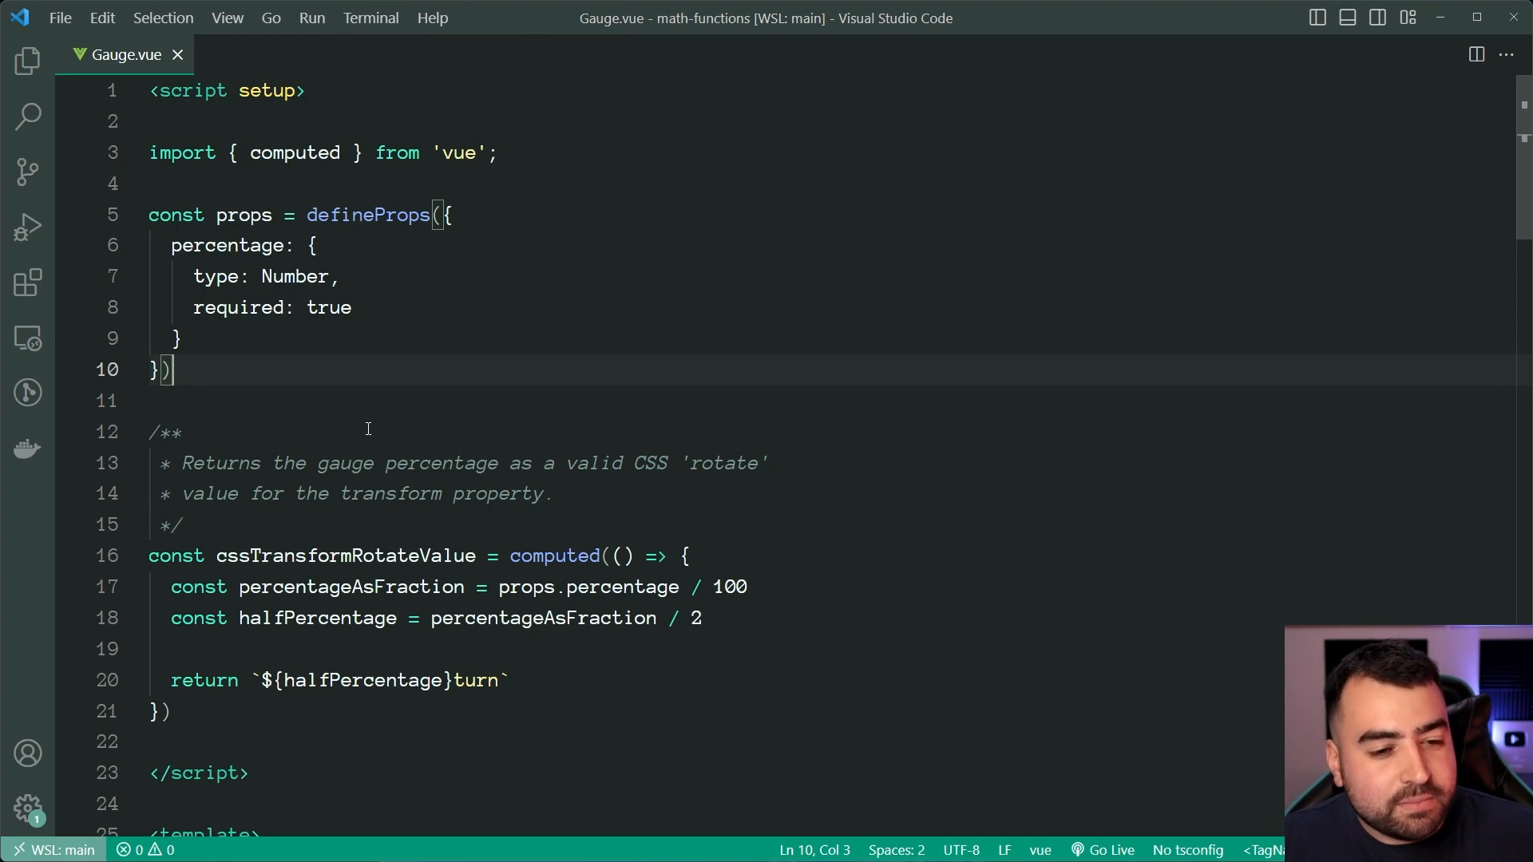
{"action": "scroll", "scroll_direction": "down", "scroll_amount": 3}
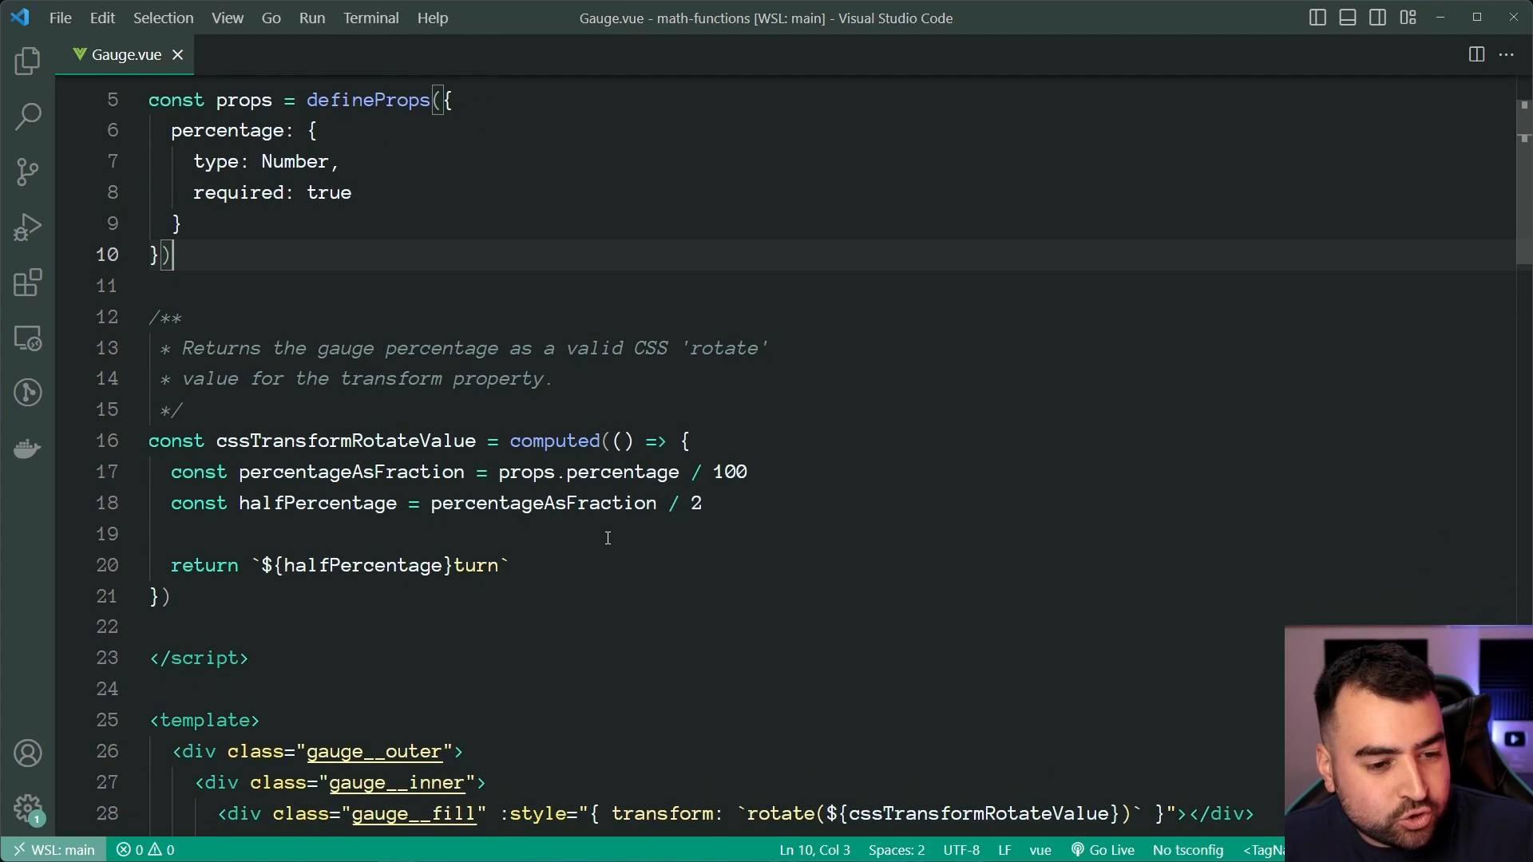
{"action": "scroll", "scroll_direction": "down", "scroll_amount": 3}
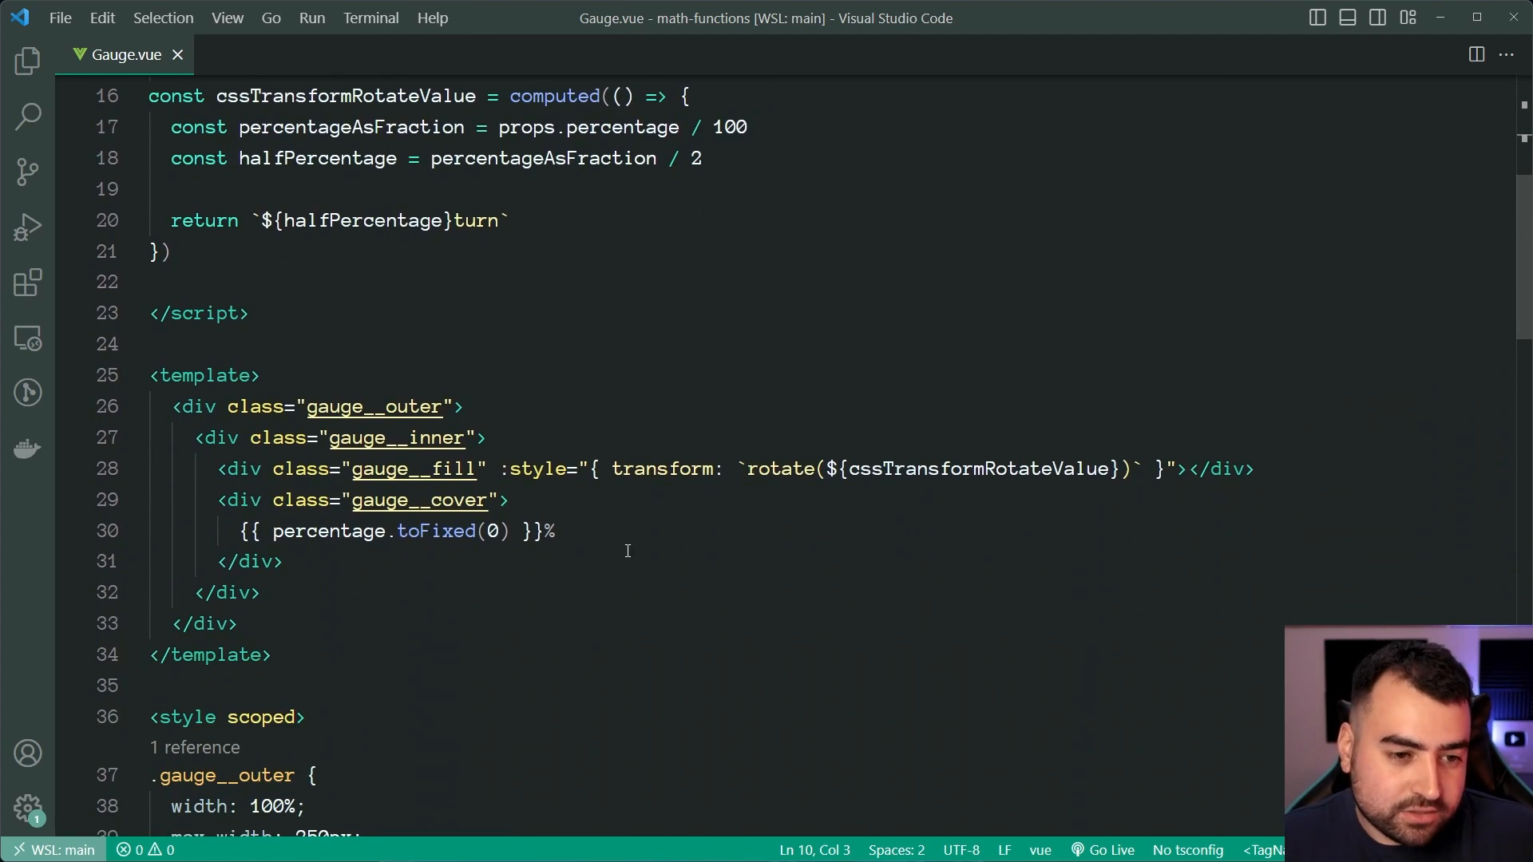
{"action": "scroll", "scroll_direction": "down", "scroll_amount": 3}
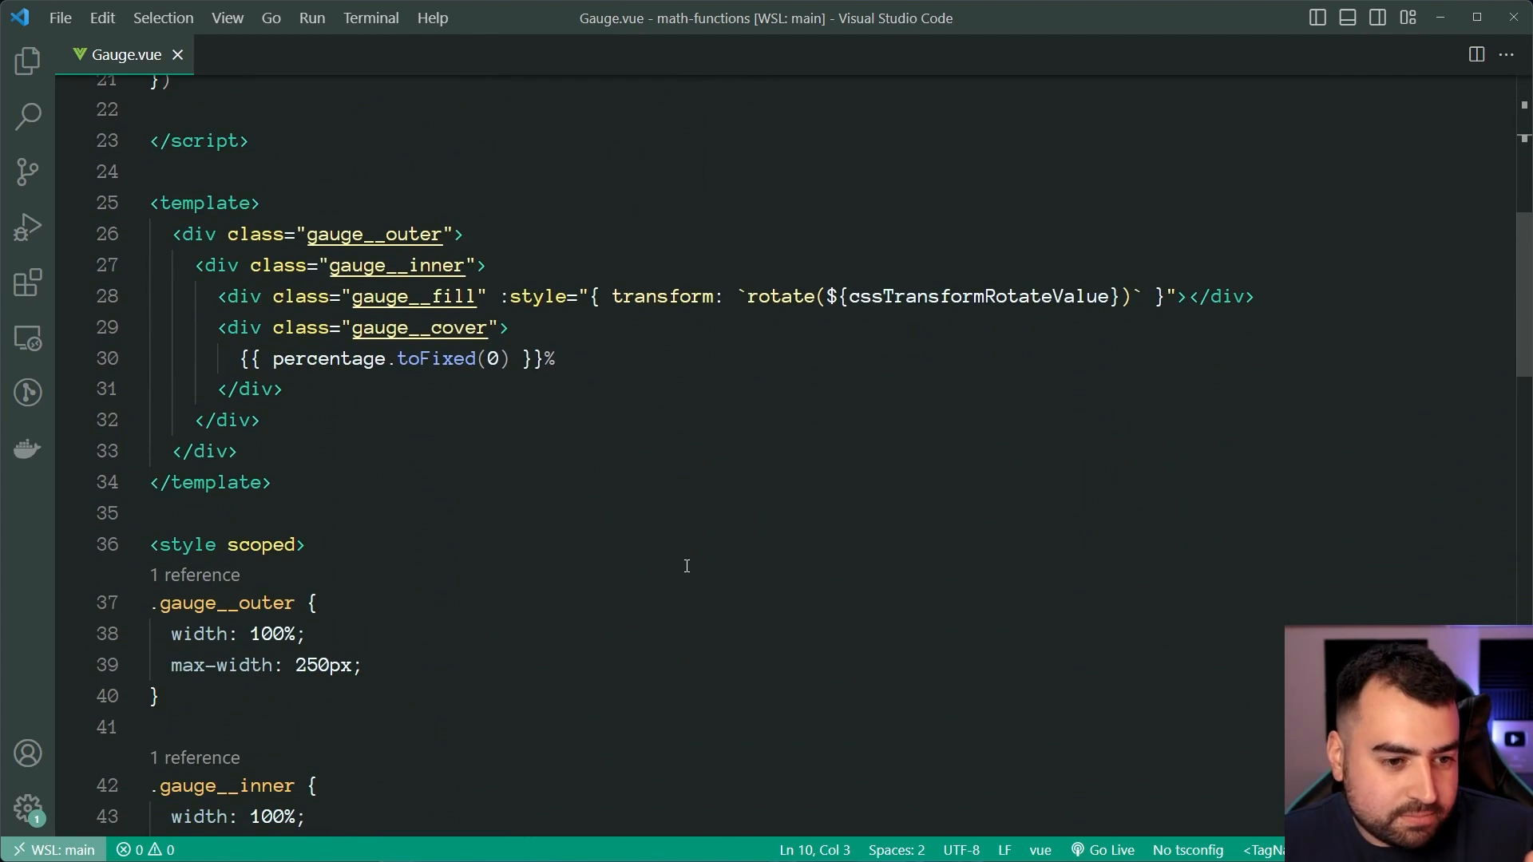
{"action": "scroll", "scroll_direction": "down", "scroll_amount": 3}
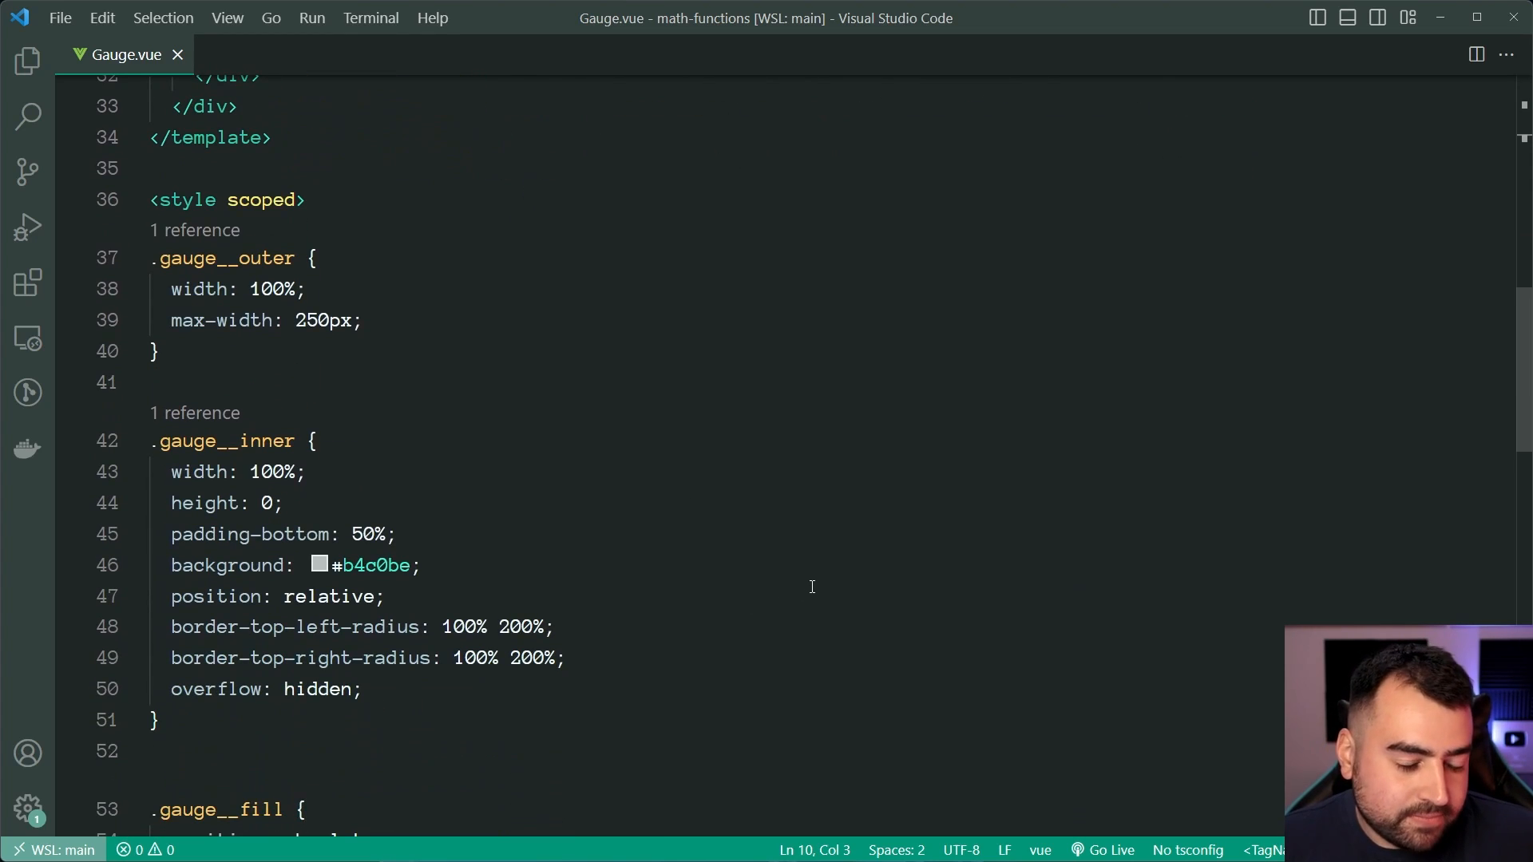
{"action": "mouse_move", "coordinate": [762, 655]}
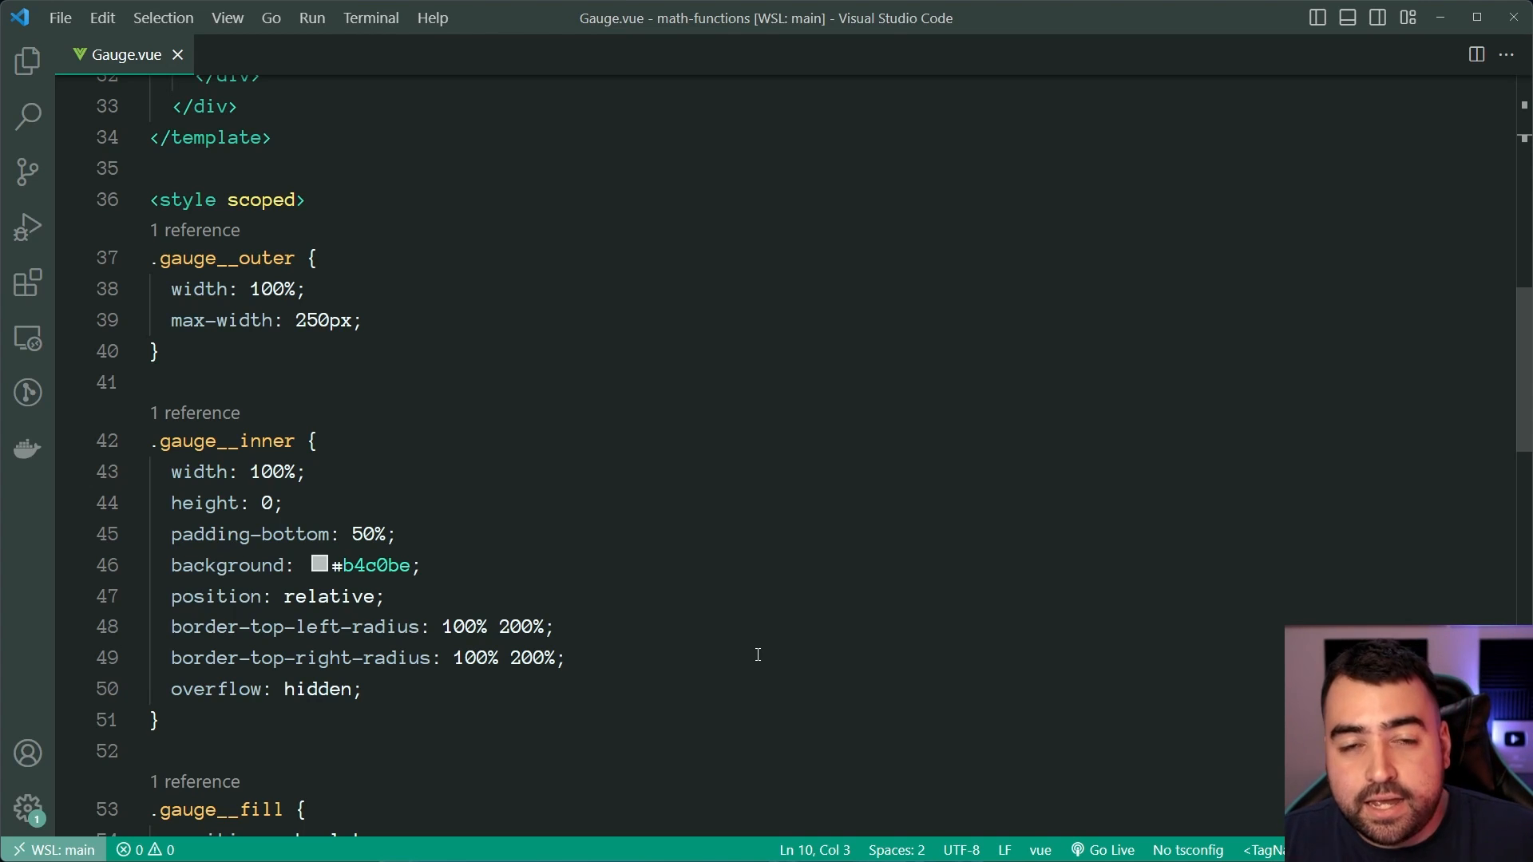
{"action": "mouse_move", "coordinate": [554, 509]}
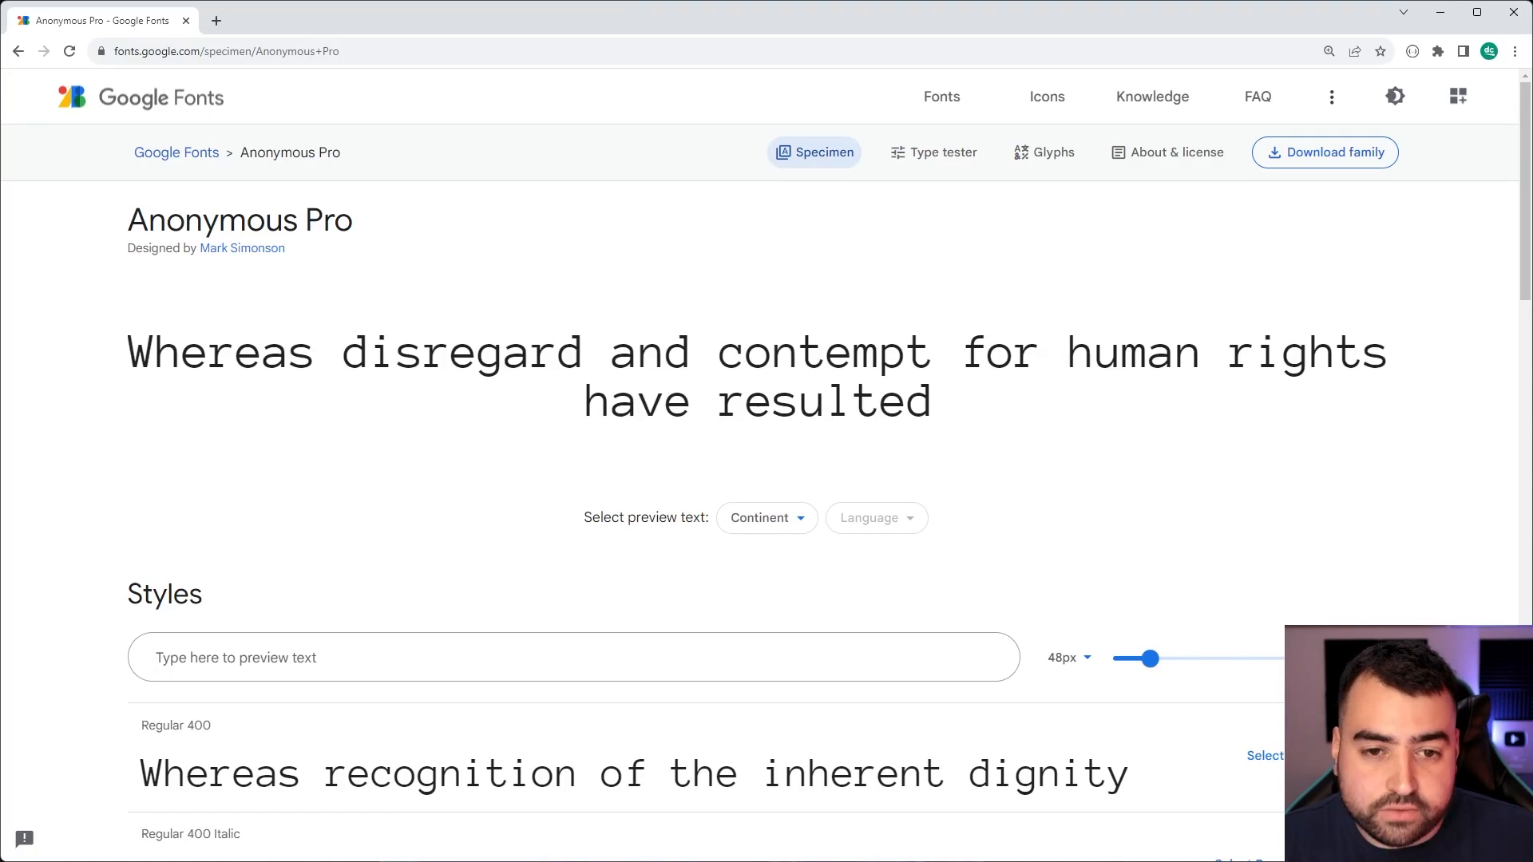
- Scroll through Anonymous Pro's regular, italic and bold styles on its specimen page
{"action": "scroll", "scroll_direction": "down", "scroll_amount": 3}
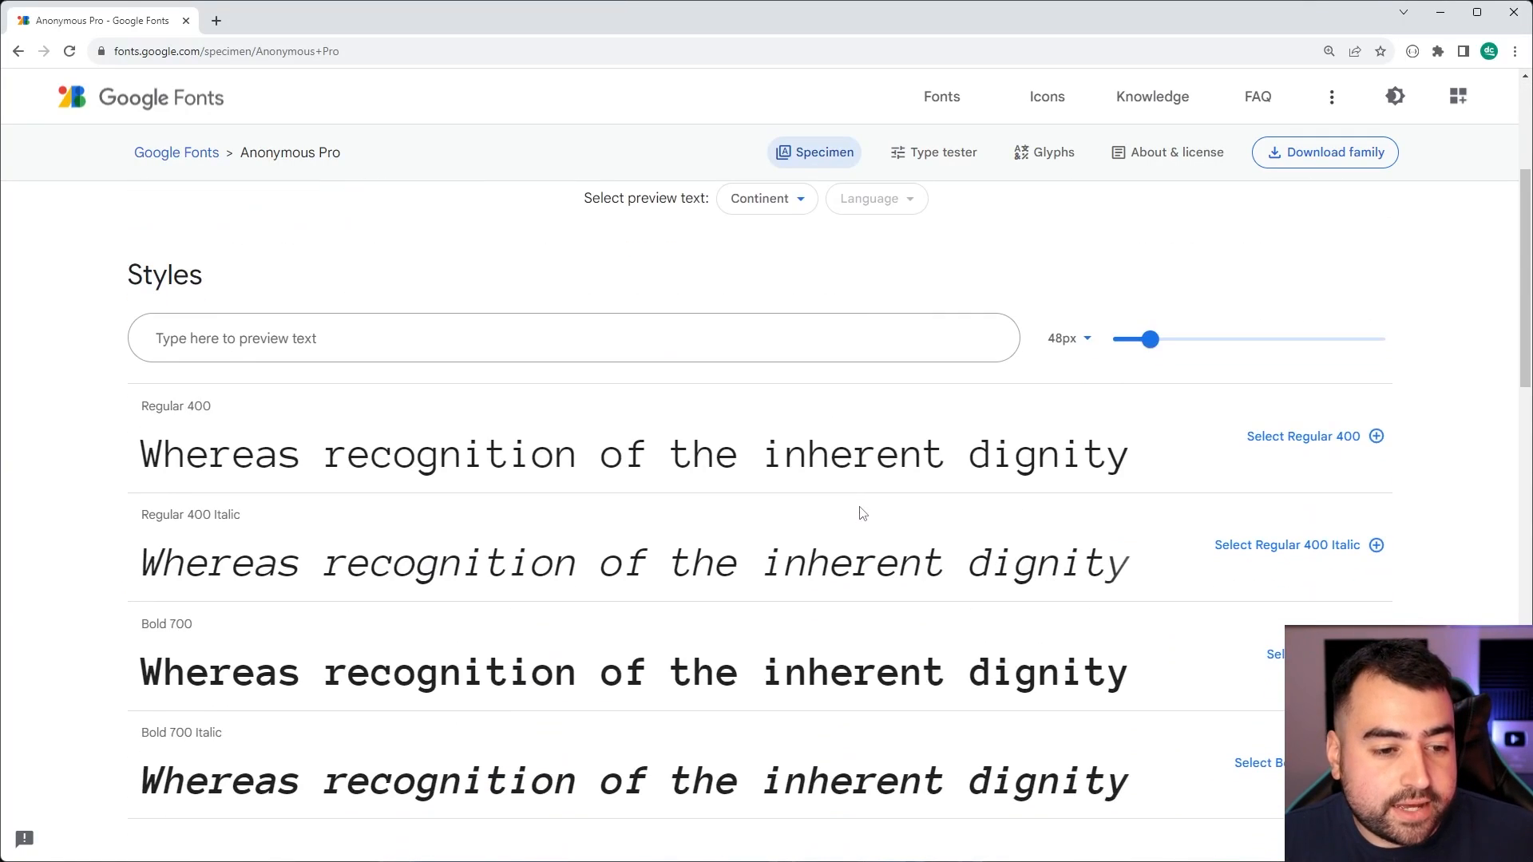
{"action": "scroll", "scroll_direction": "down", "scroll_amount": 3}
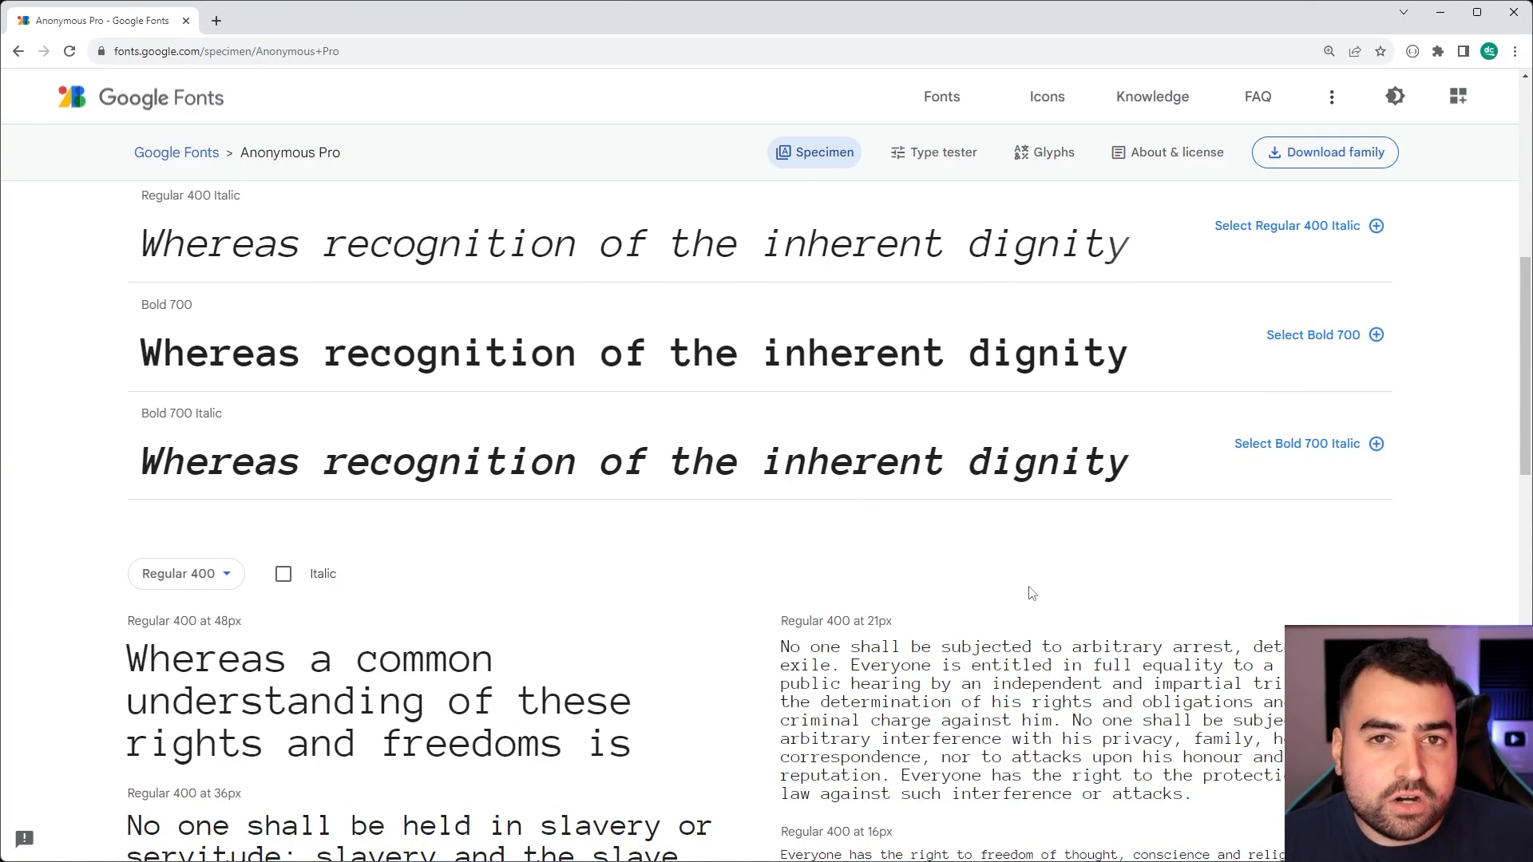
{"action": "mouse_move", "coordinate": [1033, 576]}
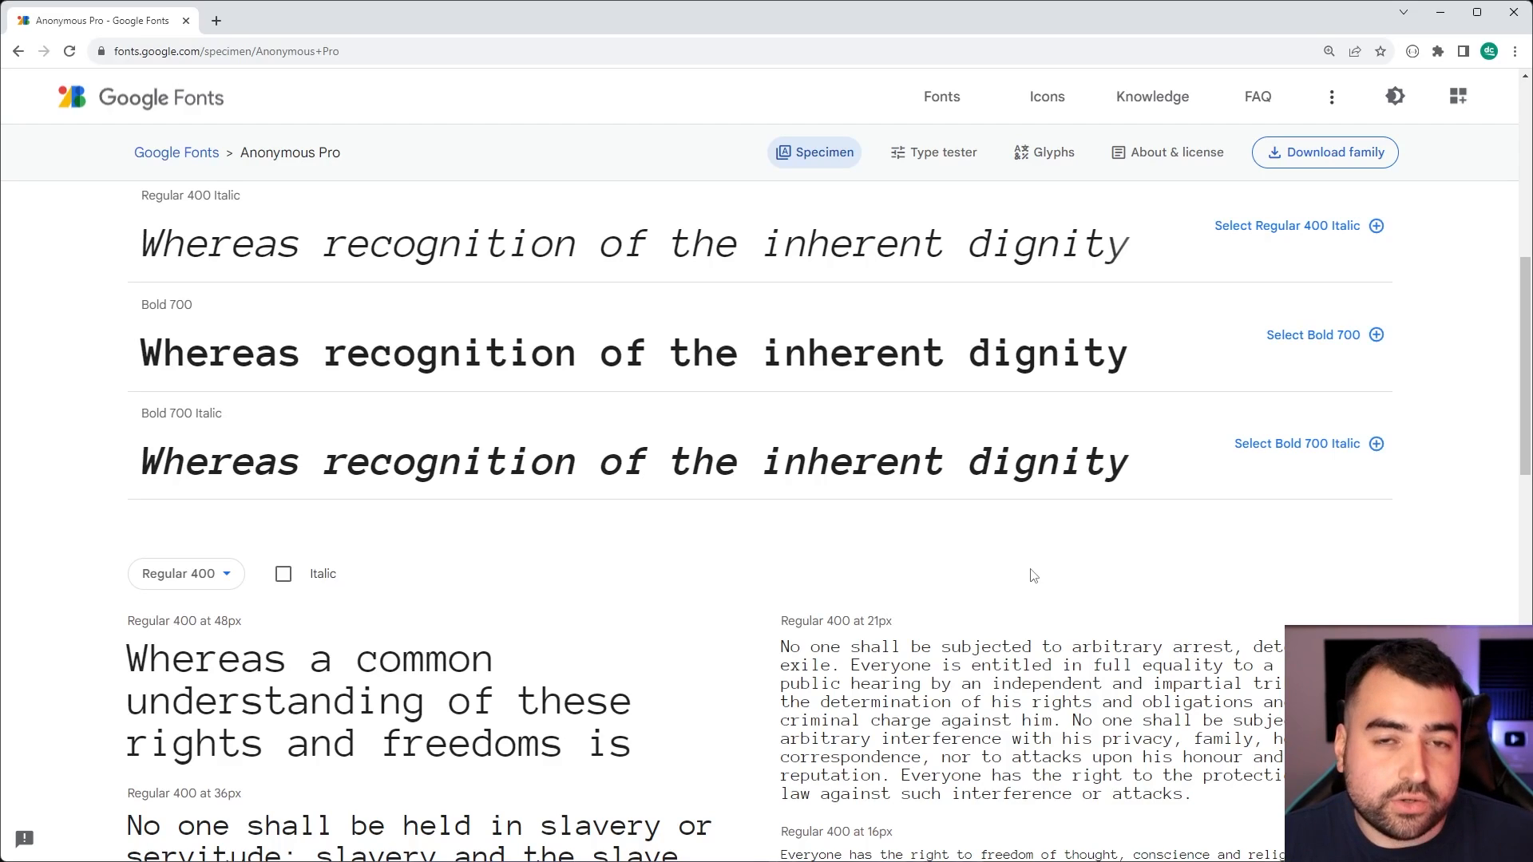
{"action": "mouse_move", "coordinate": [1072, 543]}
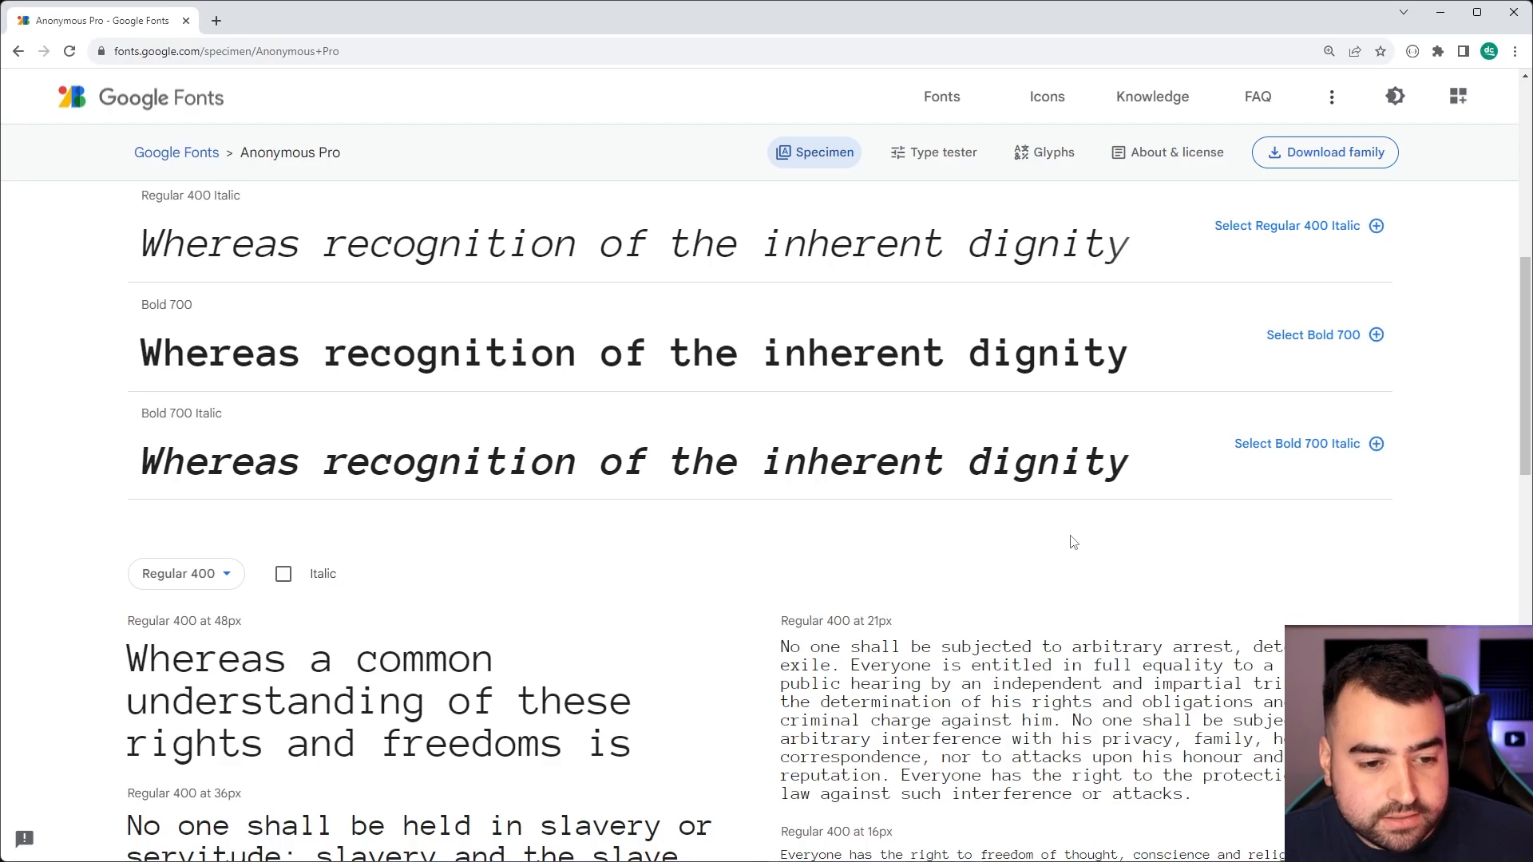
{"action": "scroll", "scroll_direction": "up", "scroll_amount": 3}
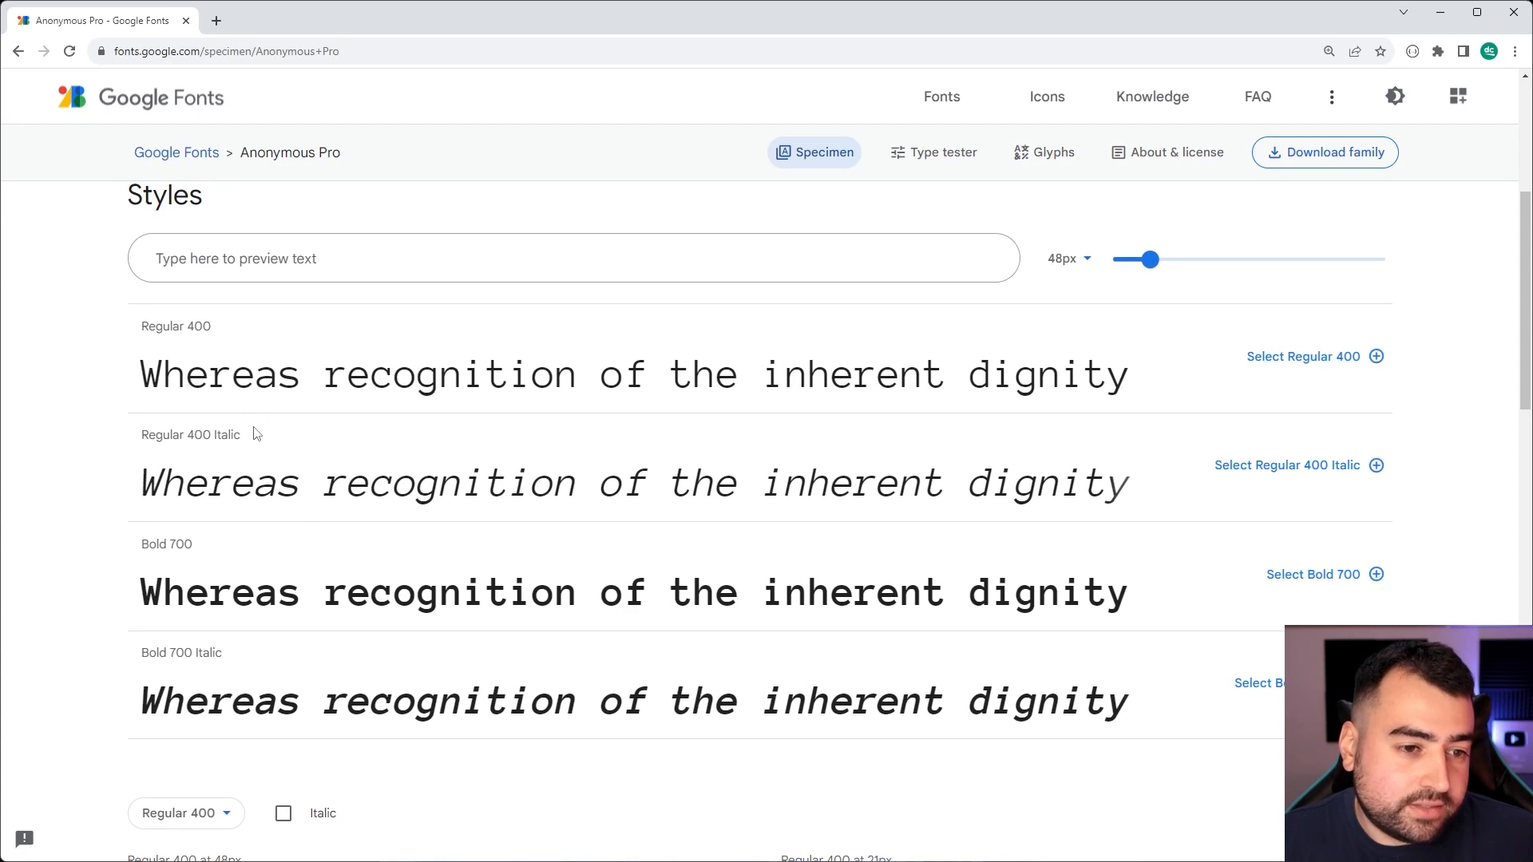
{"action": "mouse_move", "coordinate": [232, 566]}
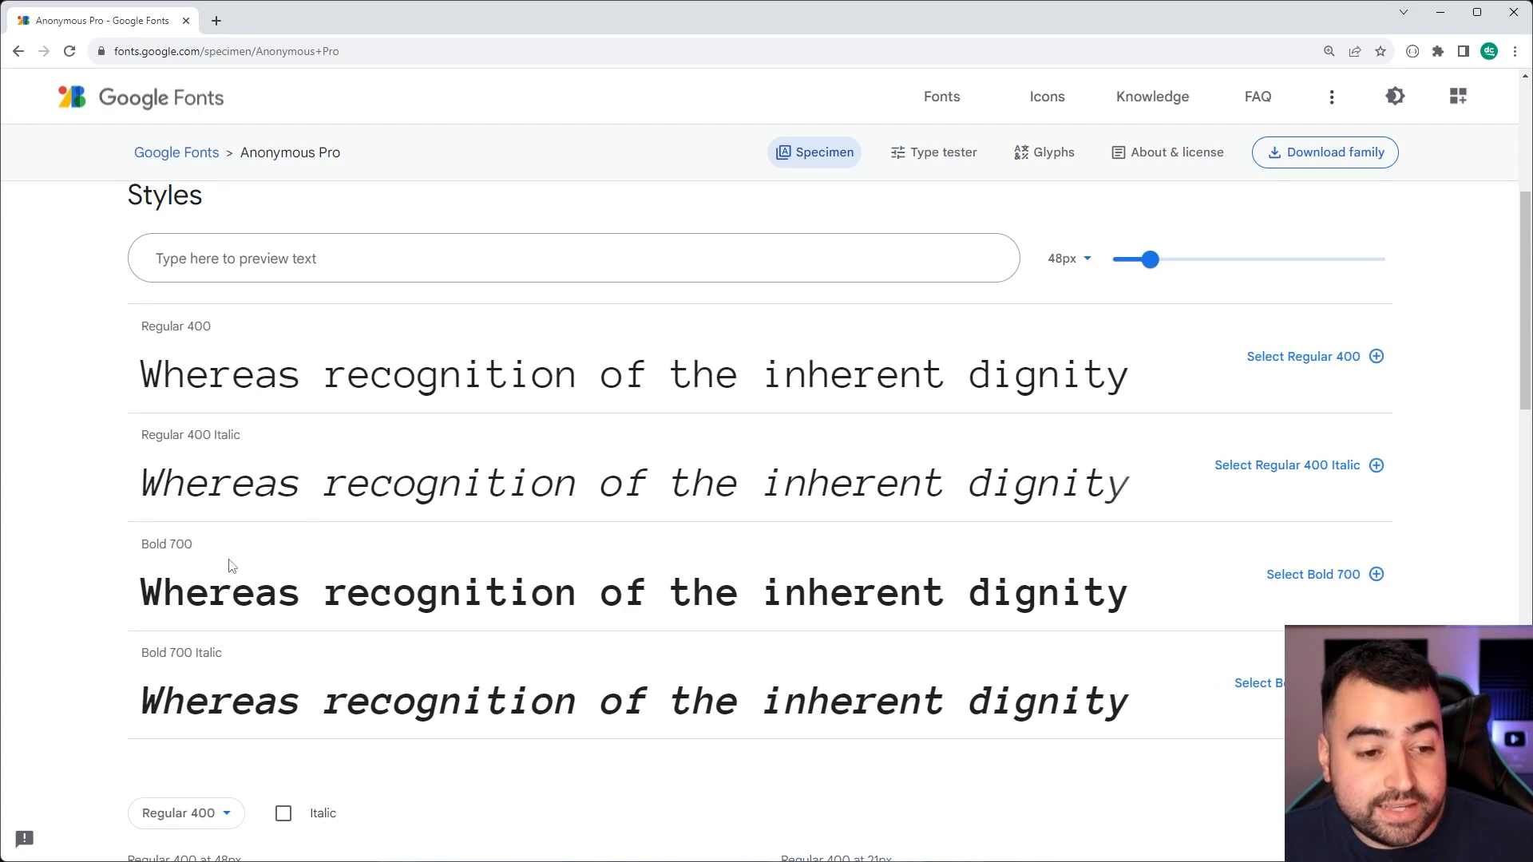
{"action": "mouse_move", "coordinate": [435, 514]}
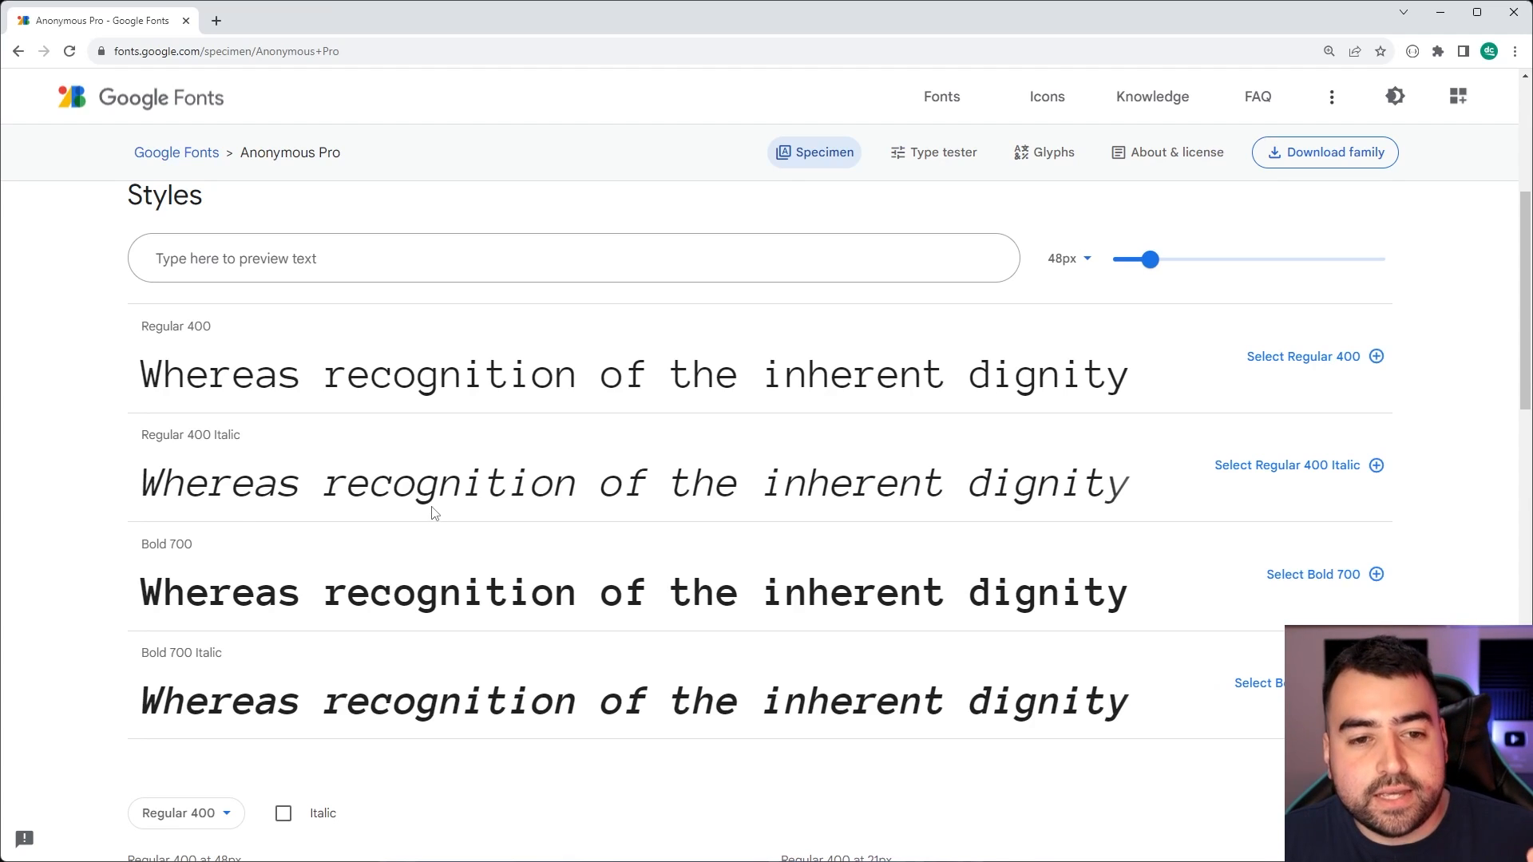
{"action": "mouse_move", "coordinate": [472, 479]}
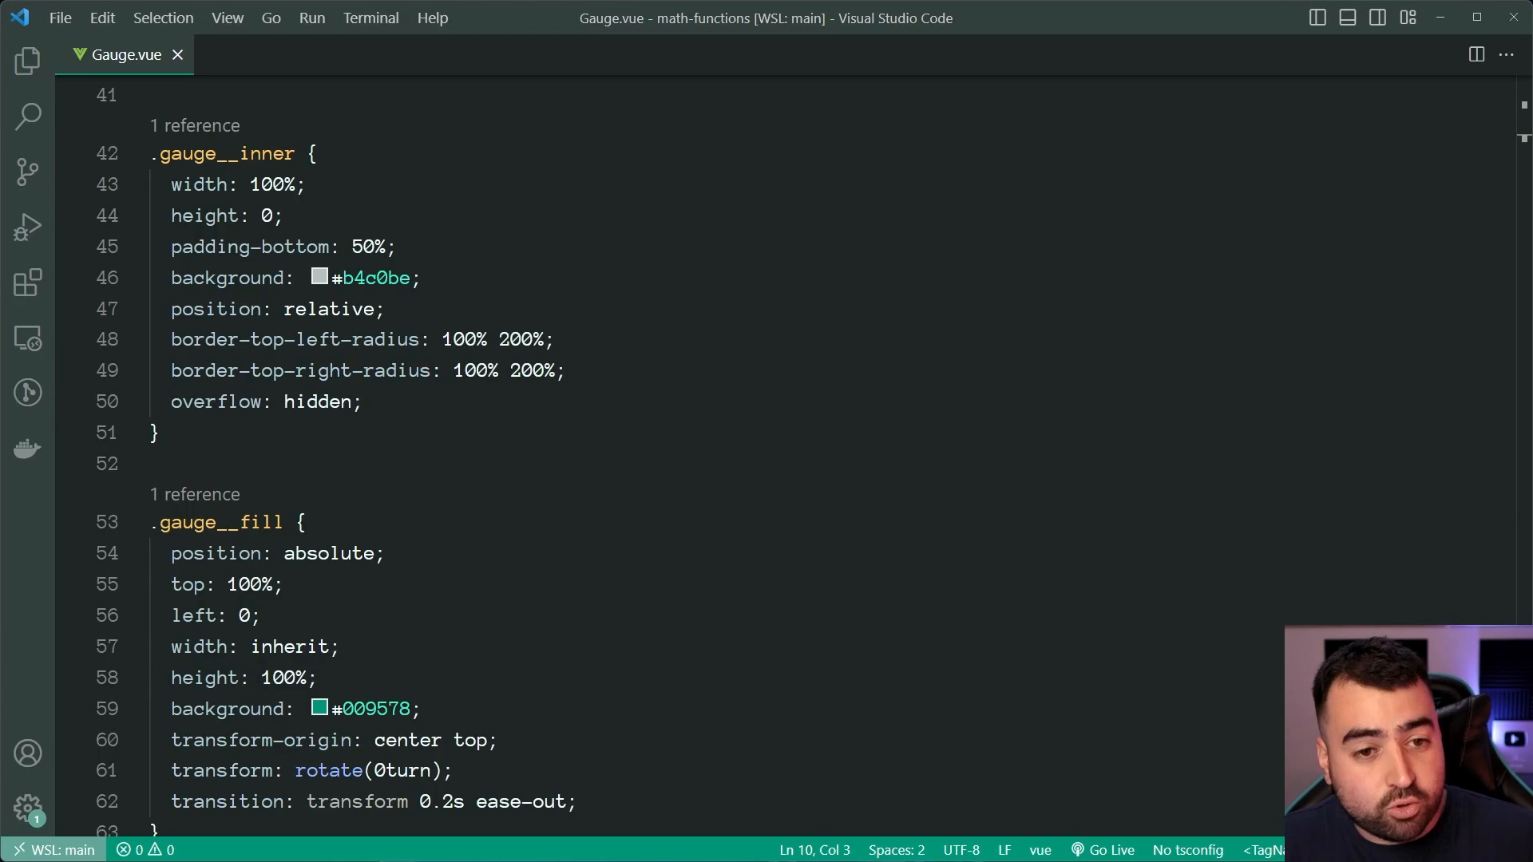
- Scroll Gauge.vue's CSS and script sections back up to its props definition
{"action": "scroll", "scroll_direction": "up", "scroll_amount": 3}
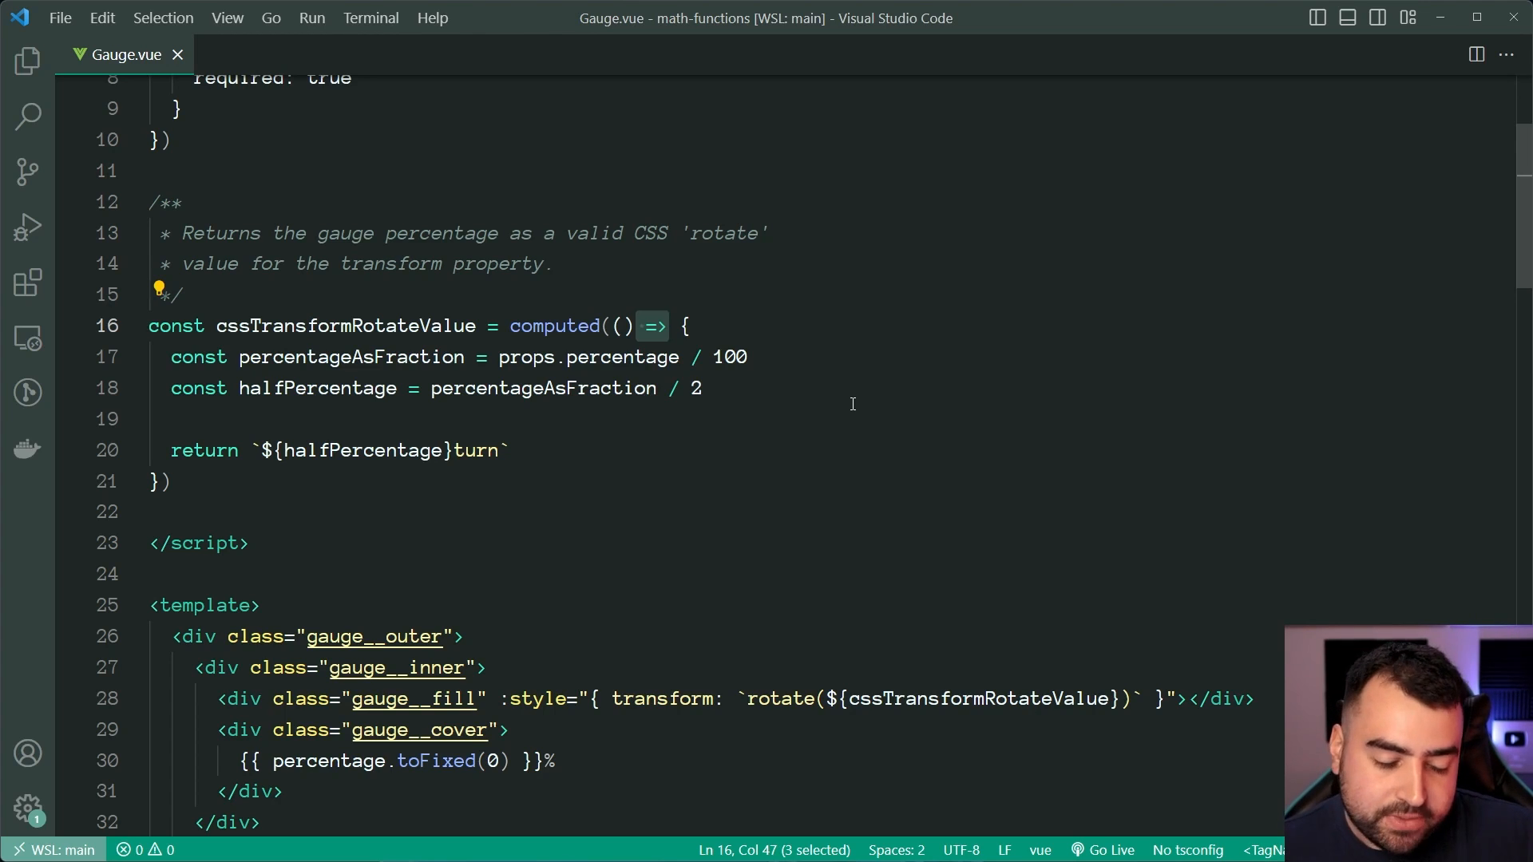
{"action": "key", "text": "shift+right"}
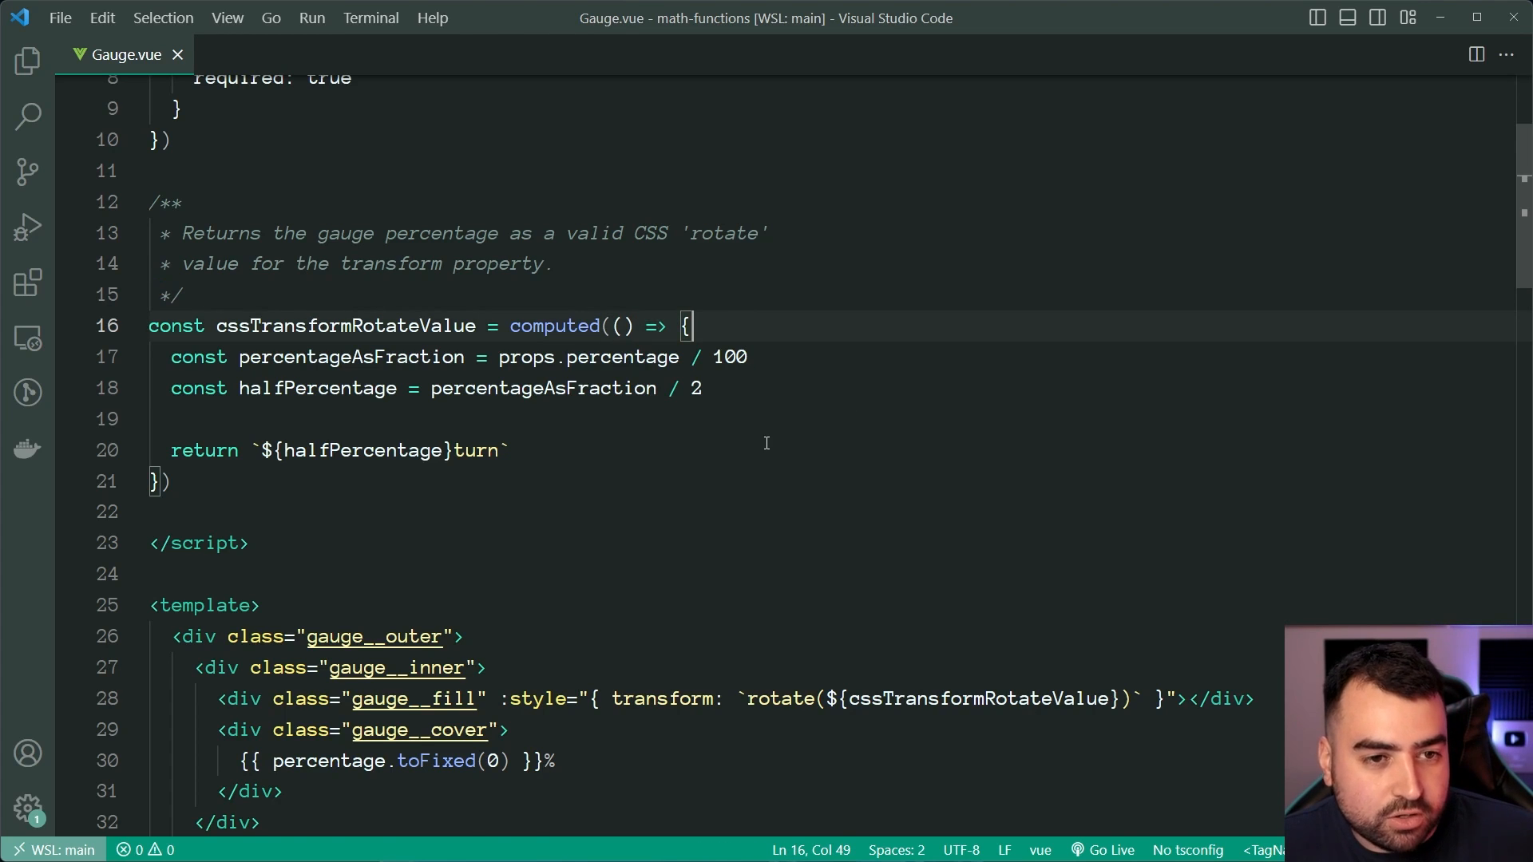
{"action": "scroll", "scroll_direction": "up", "scroll_amount": 3}
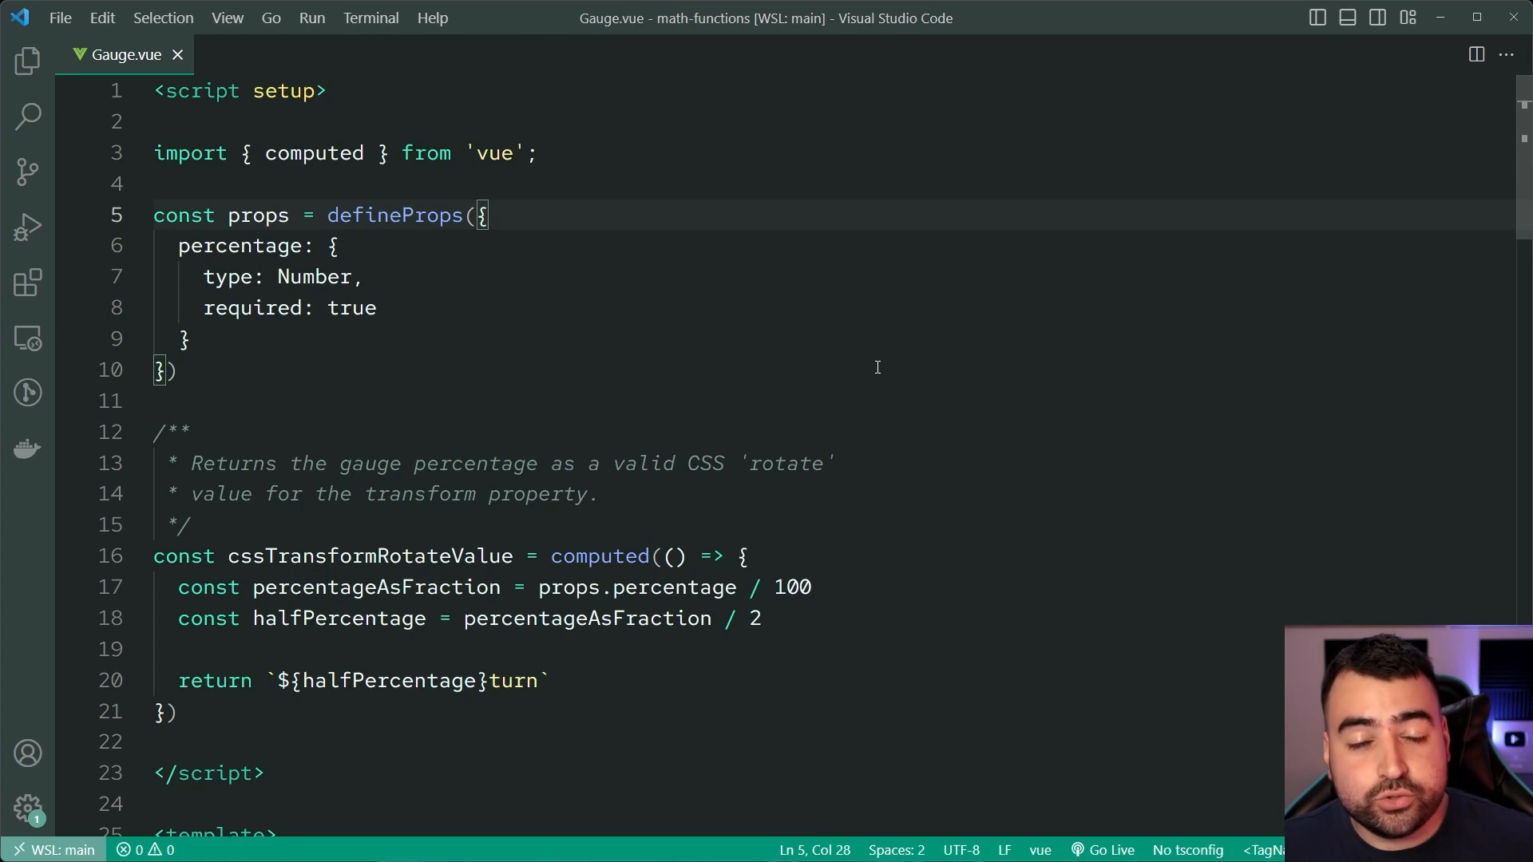
{"action": "scroll", "scroll_direction": "down", "scroll_amount": 3}
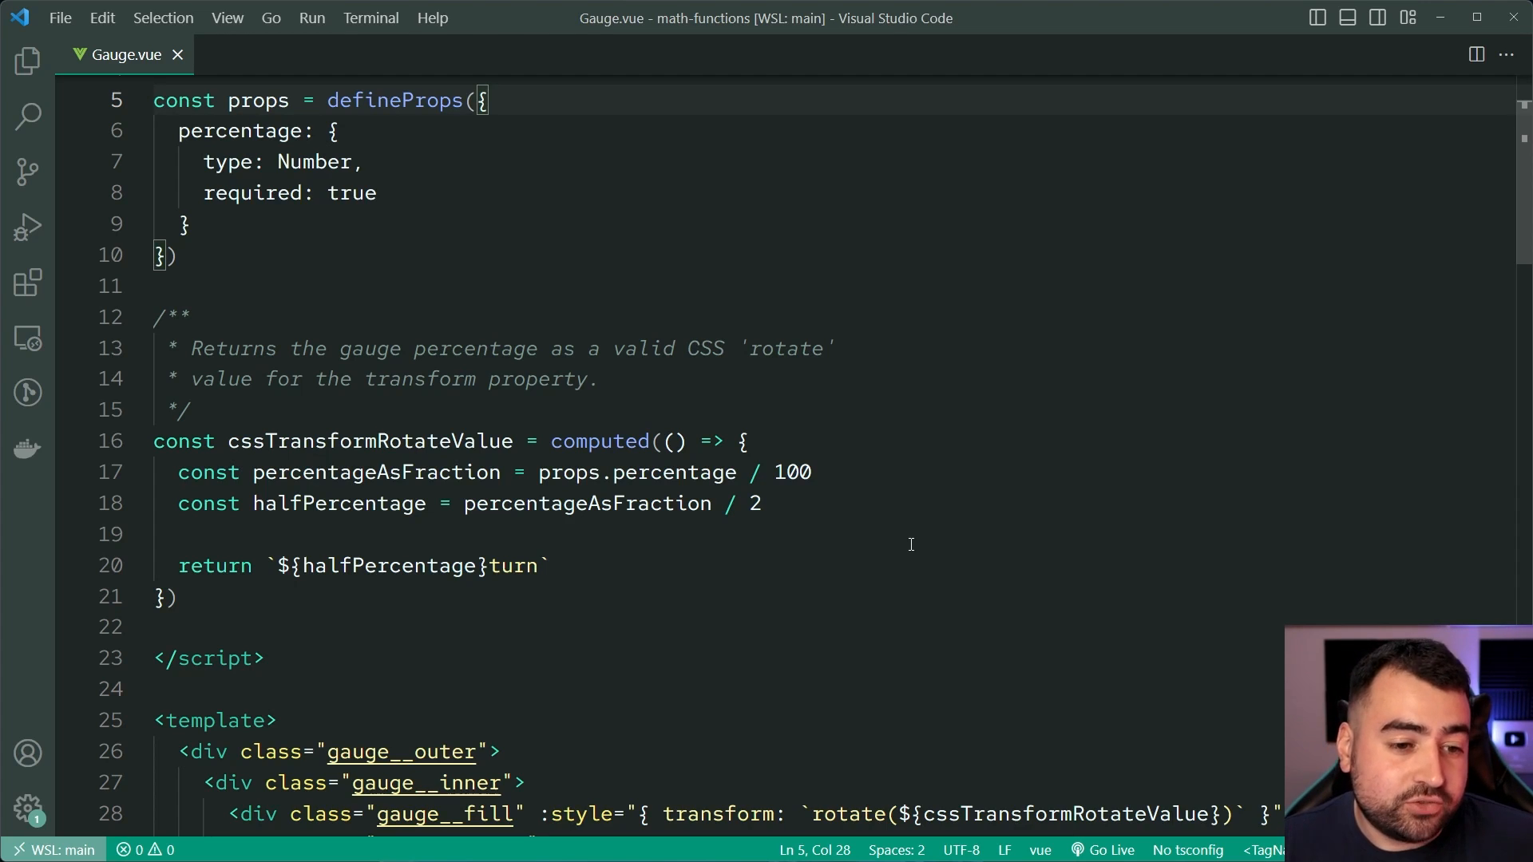
{"action": "scroll", "scroll_direction": "down", "scroll_amount": 3}
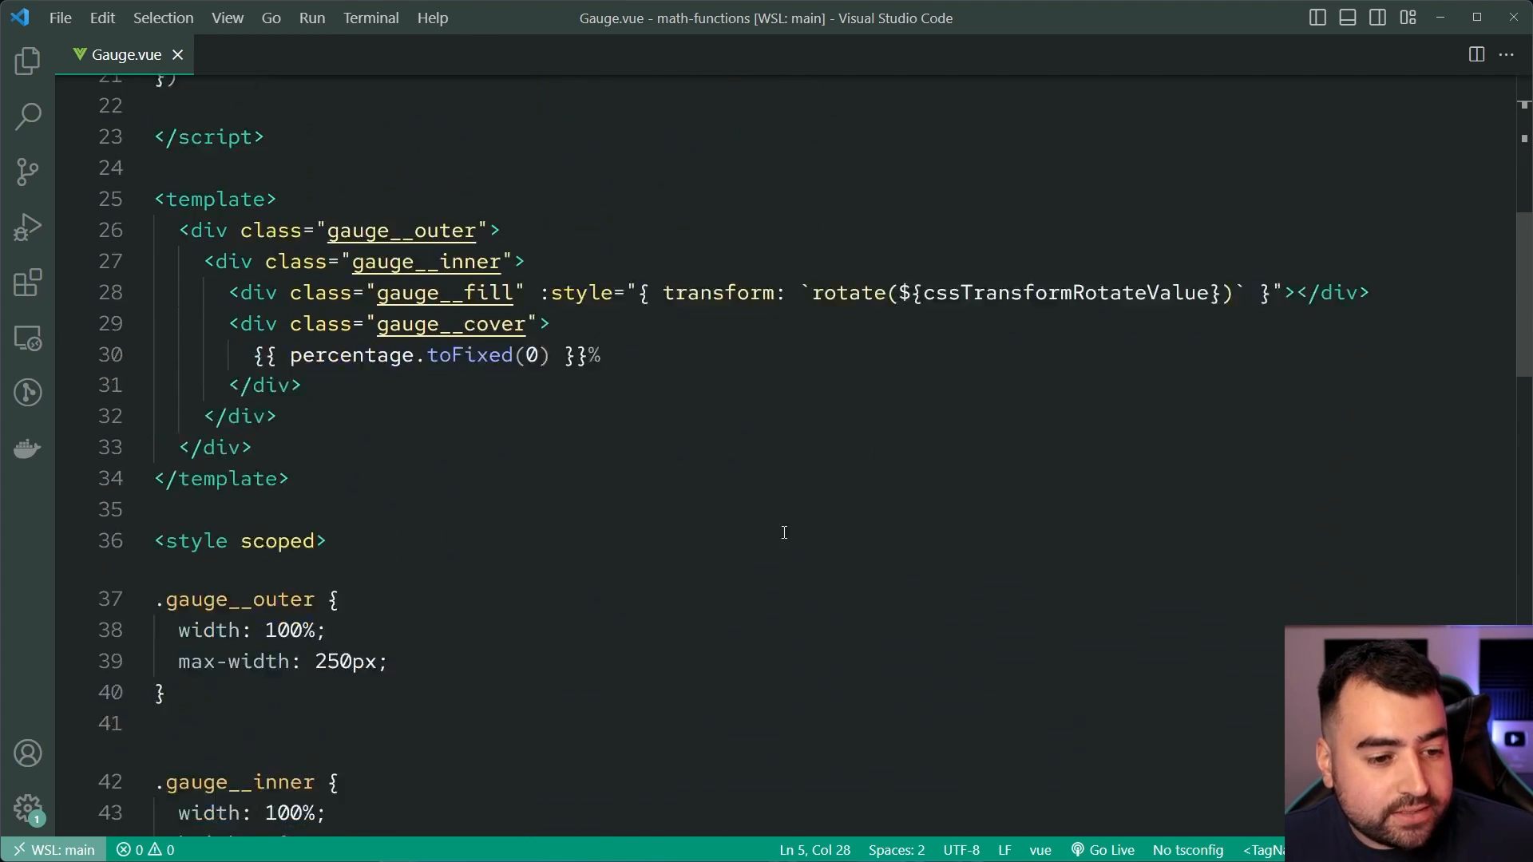
{"action": "scroll", "scroll_direction": "down", "scroll_amount": 3}
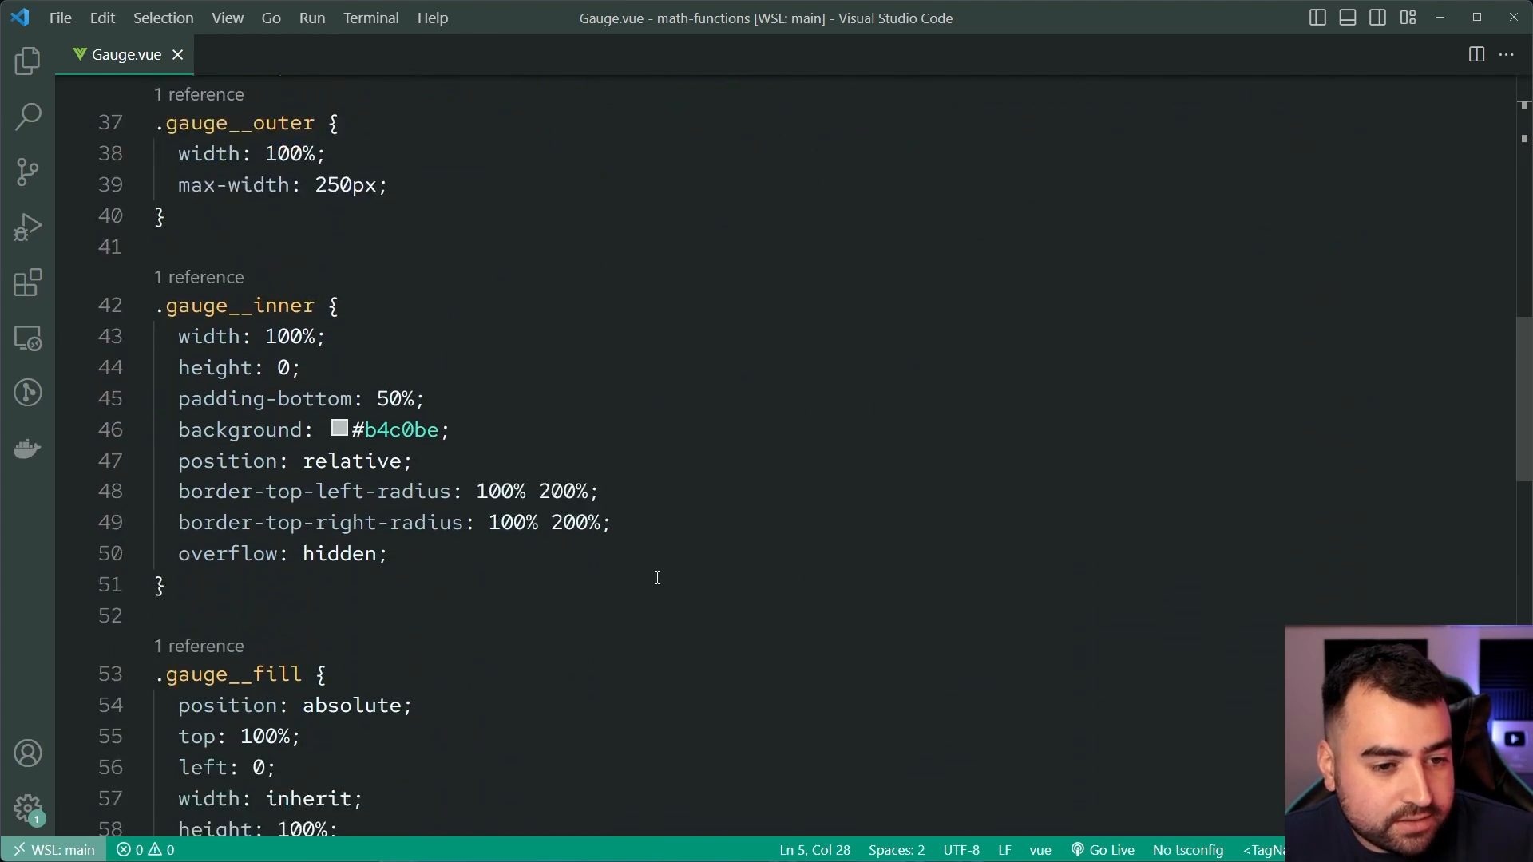
{"action": "scroll", "scroll_direction": "down", "scroll_amount": 3}
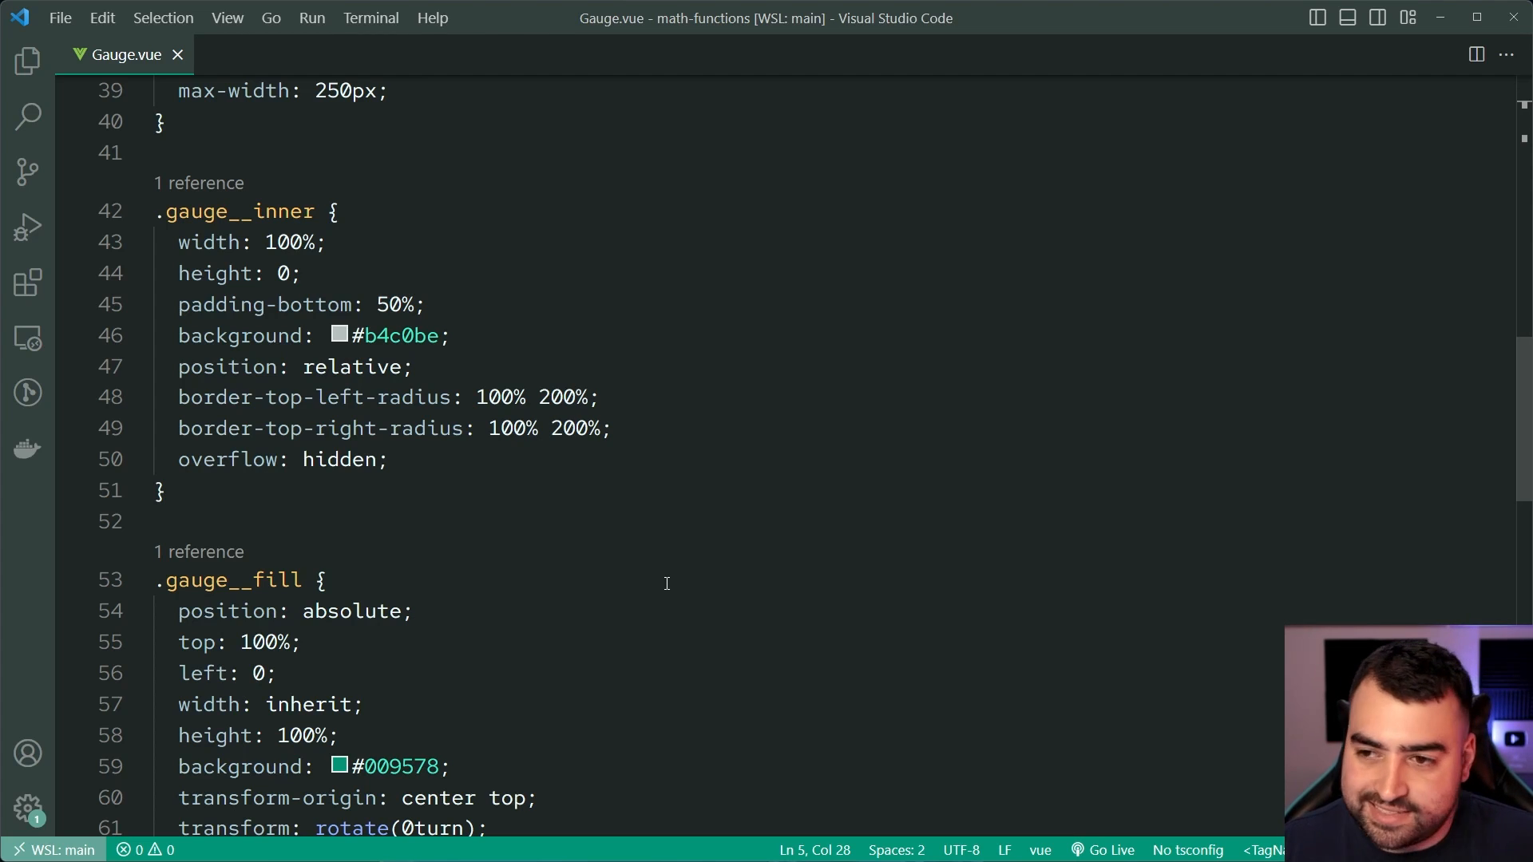
{"action": "scroll", "scroll_direction": "up", "scroll_amount": 3}
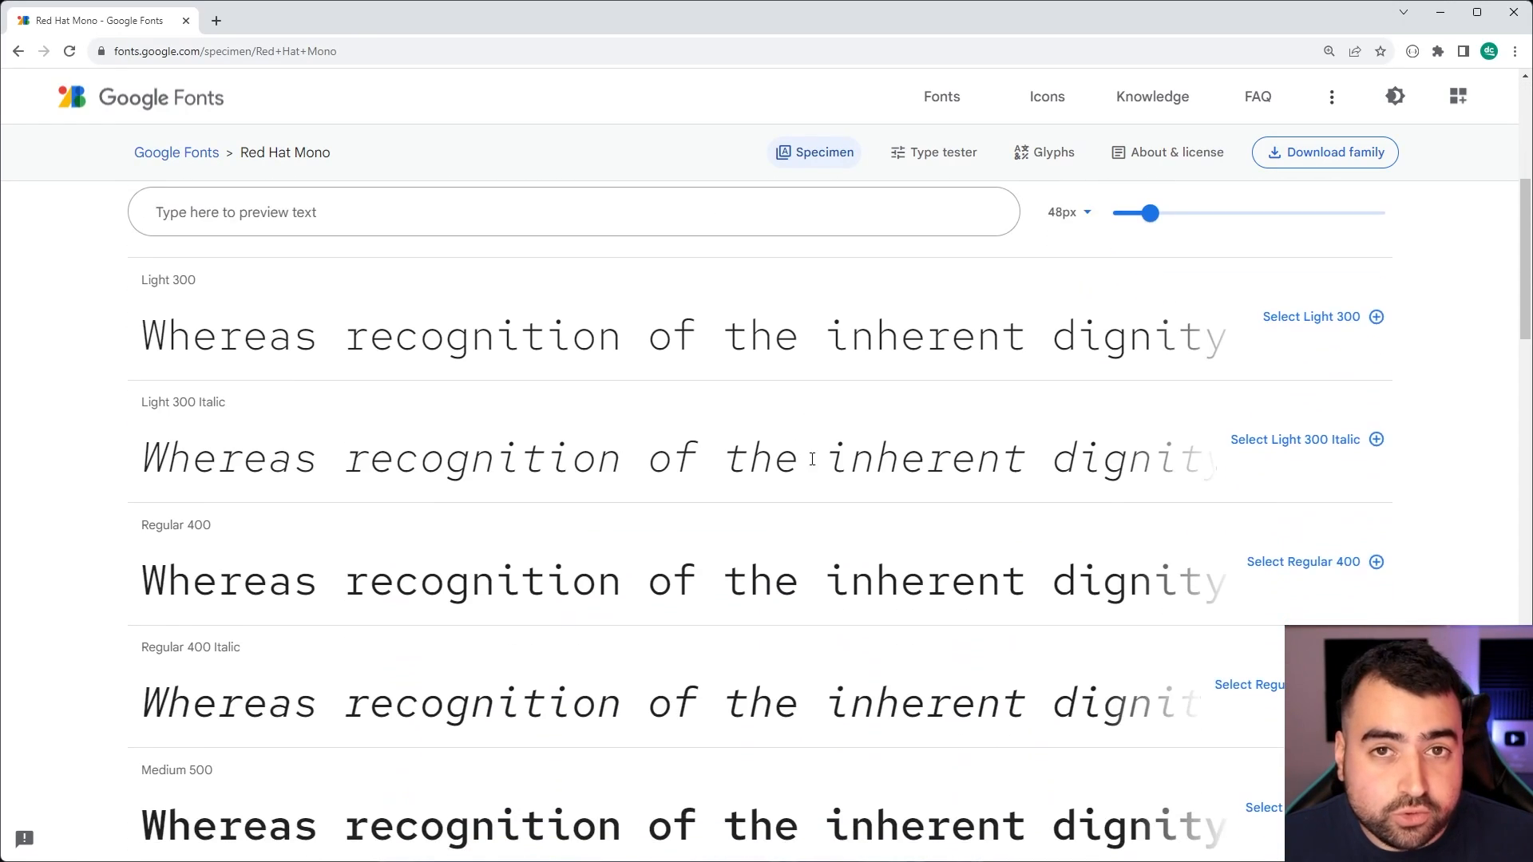
{"action": "mouse_move", "coordinate": [810, 539]}
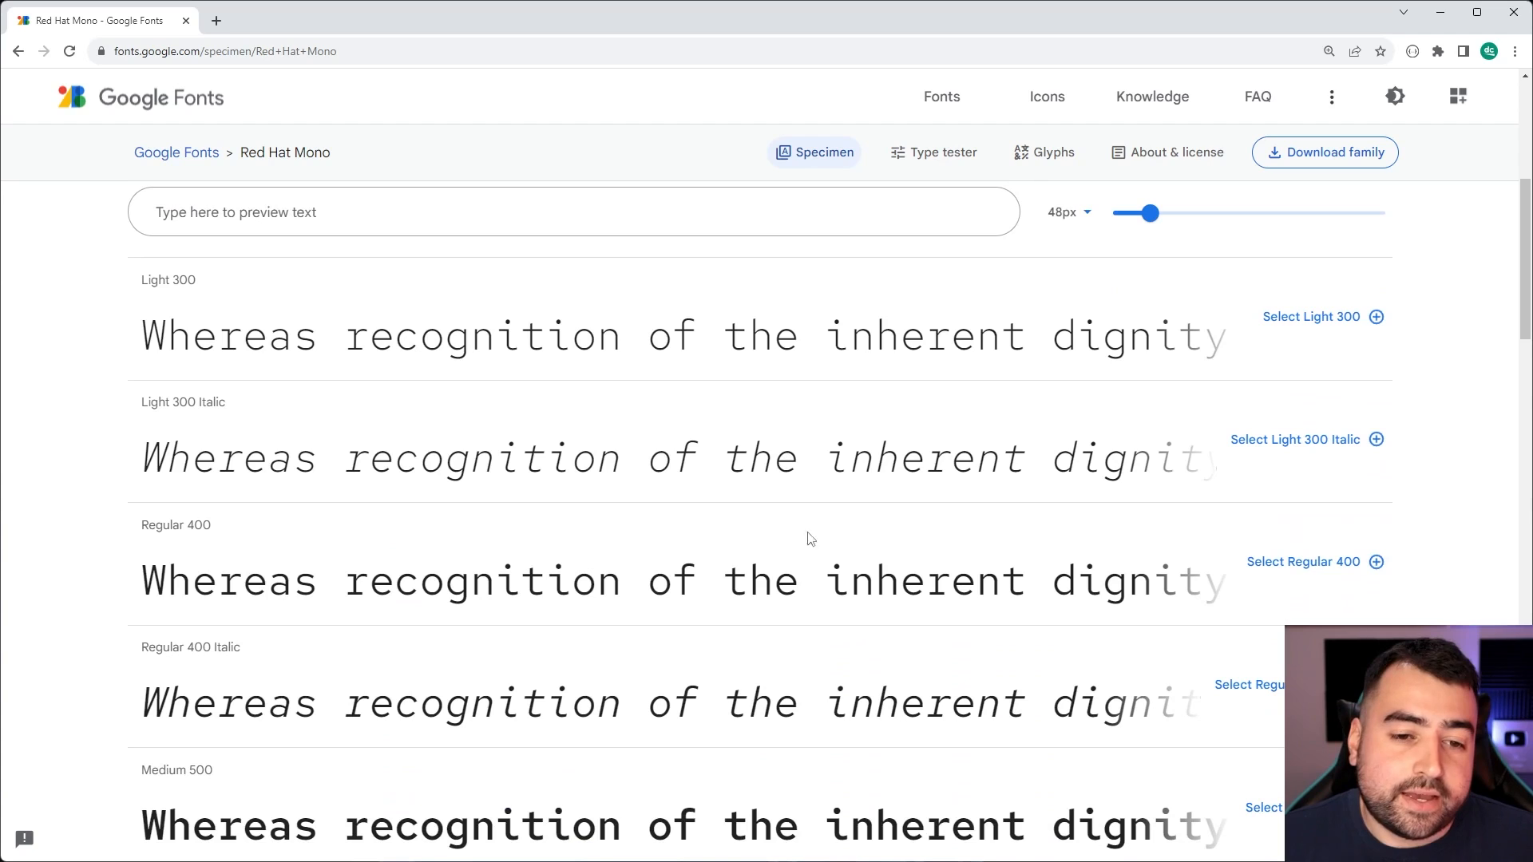
{"action": "mouse_move", "coordinate": [985, 607]}
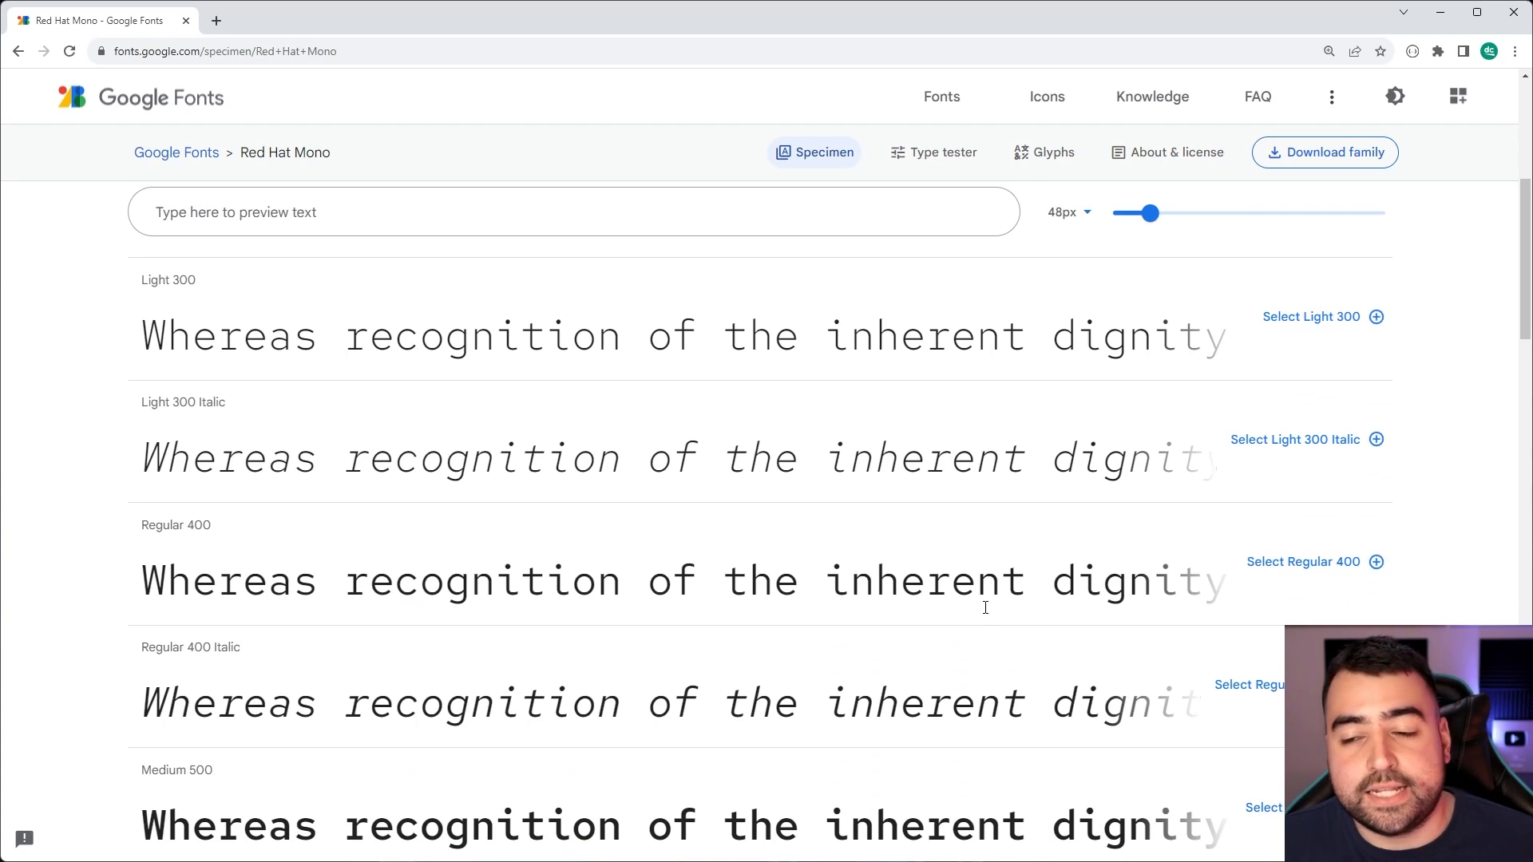
{"action": "mouse_move", "coordinate": [912, 593]}
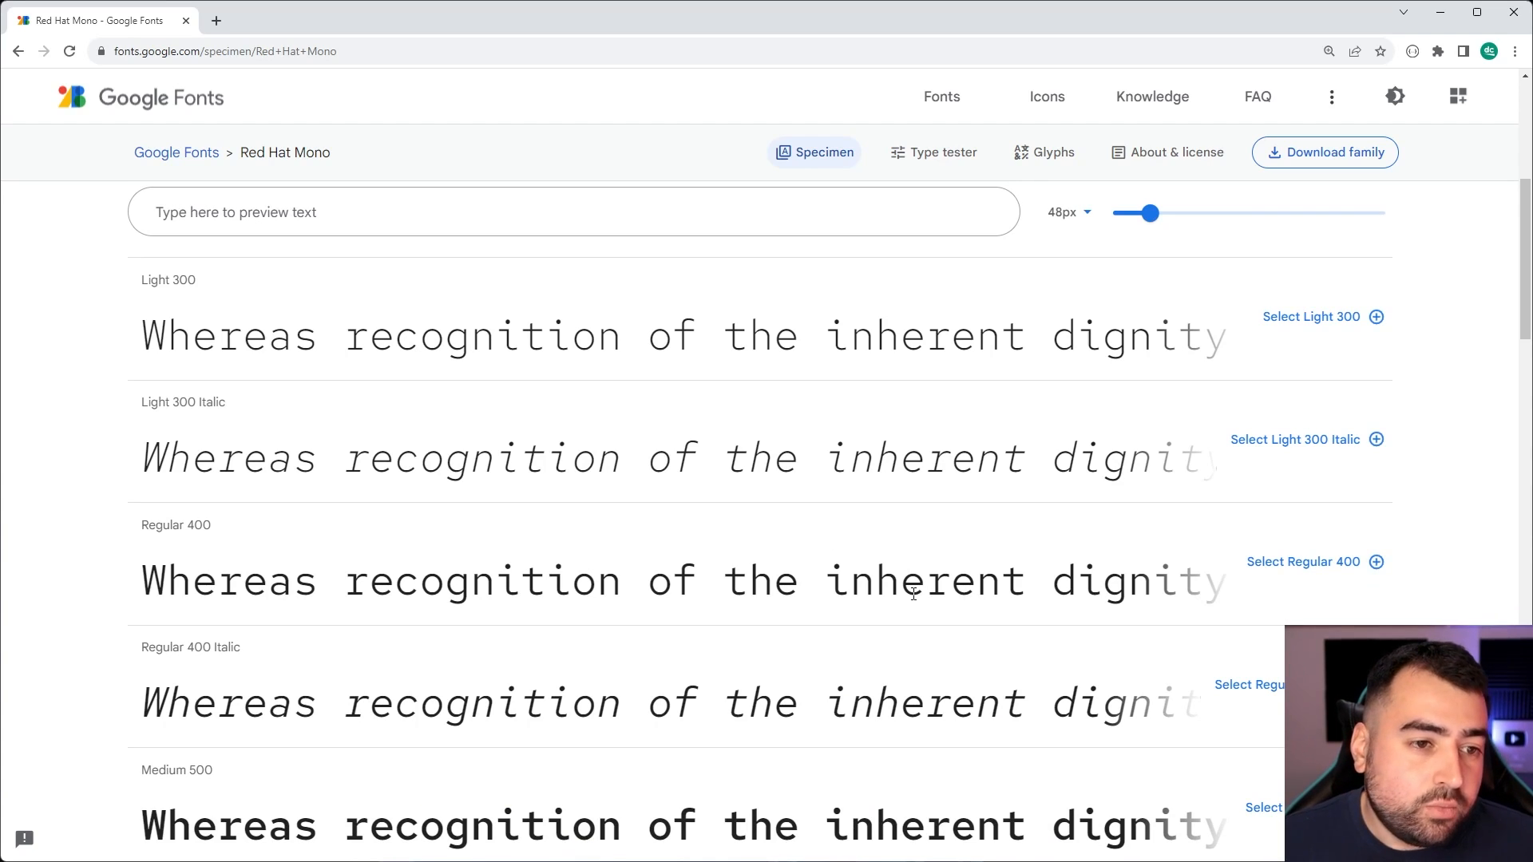
- Scroll through Red Hat Mono's Light through Bold italic styles on its specimen page
{"action": "scroll", "scroll_direction": "down", "scroll_amount": 3}
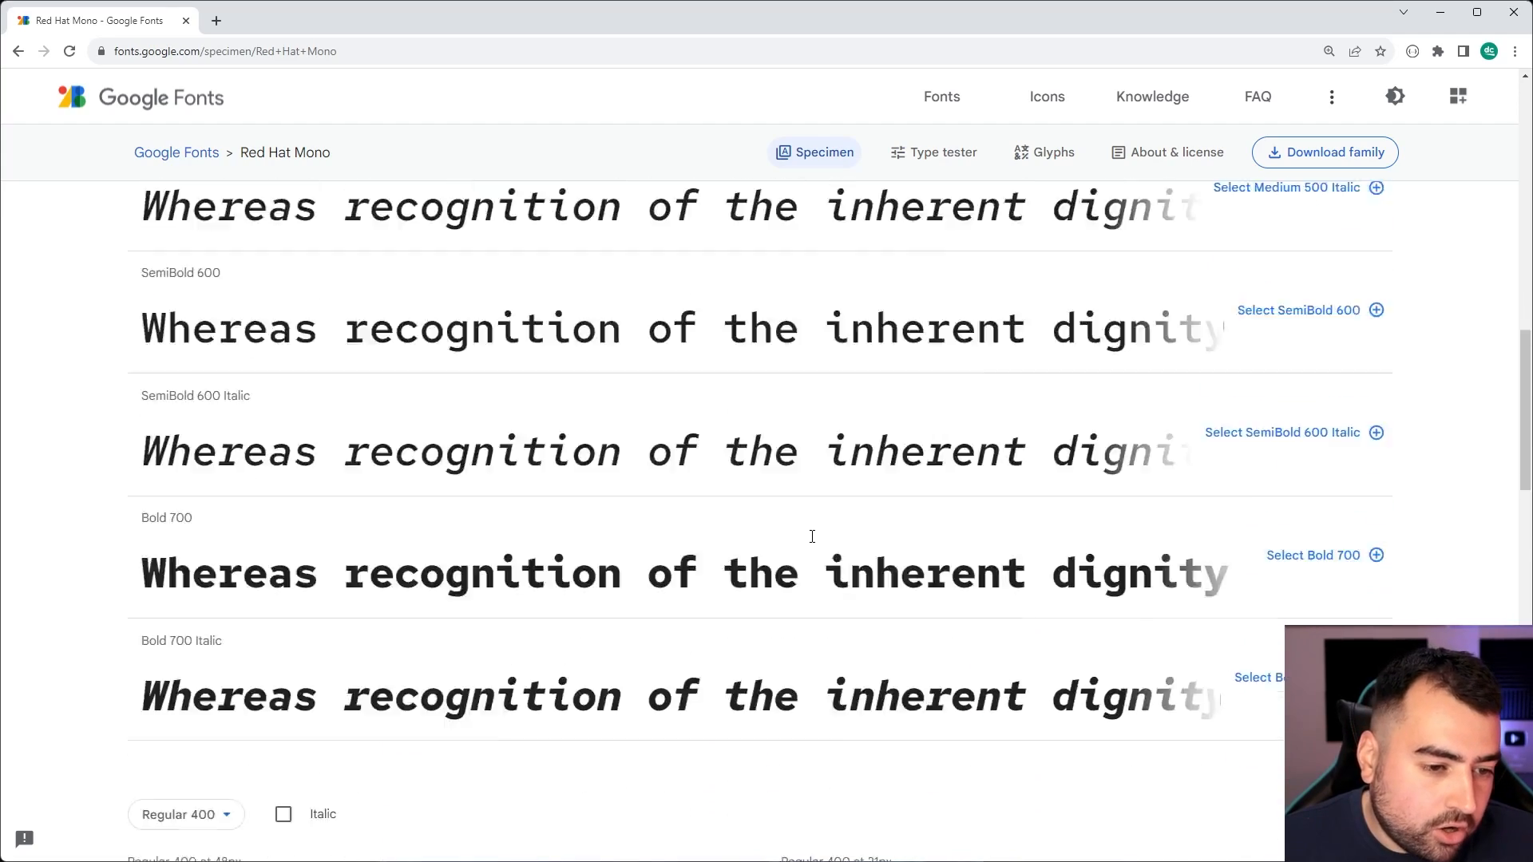
{"action": "scroll", "scroll_direction": "up", "scroll_amount": 3}
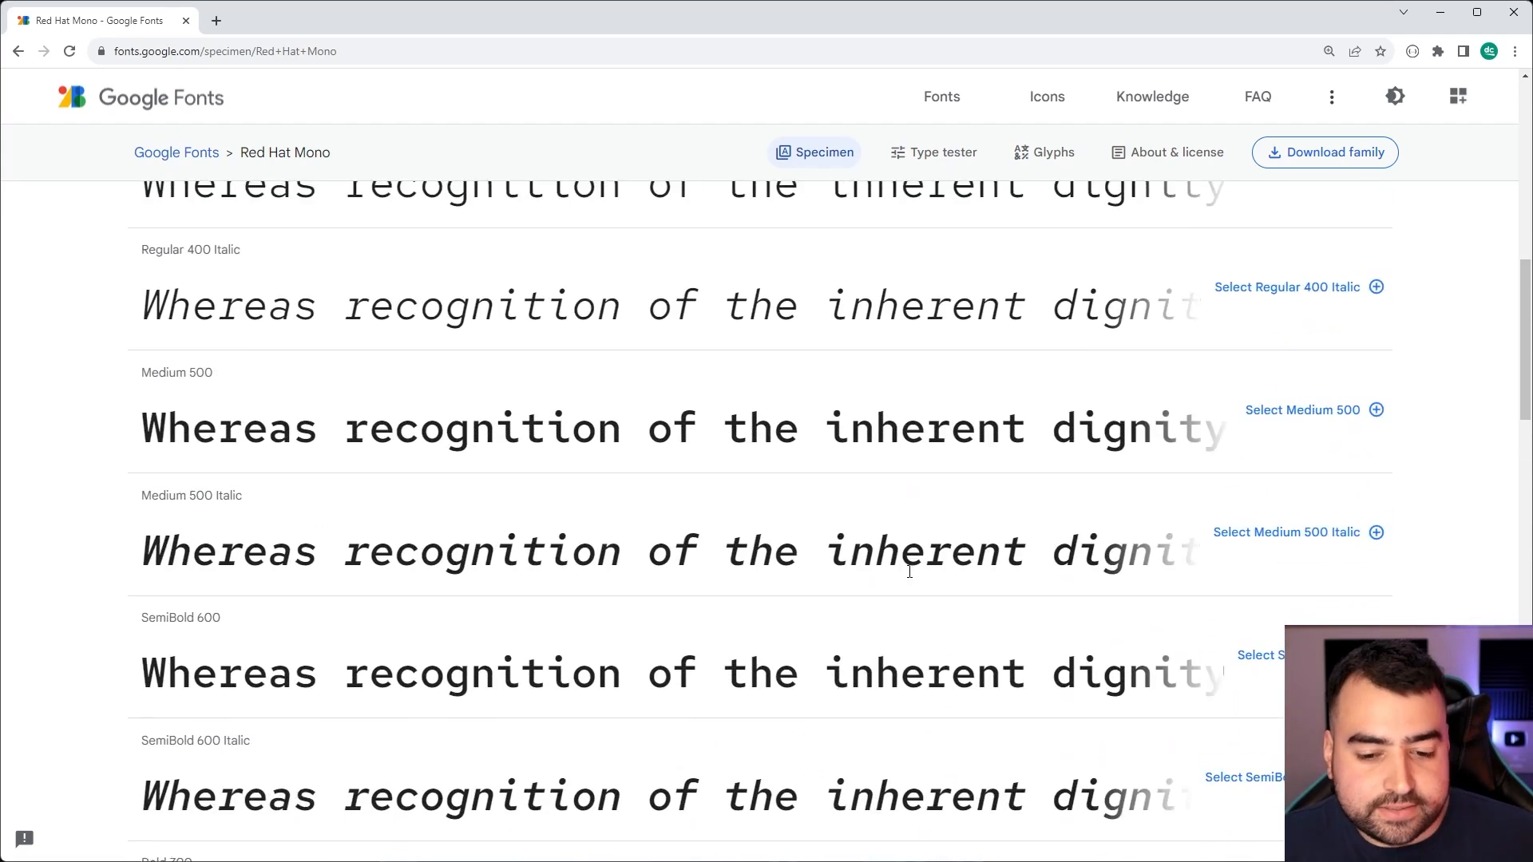
{"action": "scroll", "scroll_direction": "down", "scroll_amount": 3}
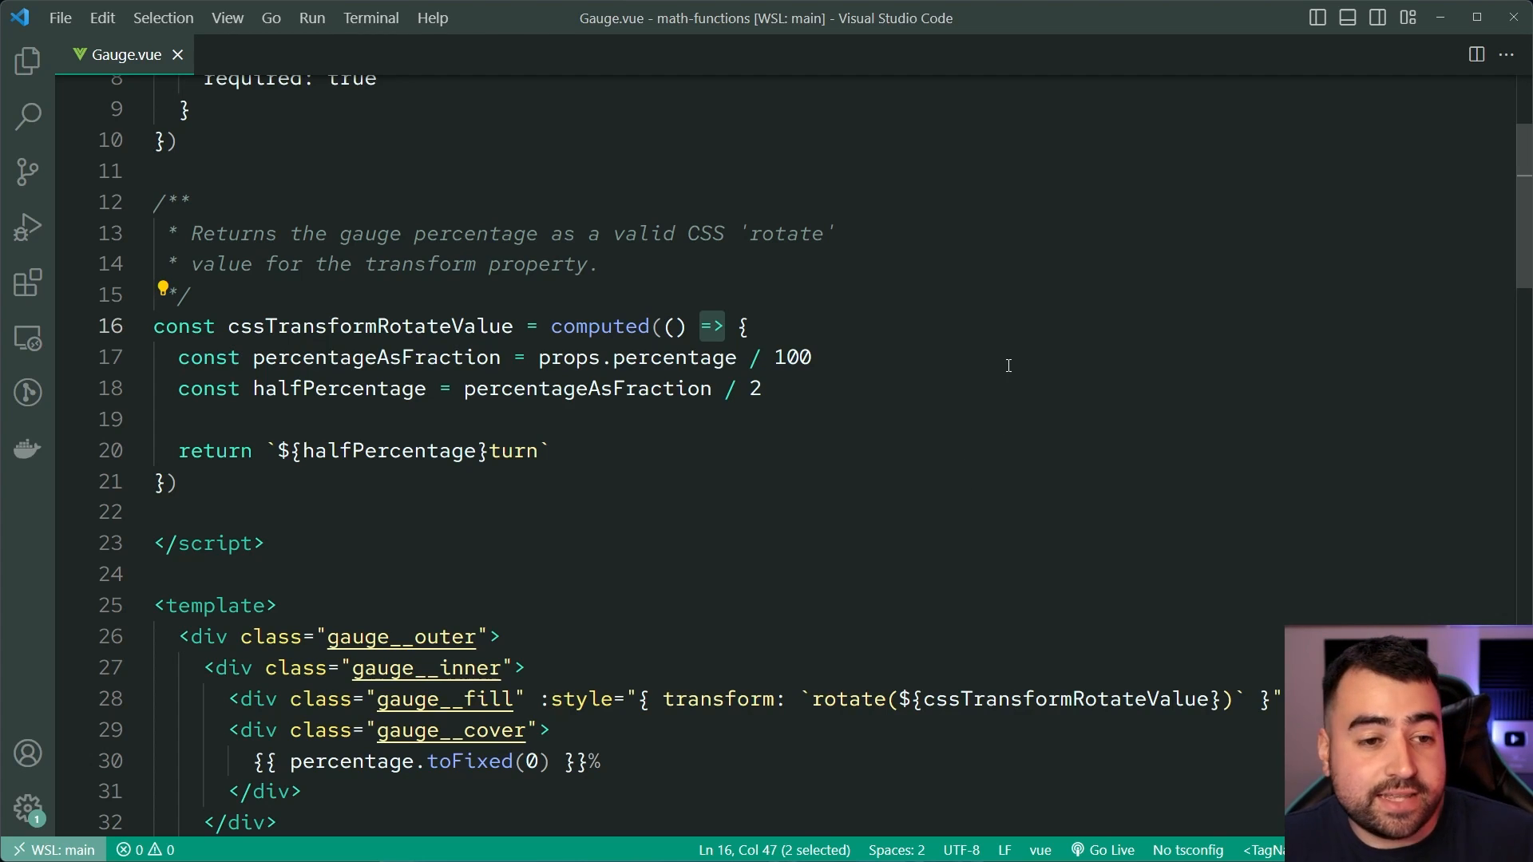
- Scroll Gauge.vue back to the top of its script and place the cursor in the editor
{"action": "scroll", "scroll_direction": "up", "scroll_amount": 3}
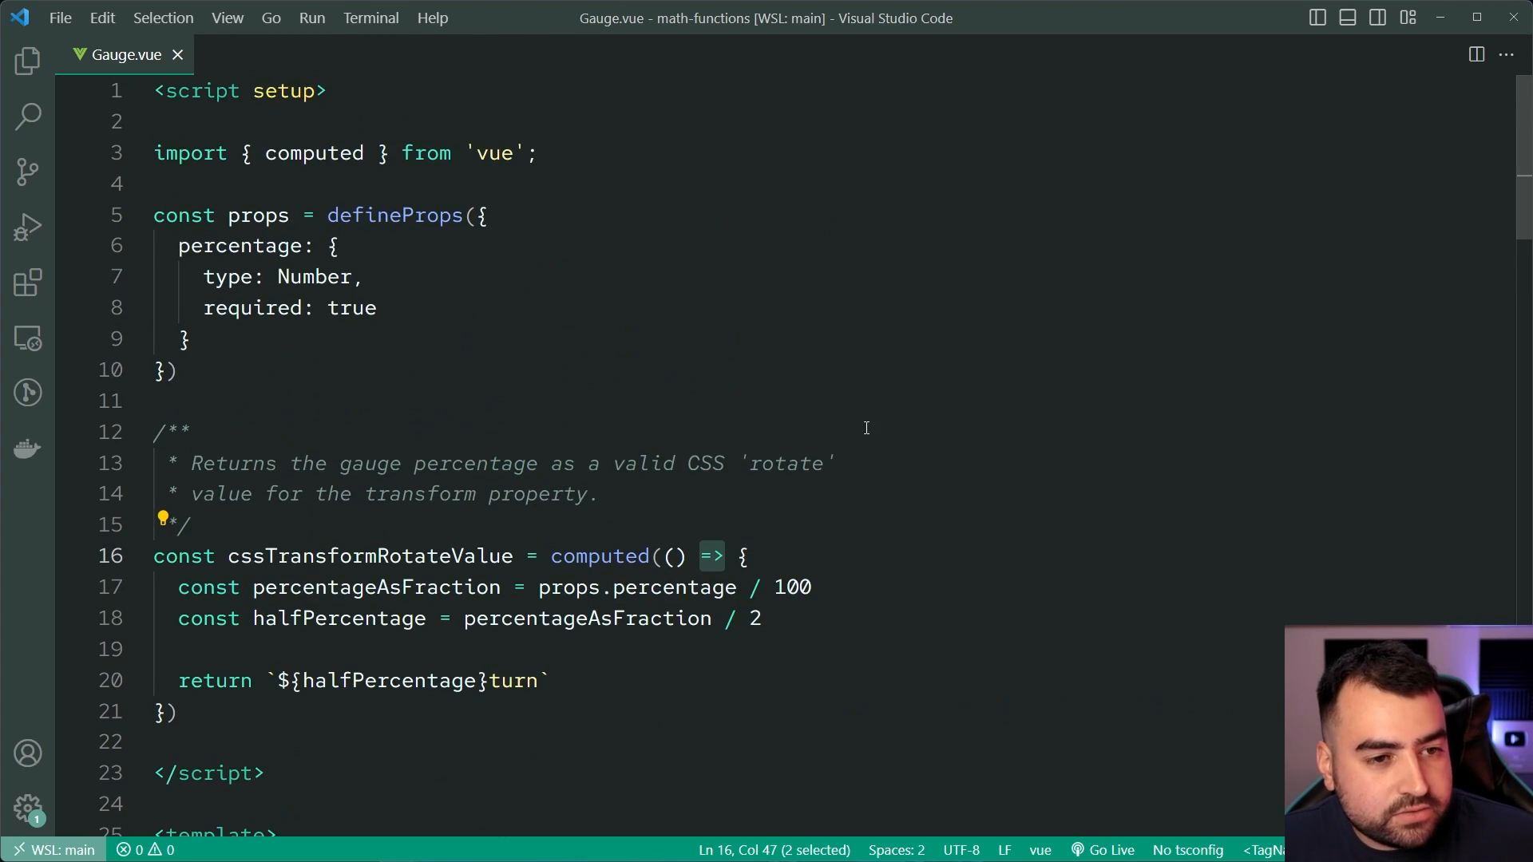
{"action": "left_click", "coordinate": [480, 215]}
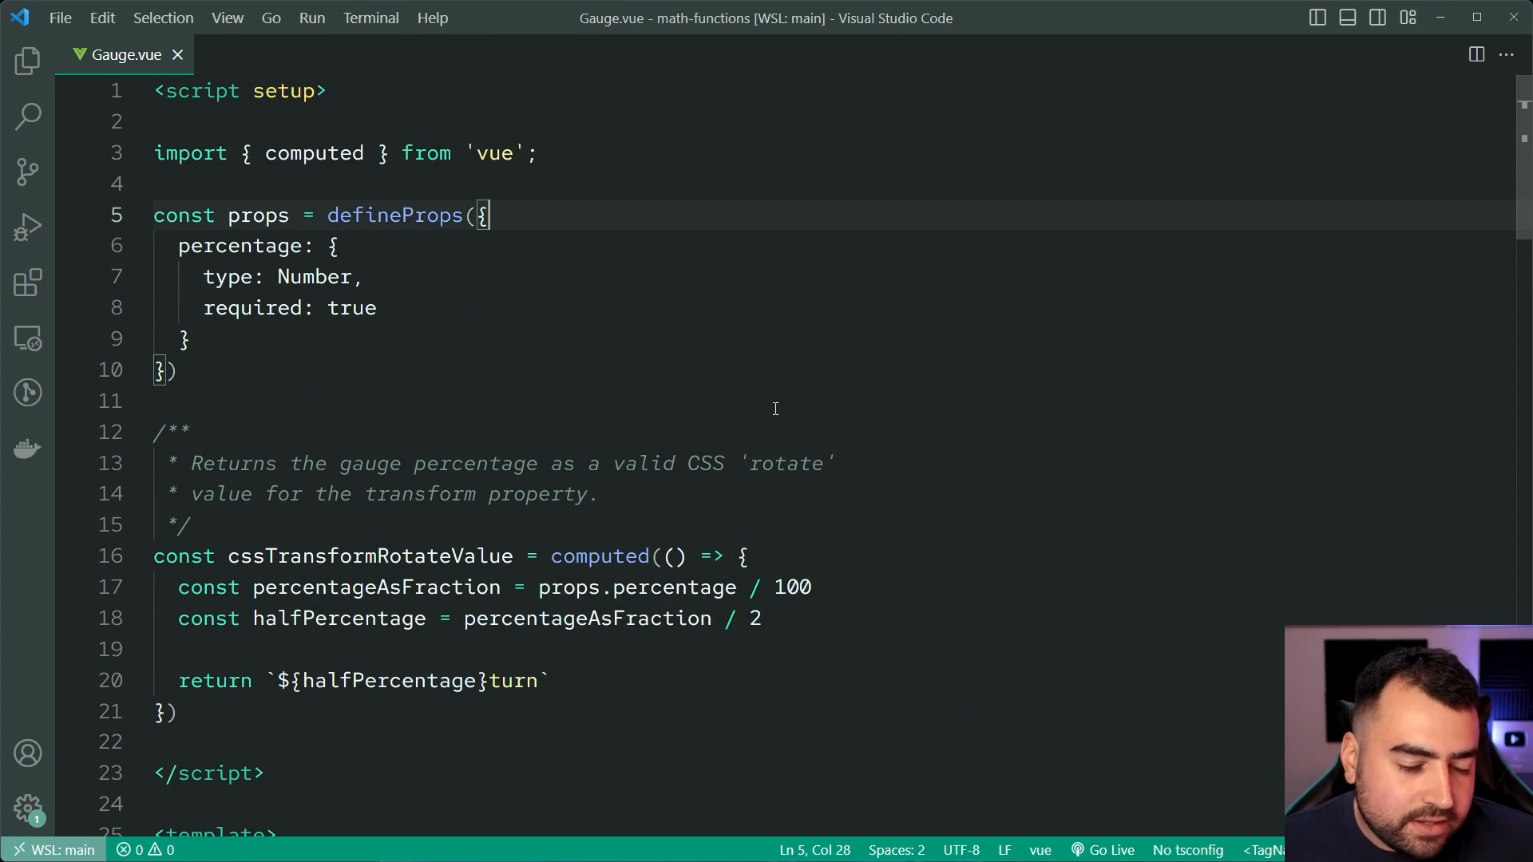